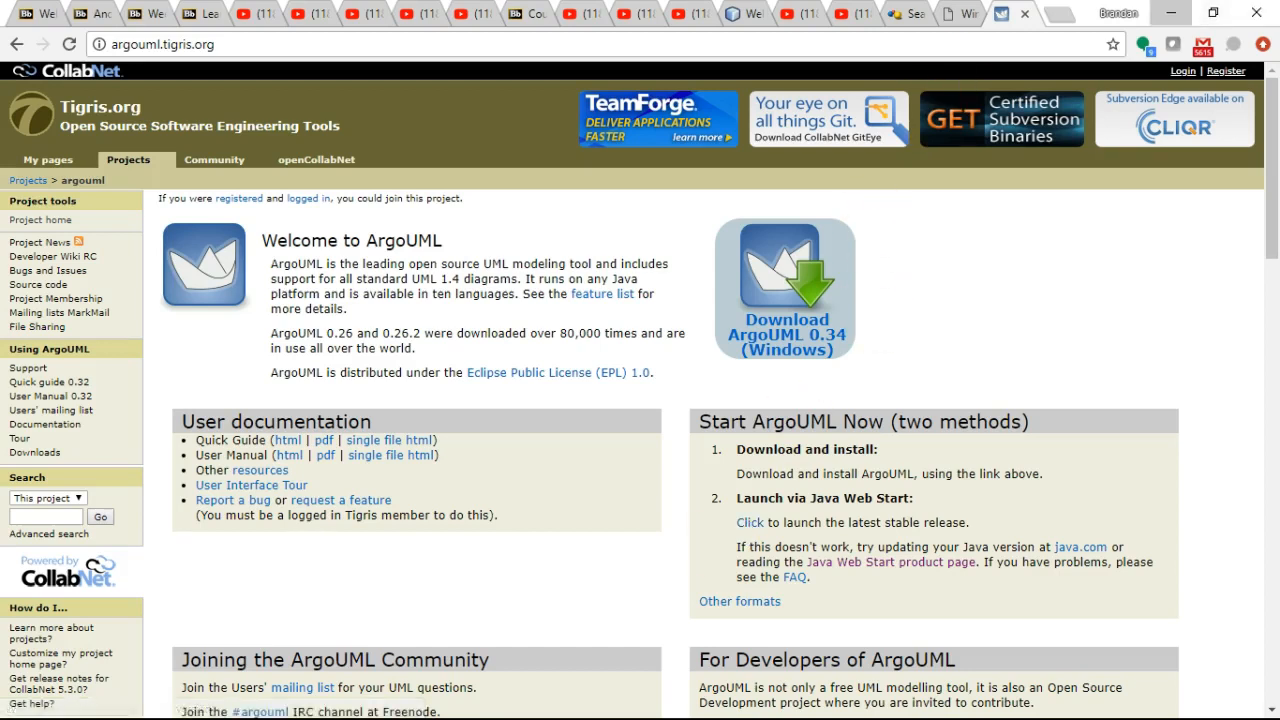
Step: Launch the latest stable ArgoUML via the Java Web Start link on argouml.tigris.org
left_click(749, 522)
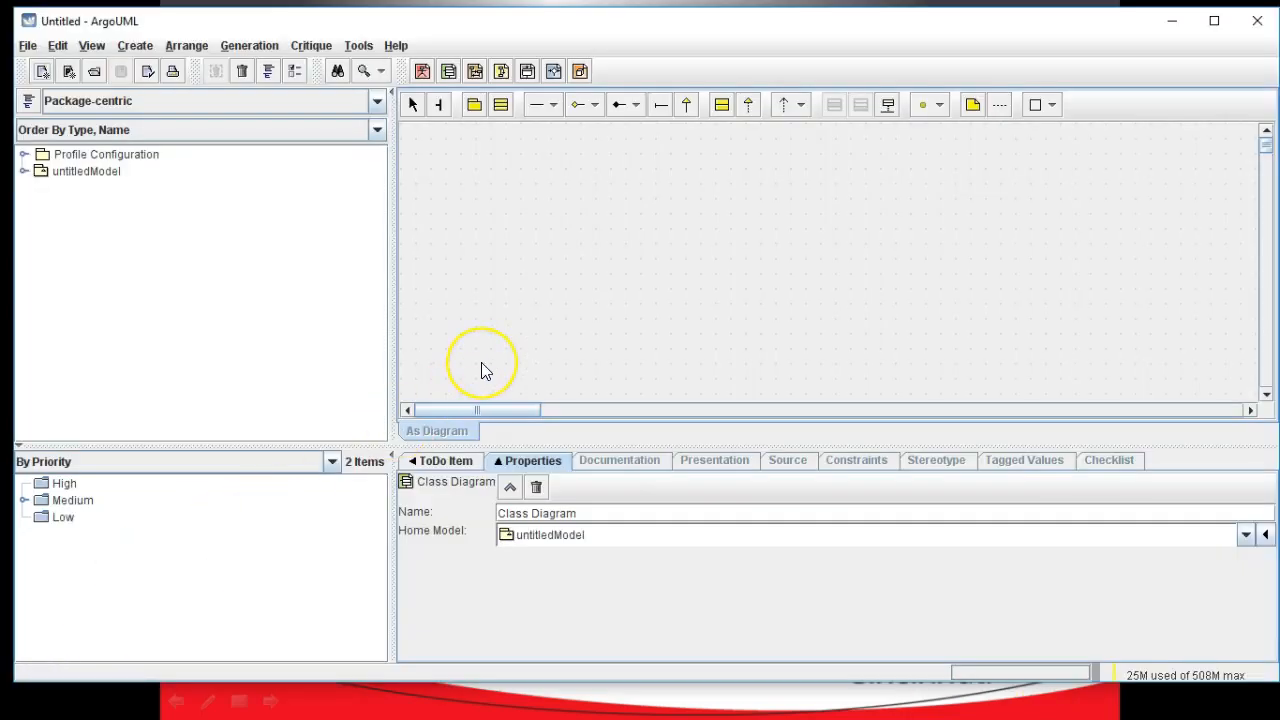
mouse_move(460, 305)
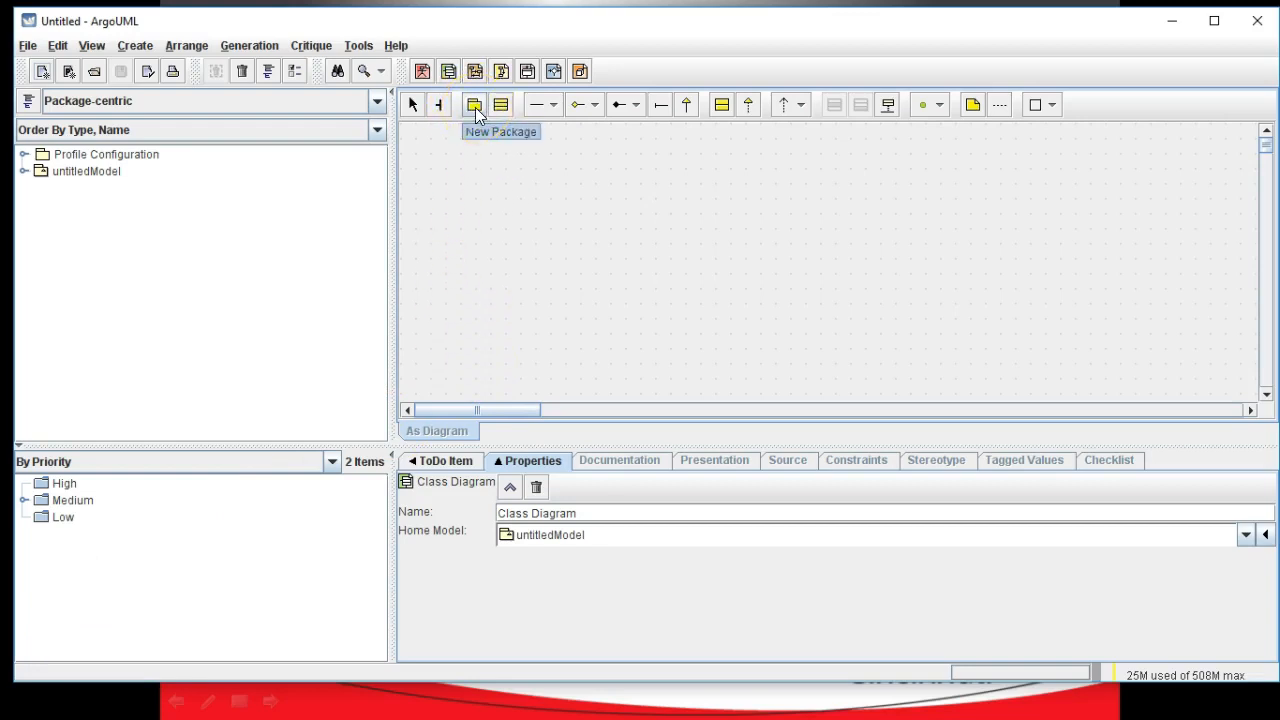
mouse_move(388, 267)
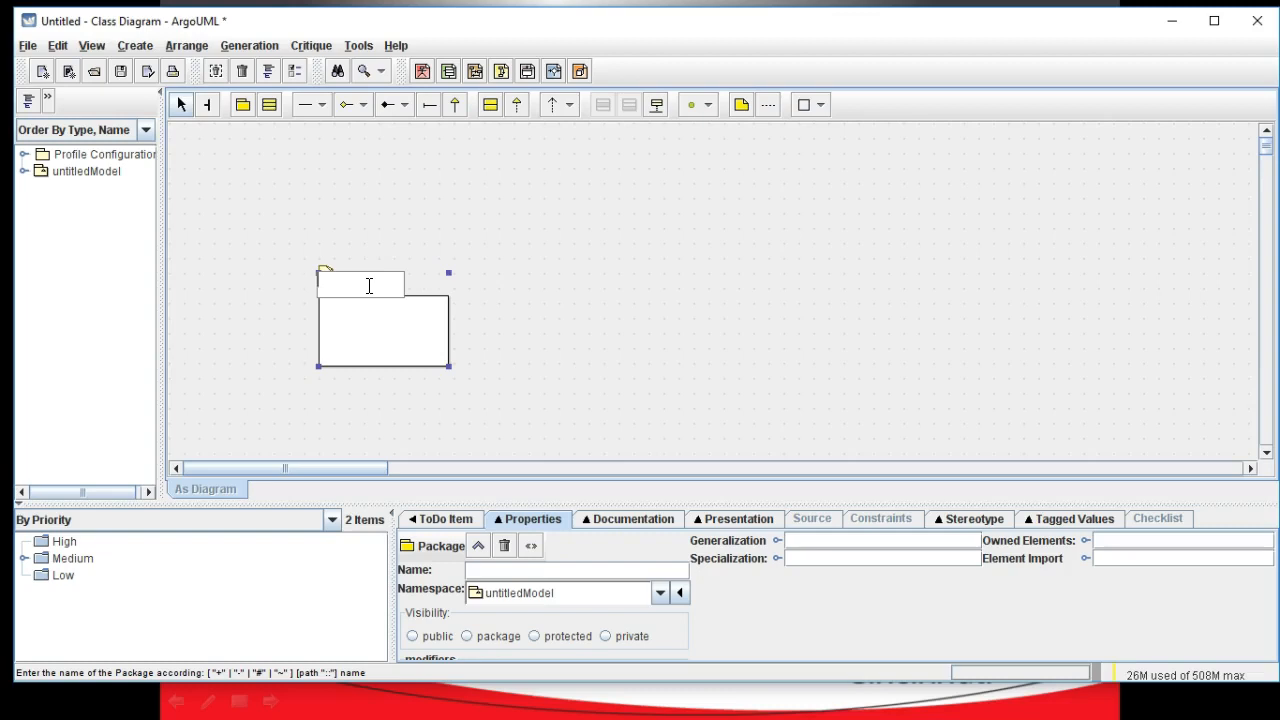
Step: Name the package edu.uc.jonesbr.ui and drag its corner handle to enlarge it
type("edu.uc.")
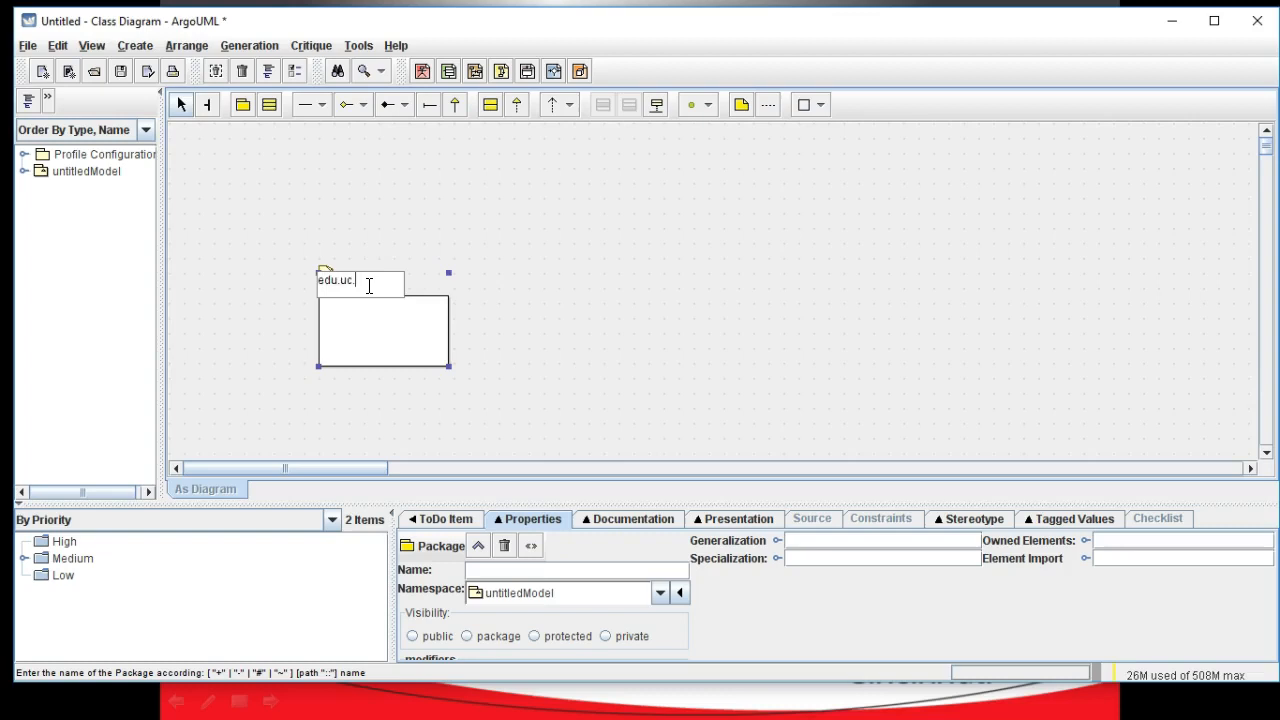
type("jonasbr")
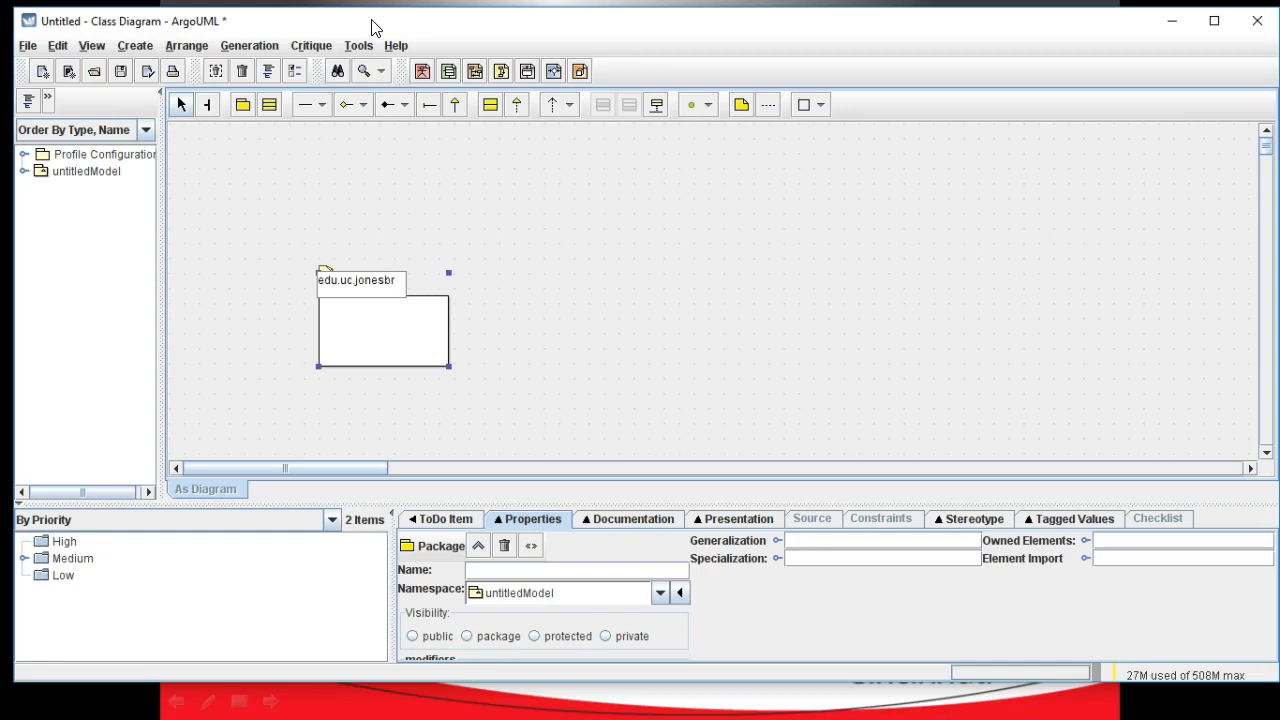
type(".")
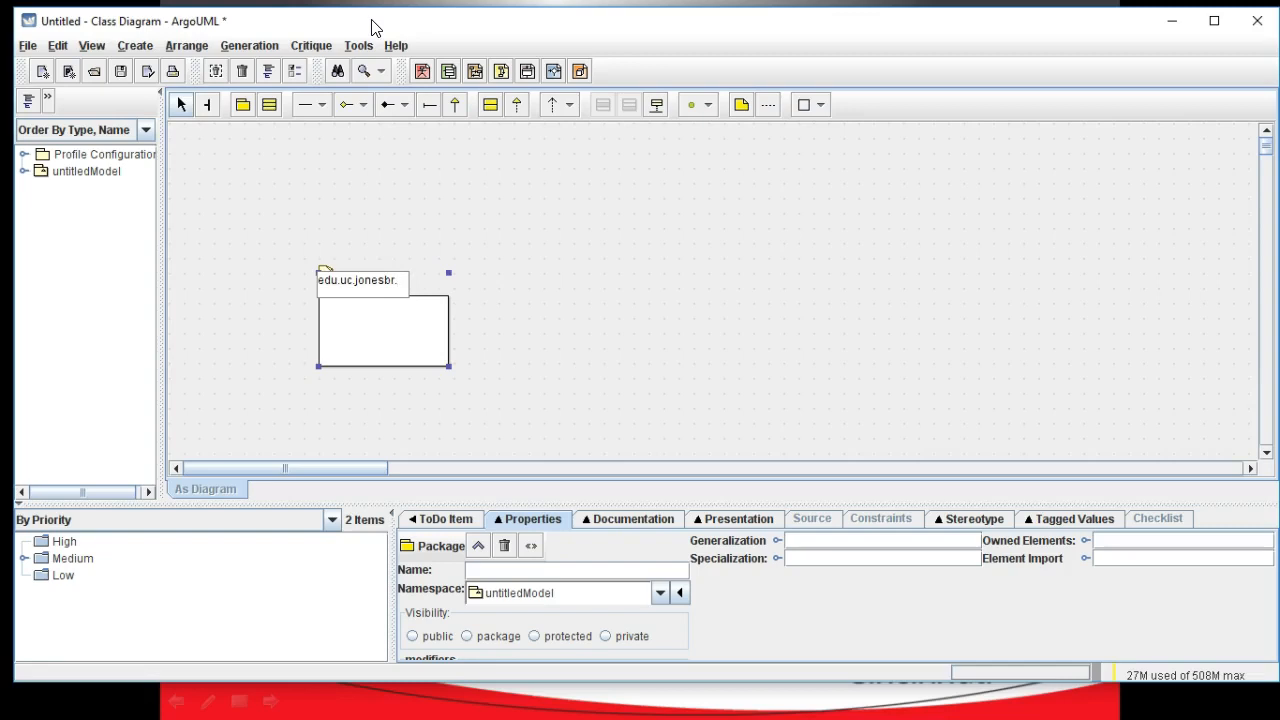
type("ui")
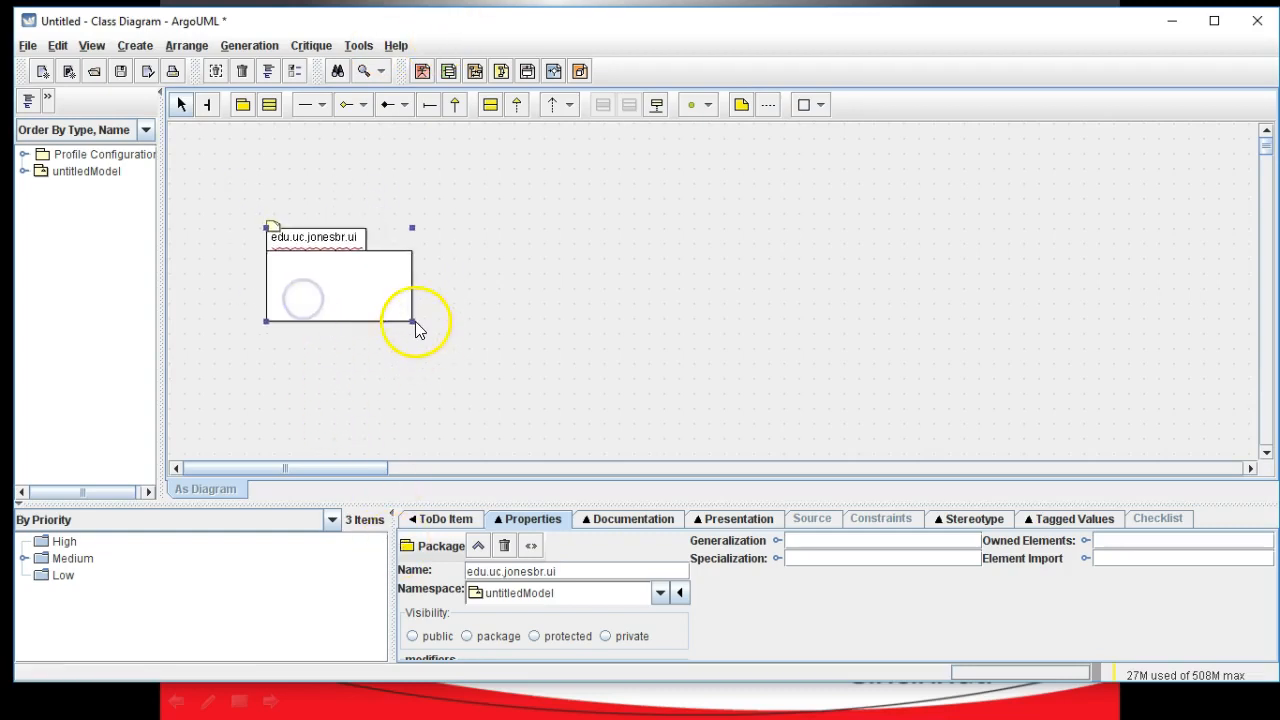
left_click_drag(413, 328, 453, 415)
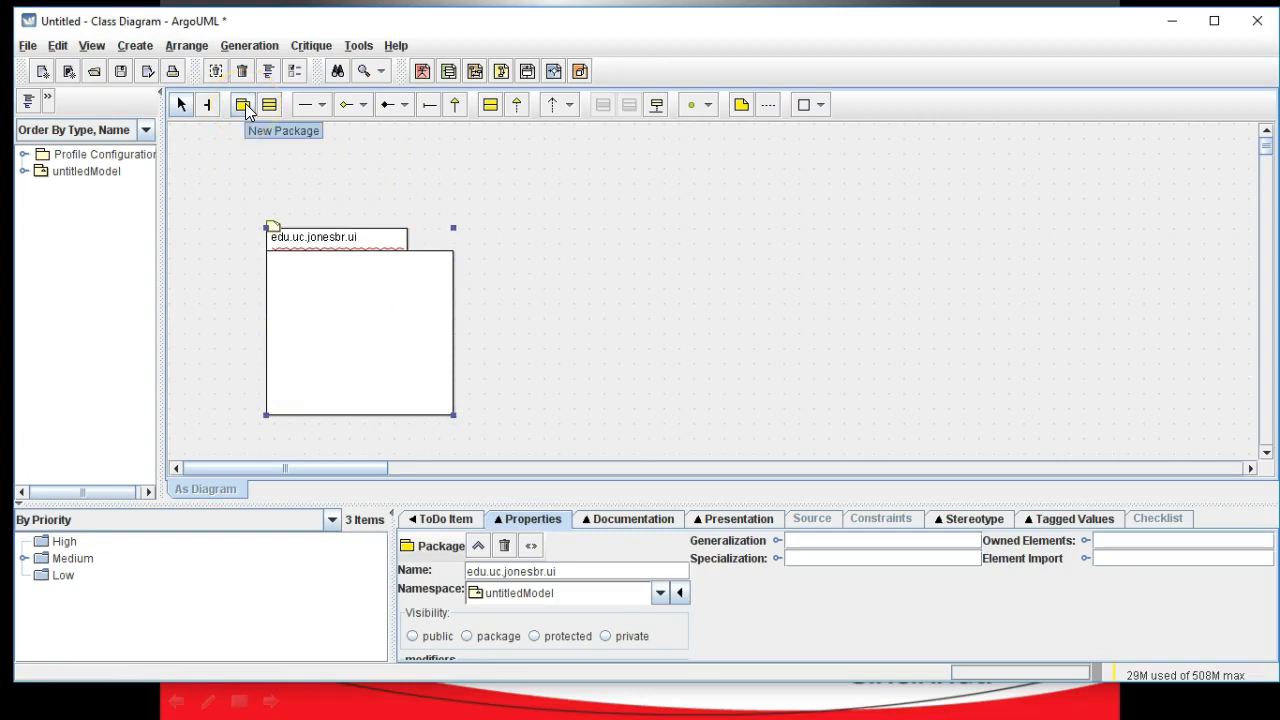
Step: Place a package named edu.uc.jonesbr.dto and move it higher, above and right of ui
left_click(244, 104)
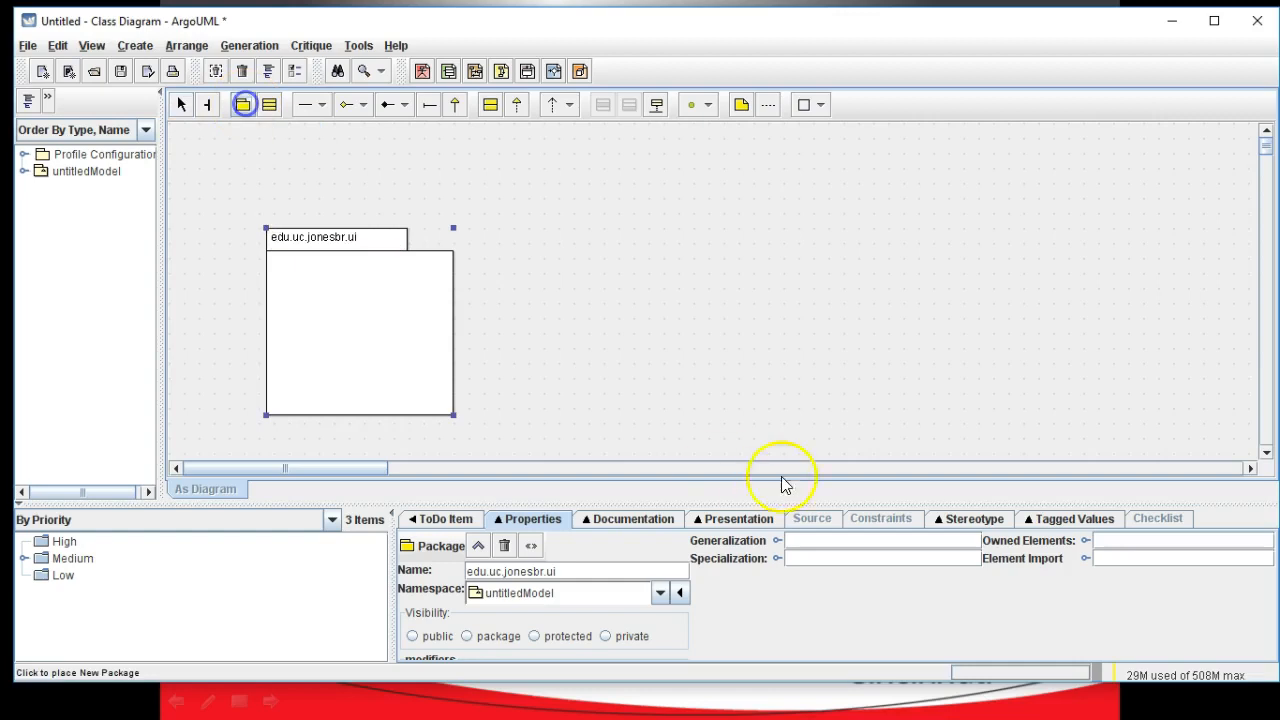
left_click(565, 245)
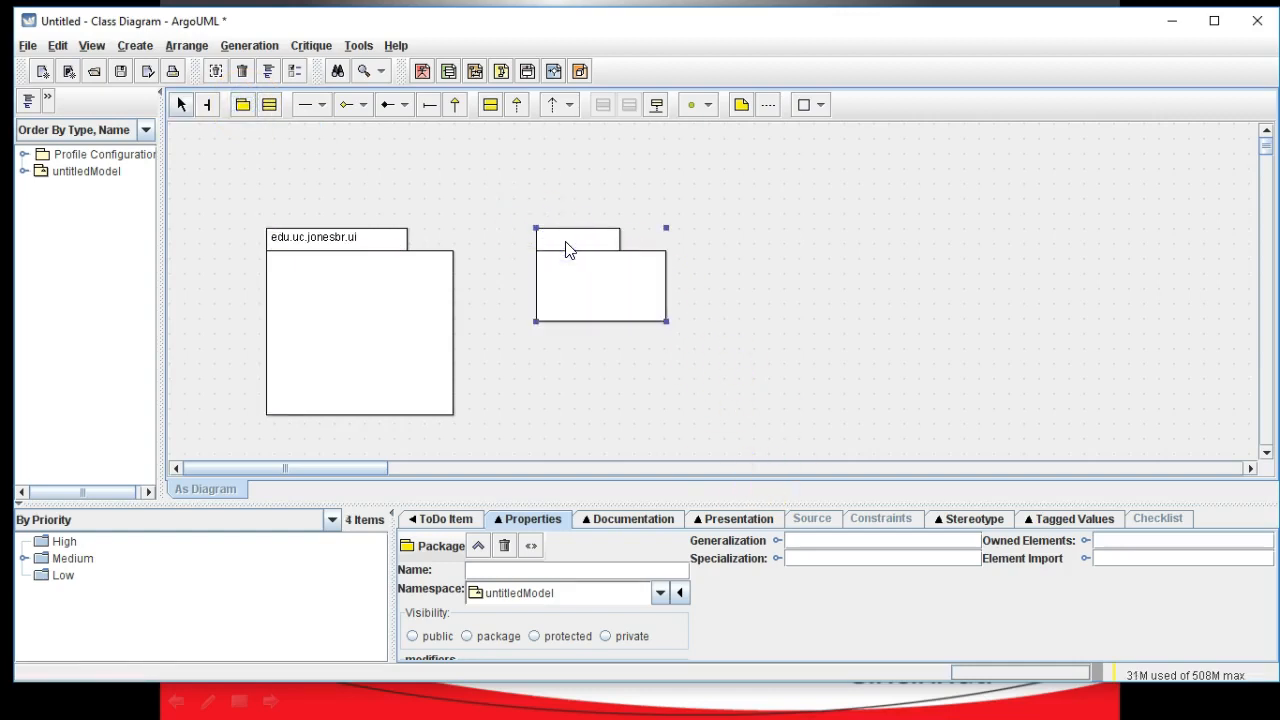
type("edu.uc")
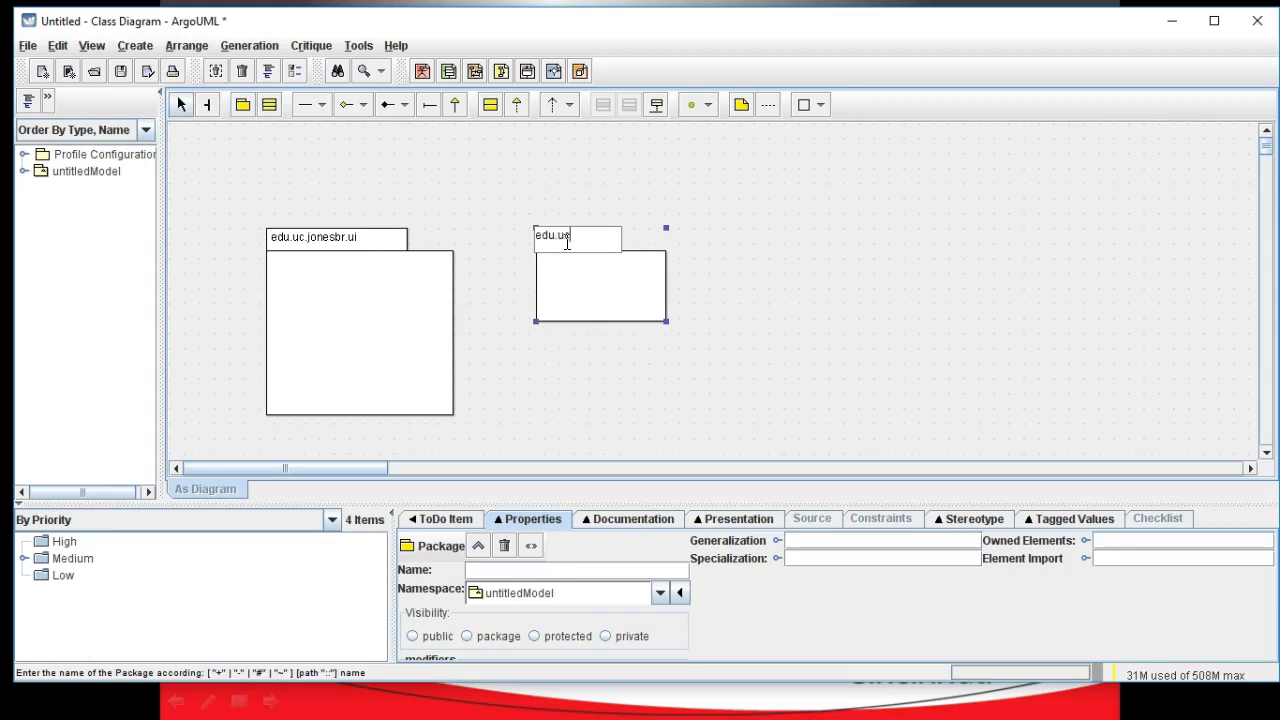
type("c.jonesbr.dto")
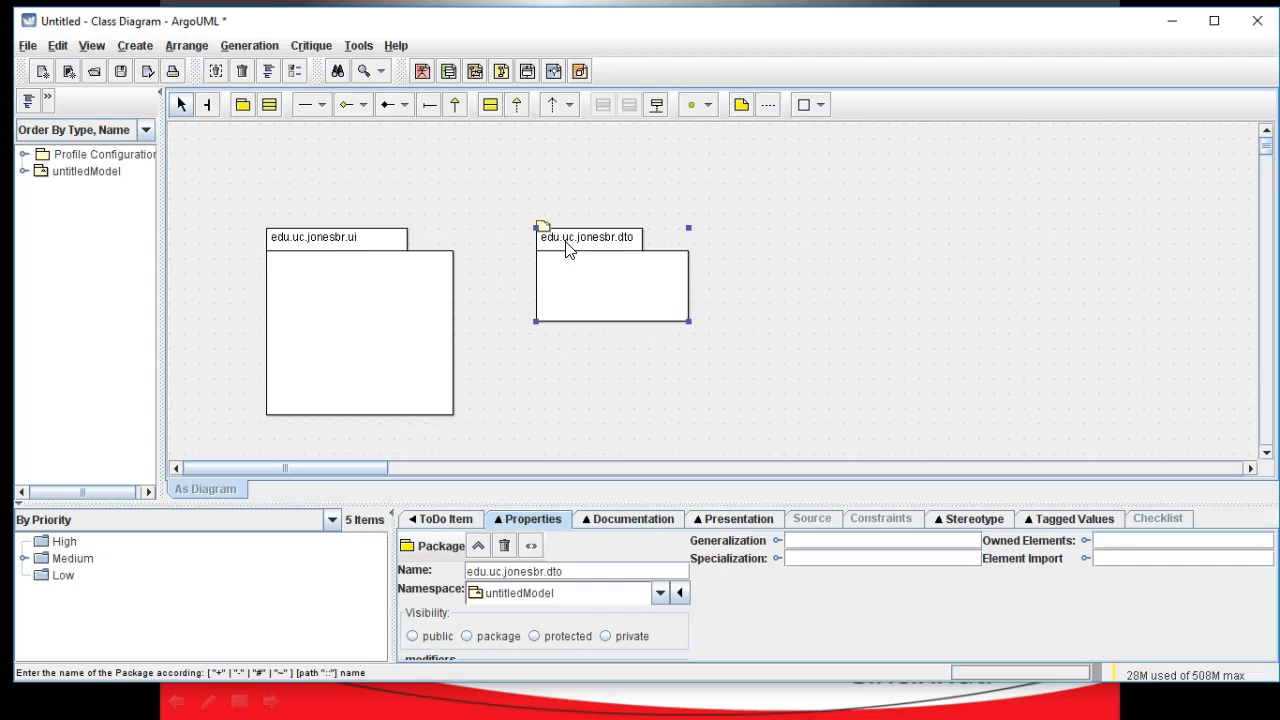
left_click_drag(586, 237, 556, 177)
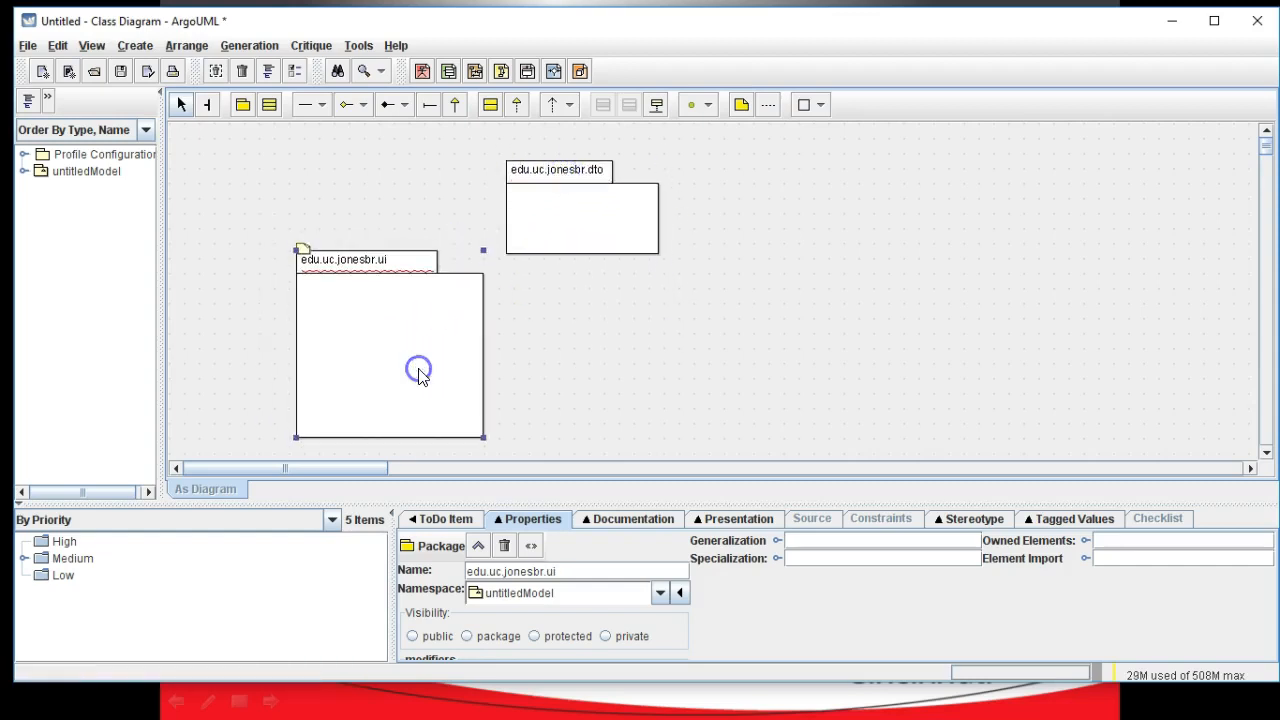
Step: Place a third package below dto and name it edu.uc.jonesbr.service
left_click(242, 104)
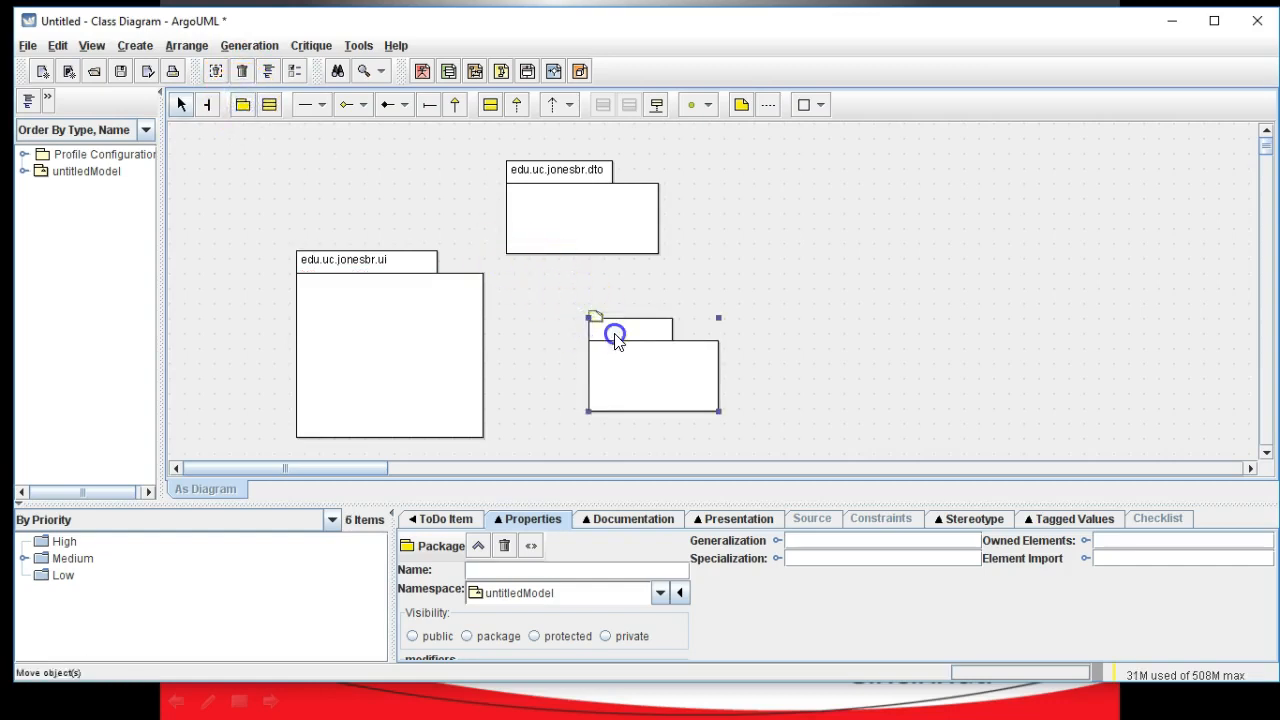
double_click(630, 328)
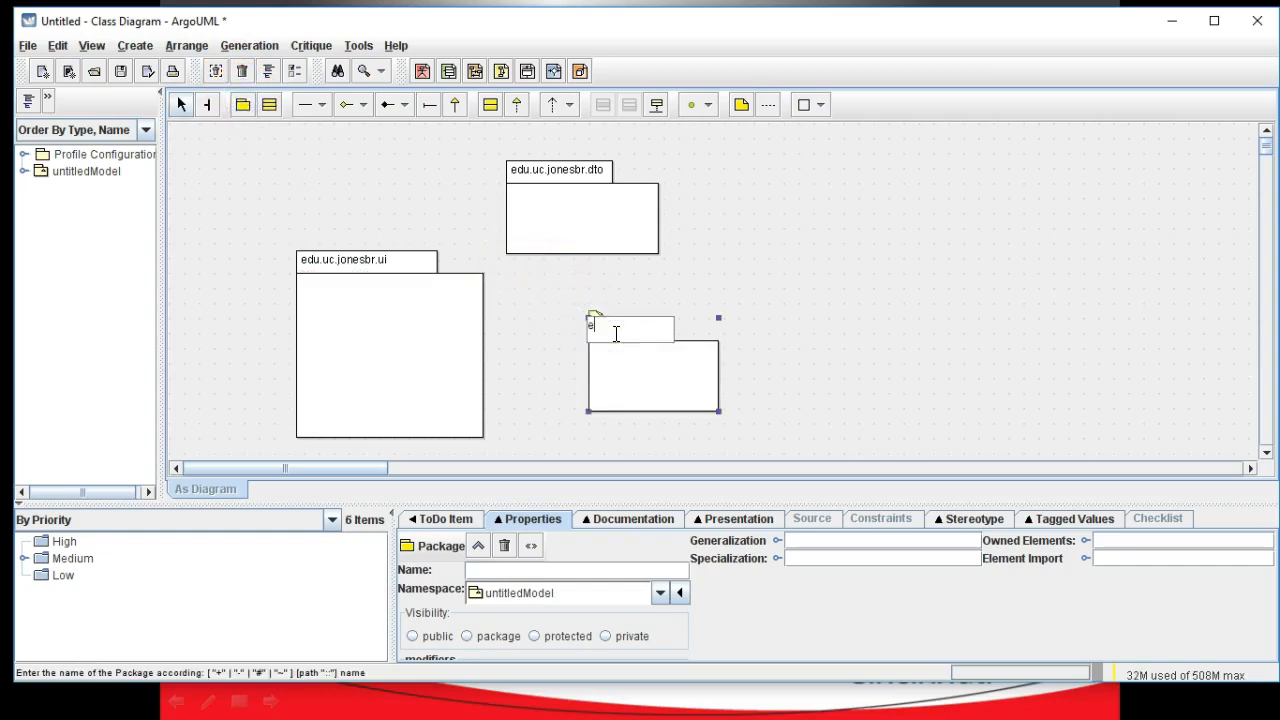
type("du.")
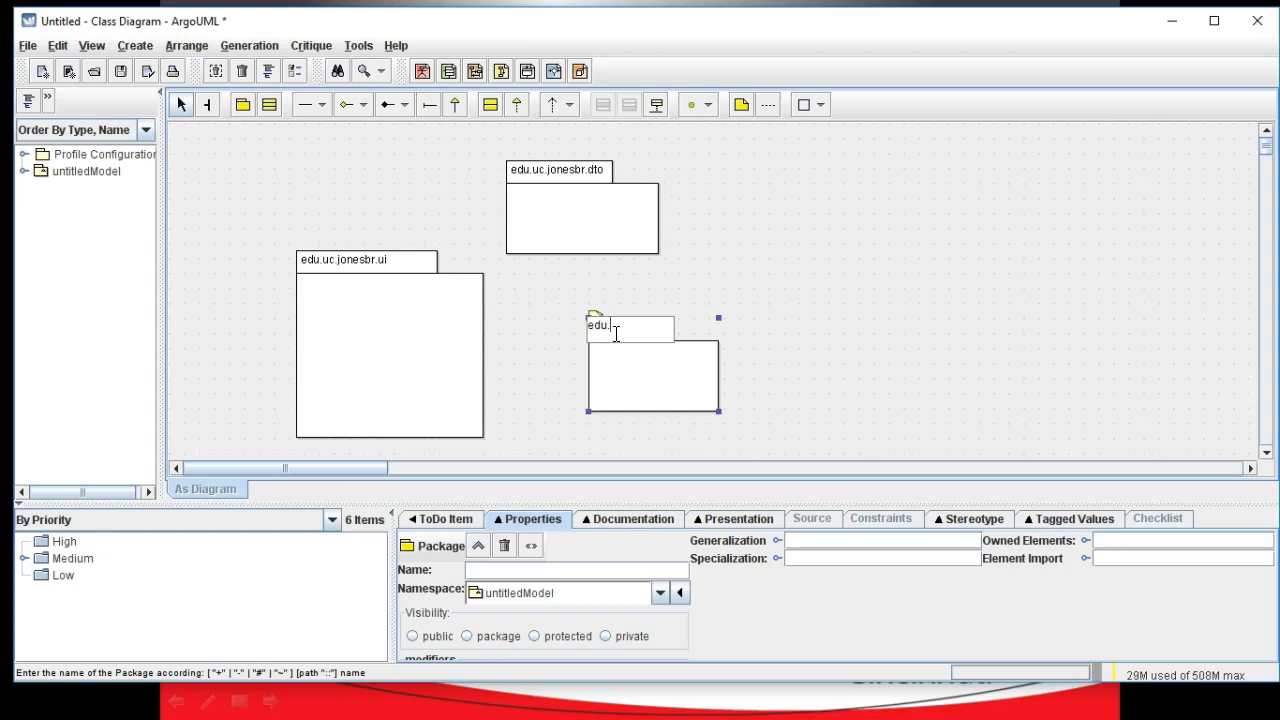
type("uc.jonesbr.service")
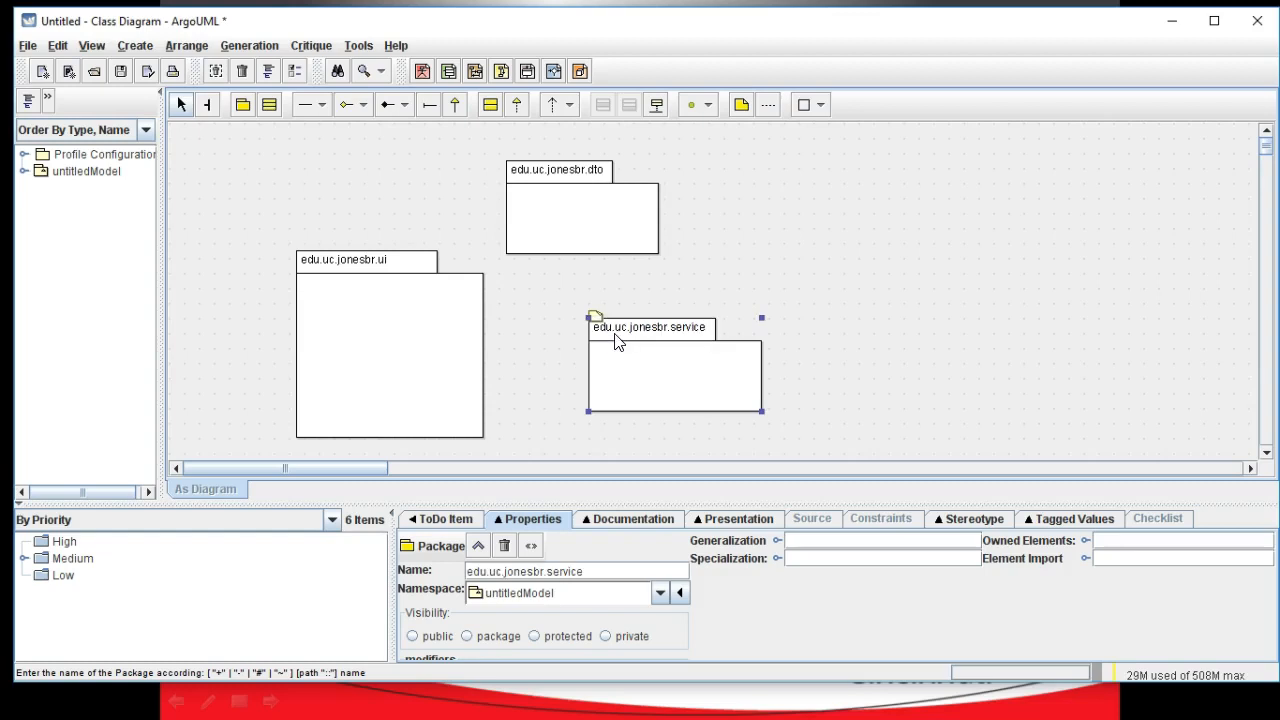
Step: Place the edu.uc.jonesbr.dao package on the right and drag its corner to enlarge it
left_click(242, 104)
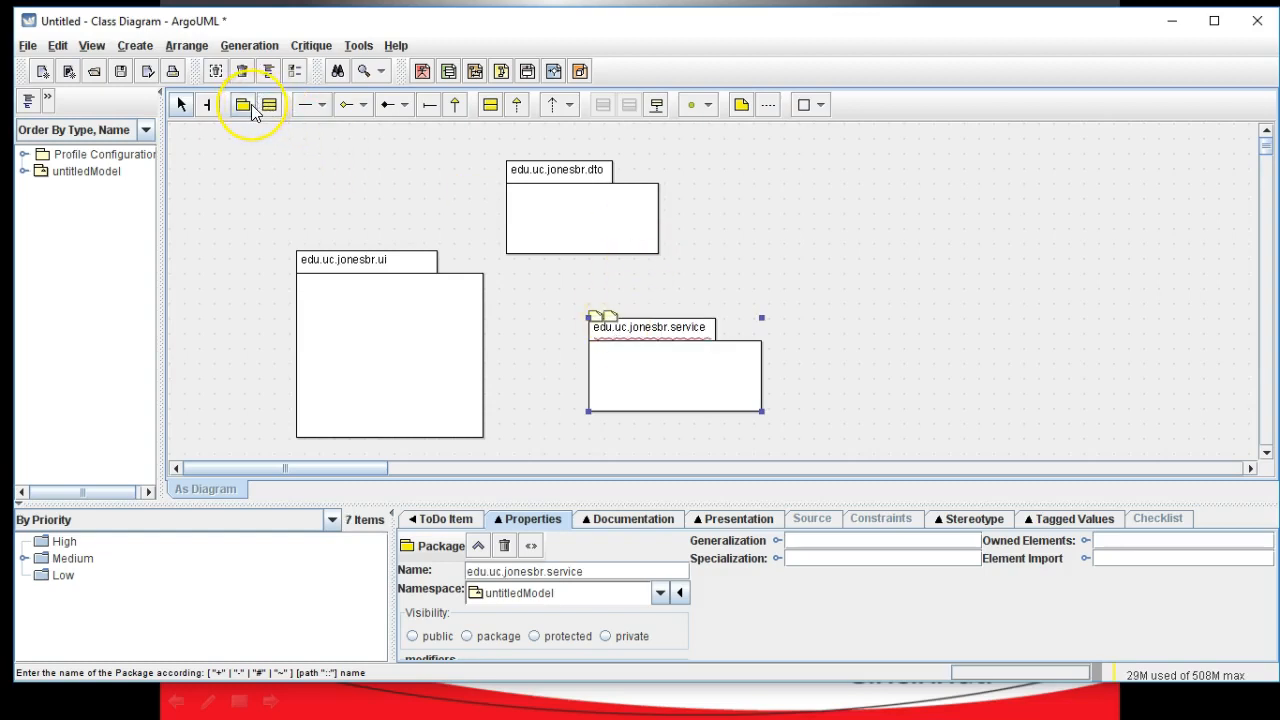
mouse_move(243, 104)
type("edu.uc.jonesbr.dao")
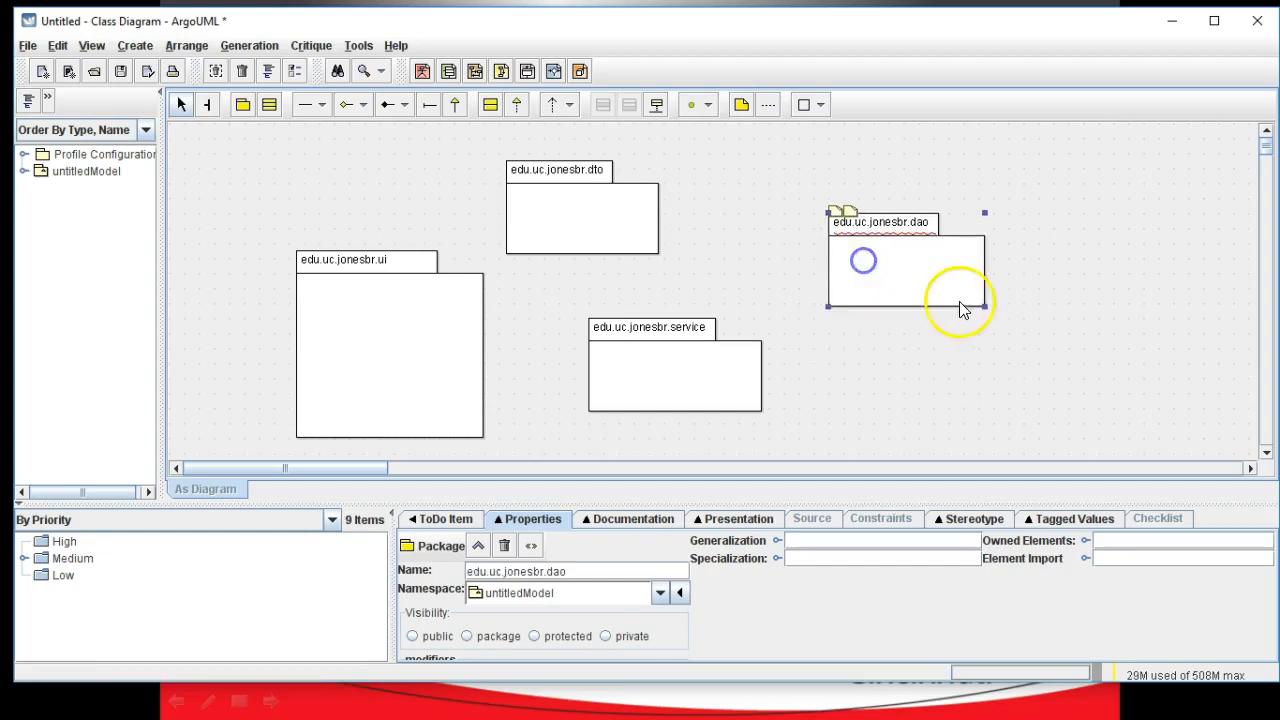
left_click_drag(983, 308, 1078, 432)
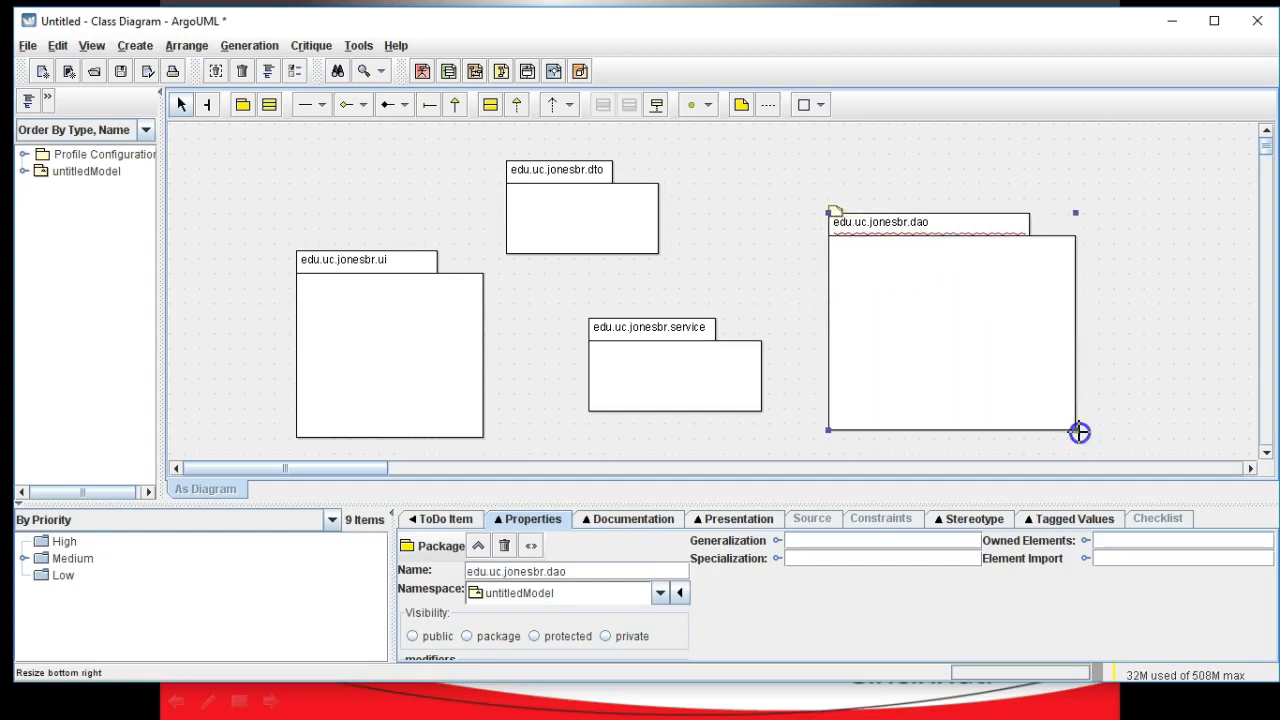
mouse_move(1079, 432)
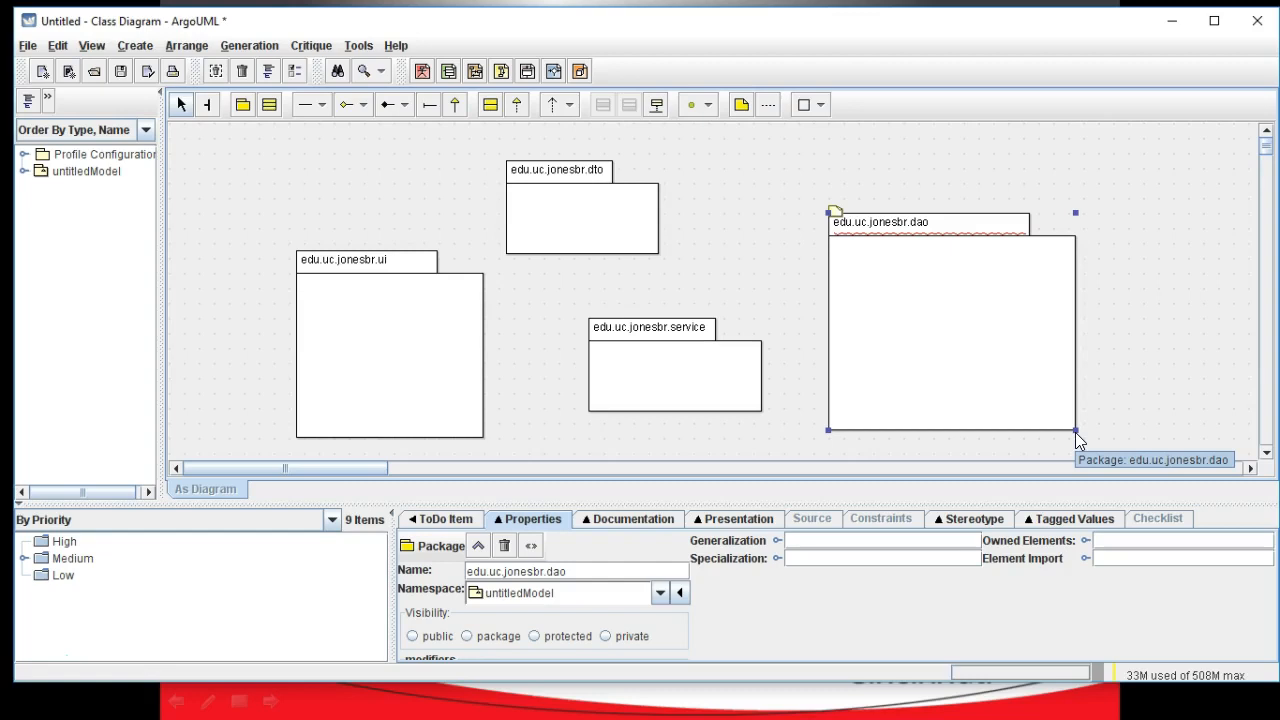
mouse_move(938, 500)
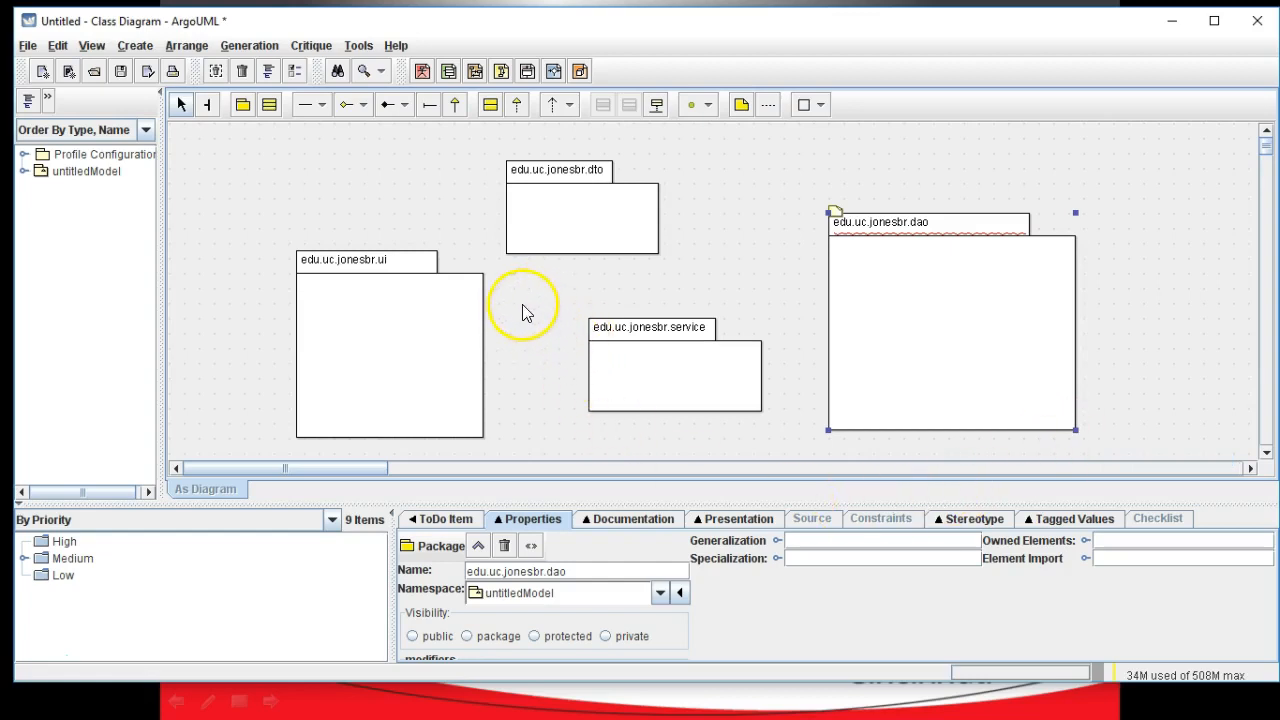
mouse_move(638, 340)
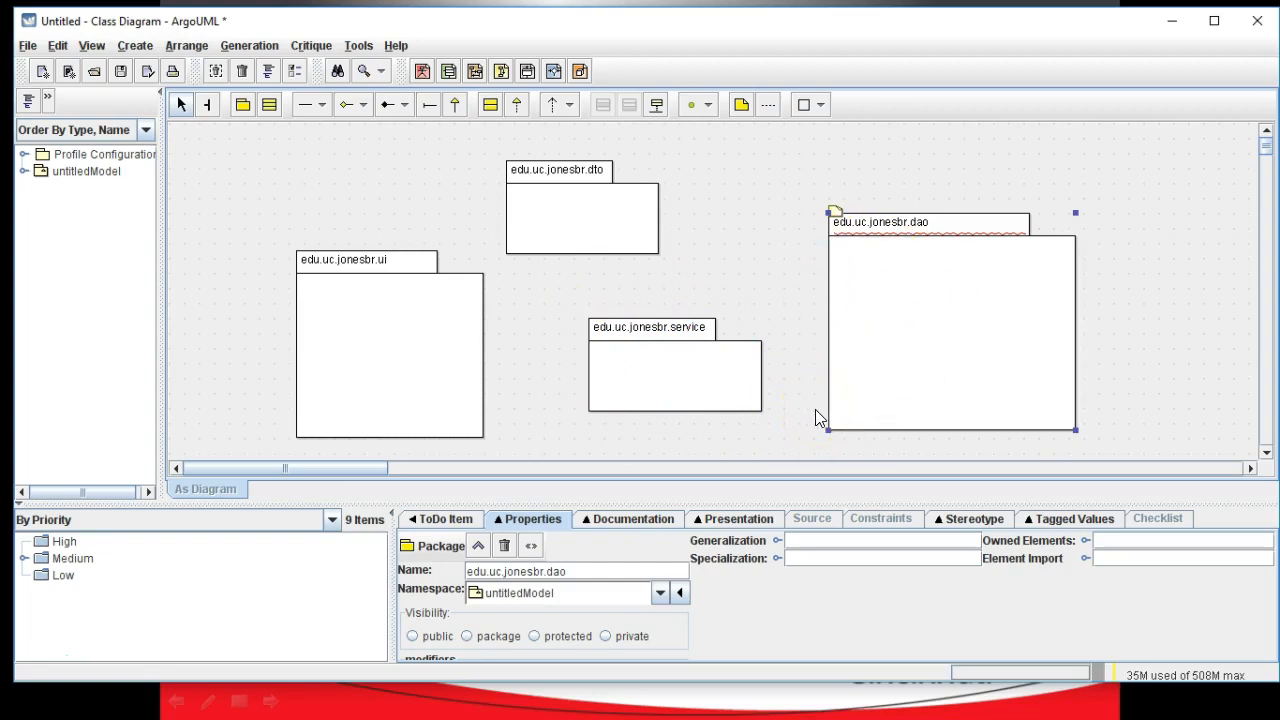
mouse_move(363, 289)
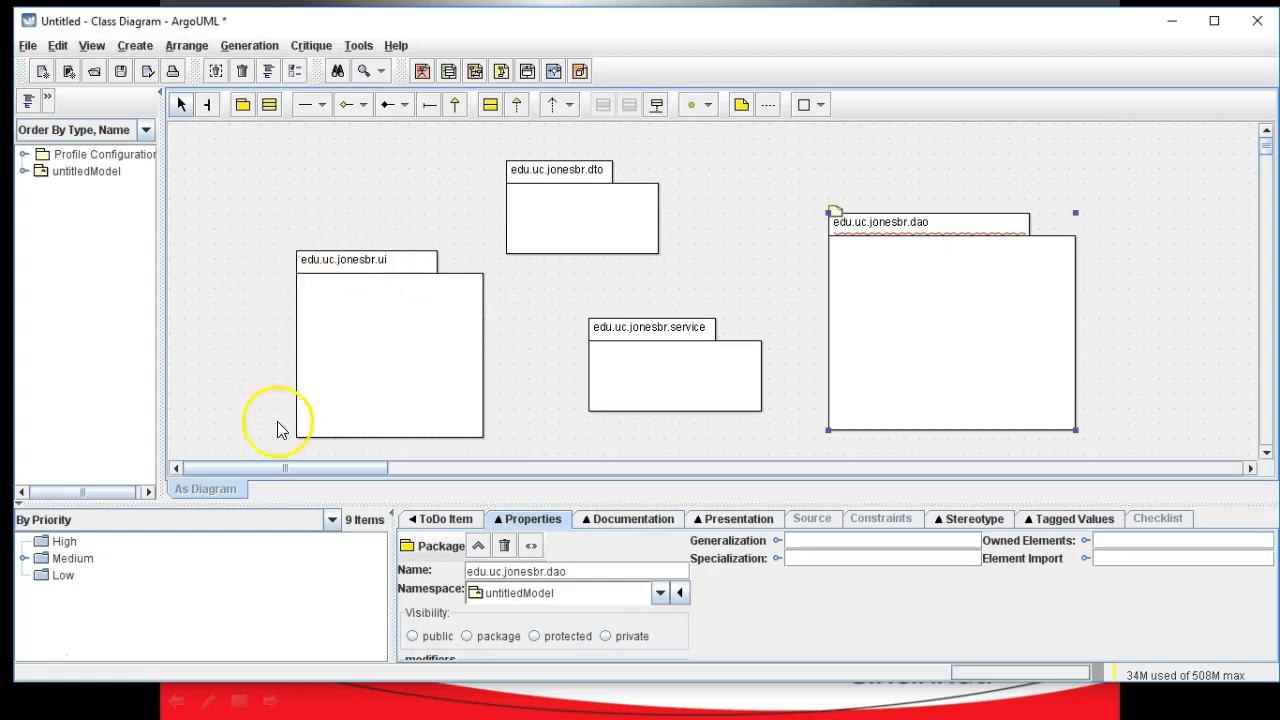
mouse_move(723, 360)
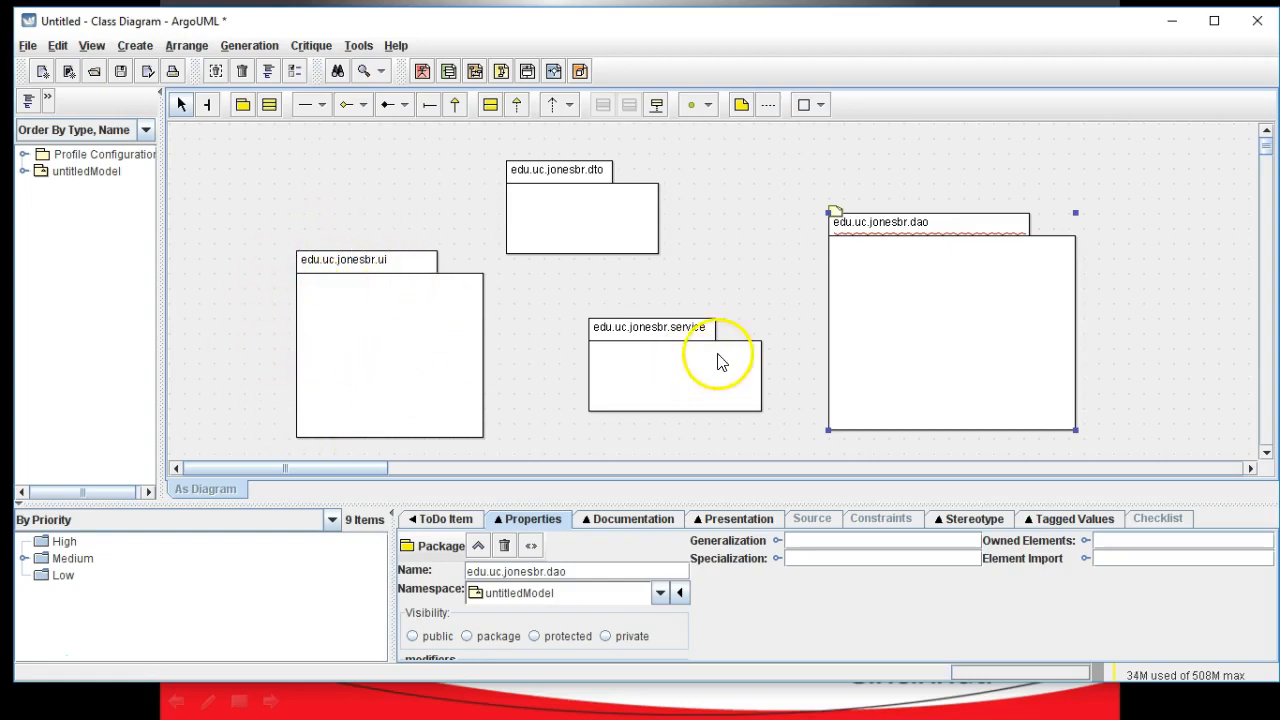
mouse_move(640, 340)
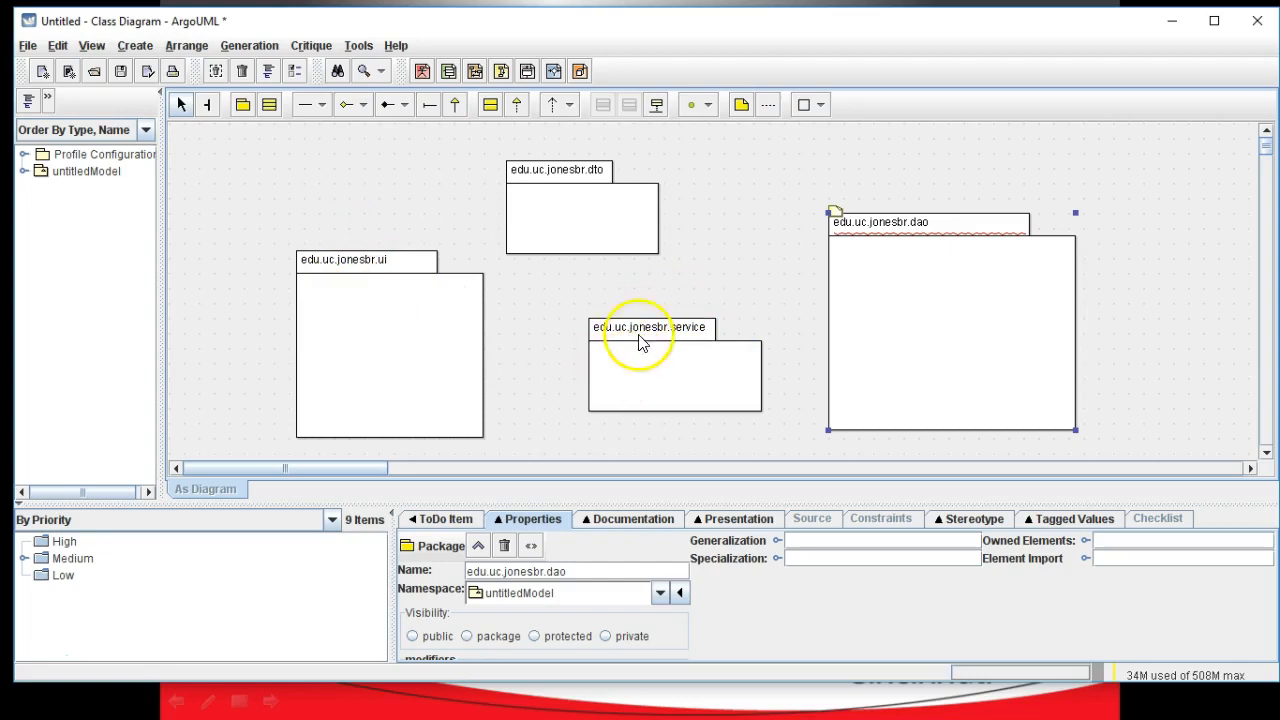
mouse_move(835, 345)
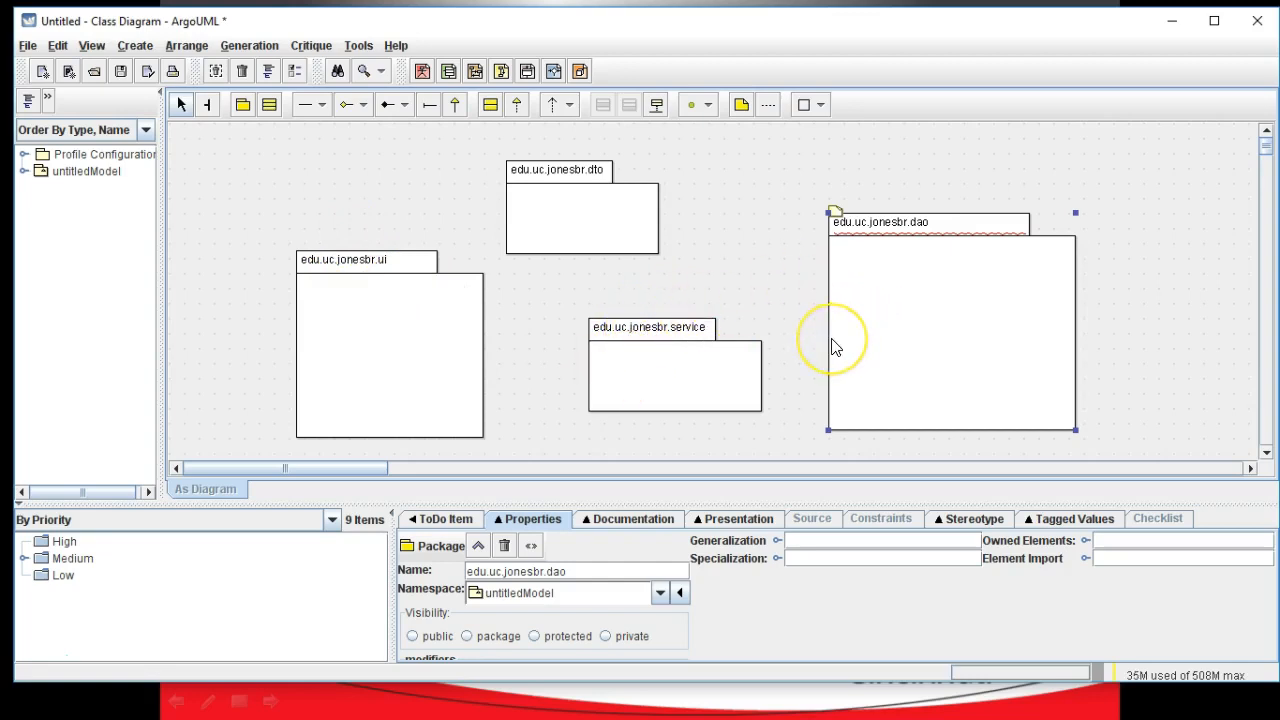
mouse_move(836, 347)
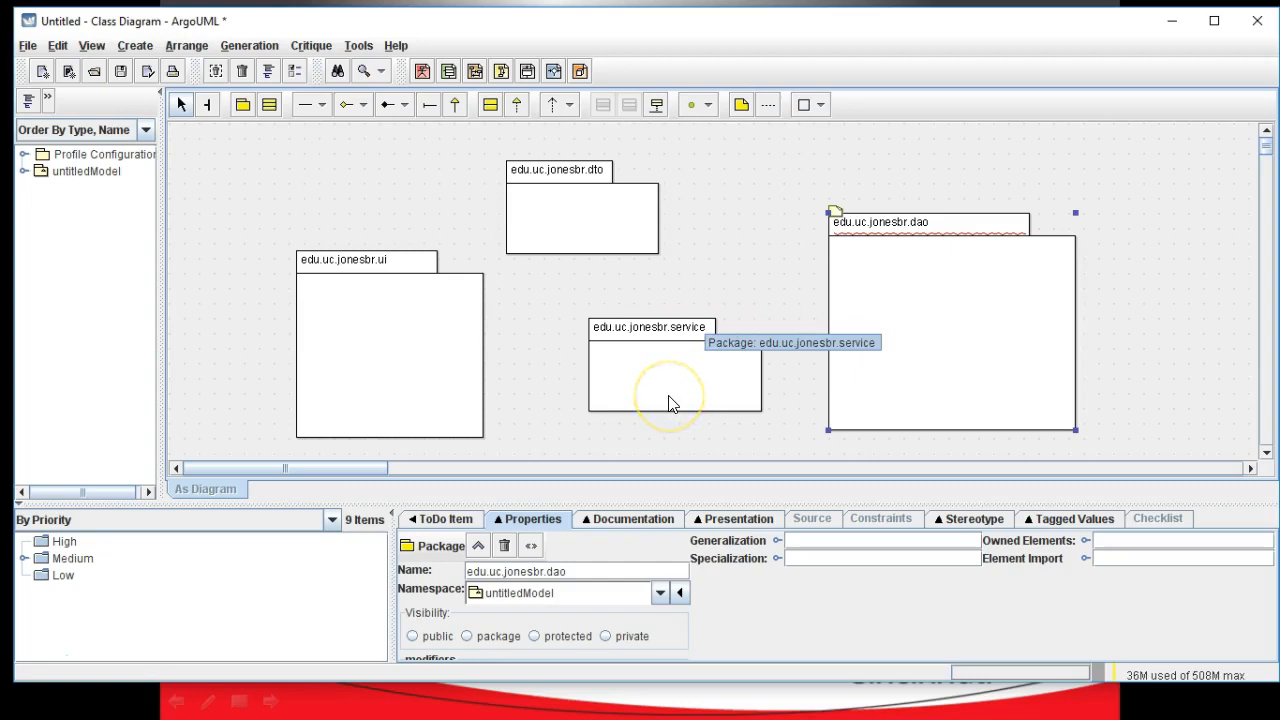
mouse_move(385, 325)
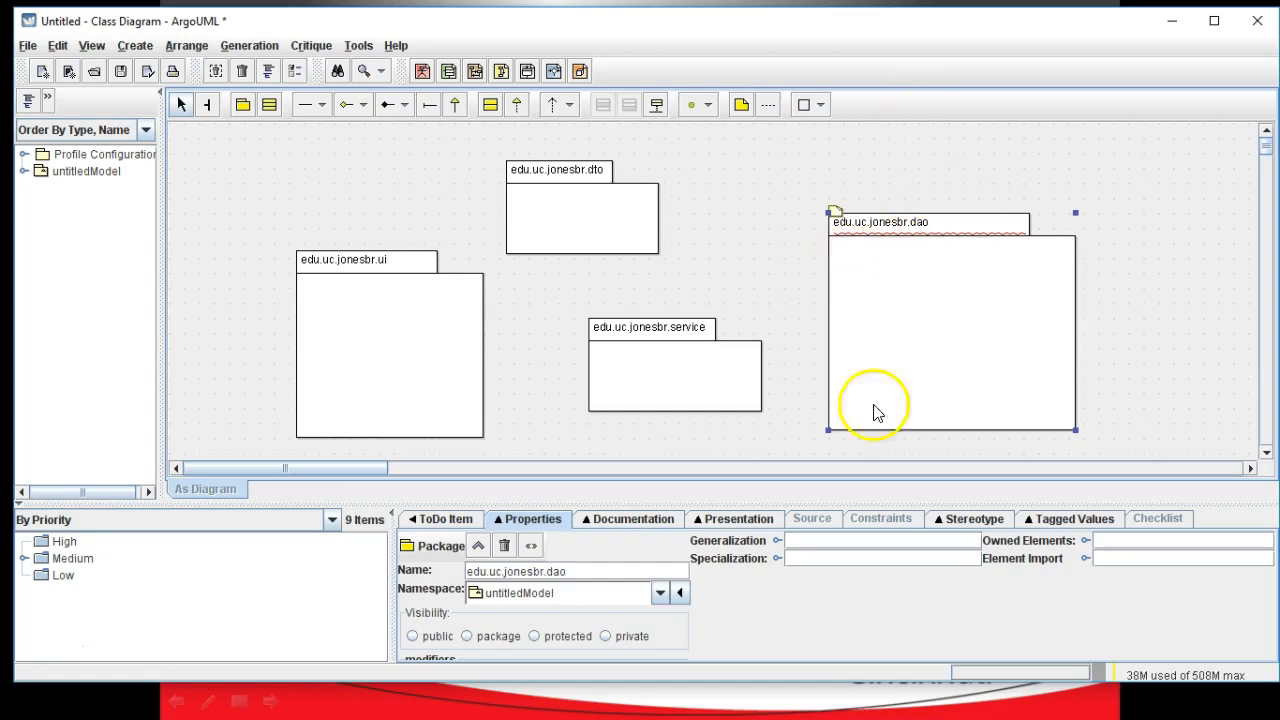
mouse_move(710, 307)
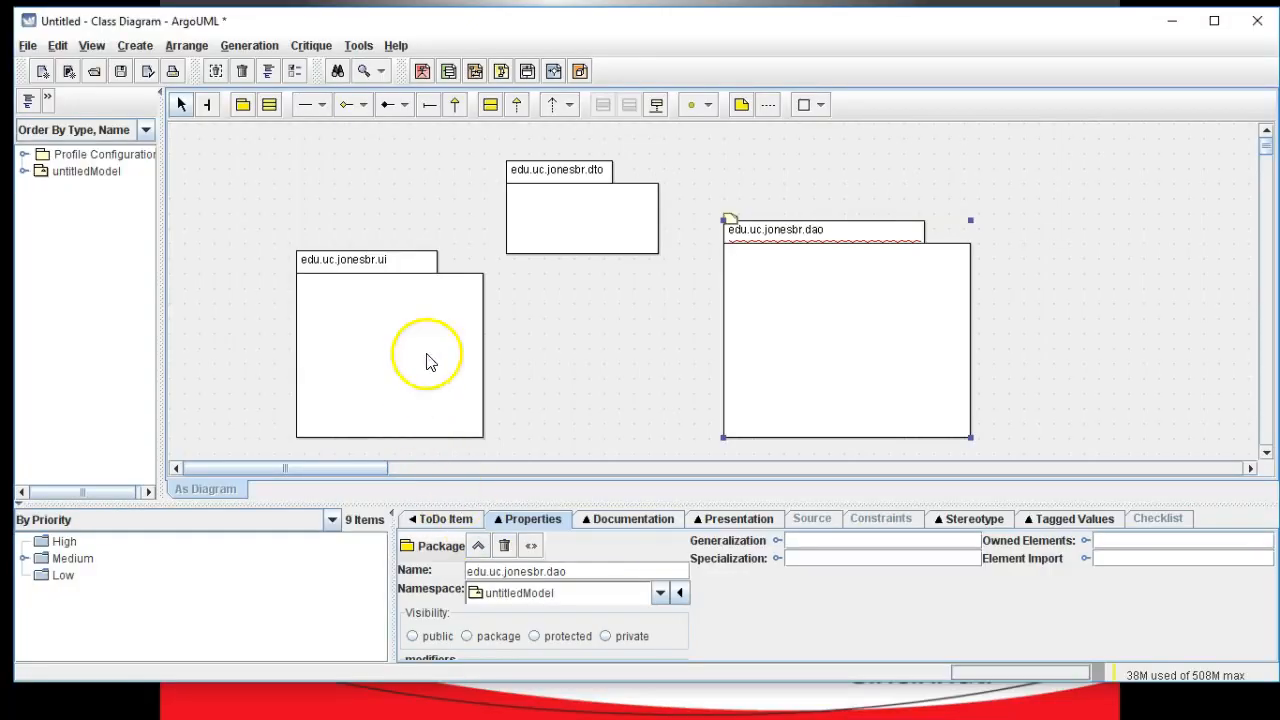
mouse_move(400, 300)
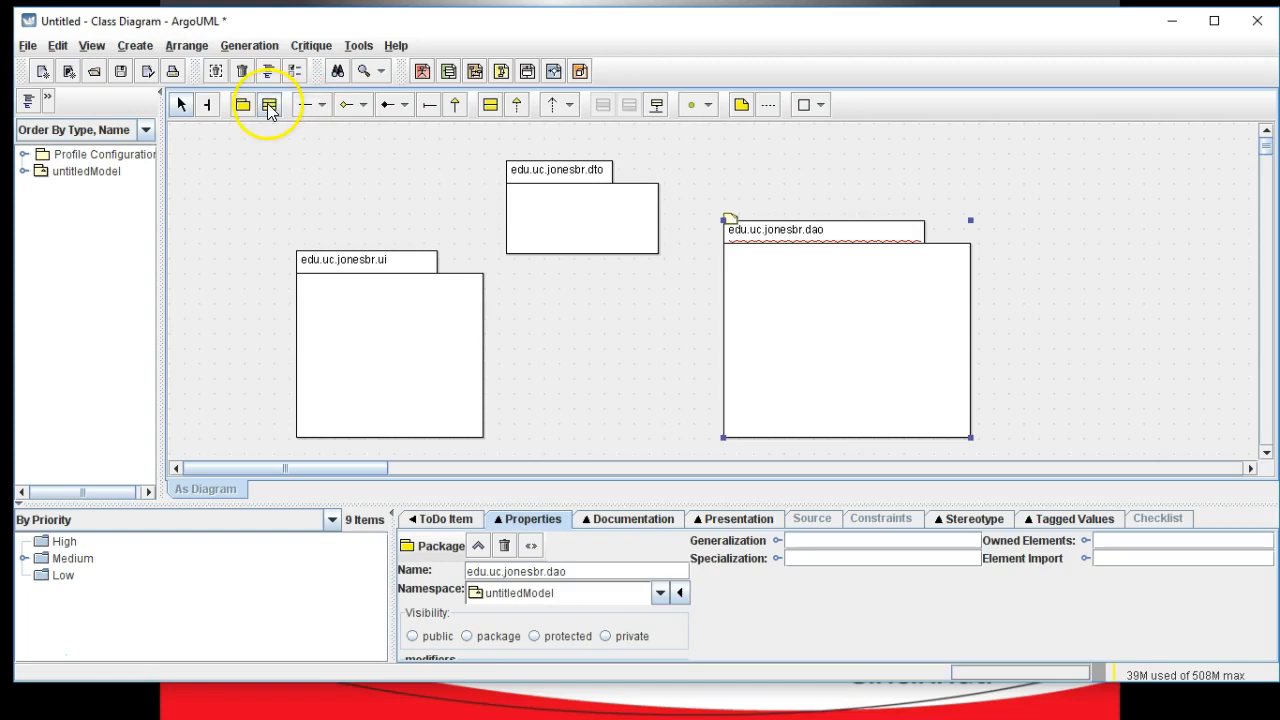
Step: Create a class in the dao package and name it NetworkDAO
left_click(268, 104)
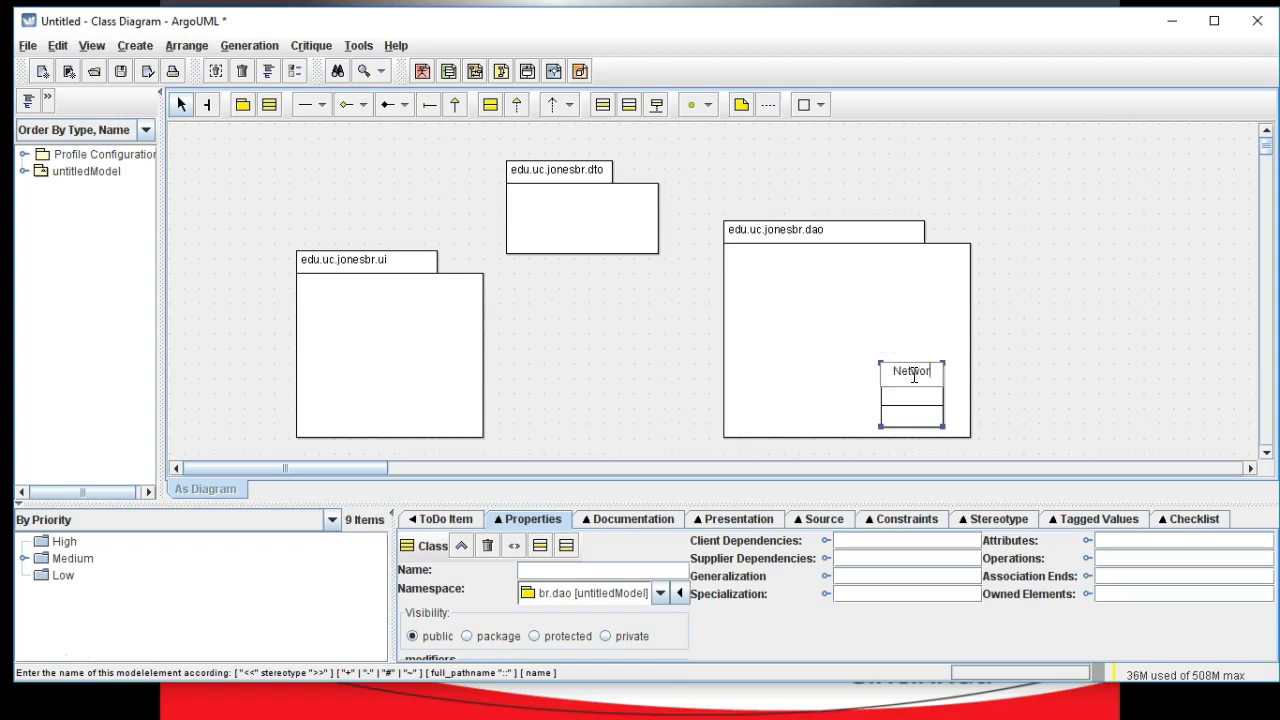
type("NetworkDAO")
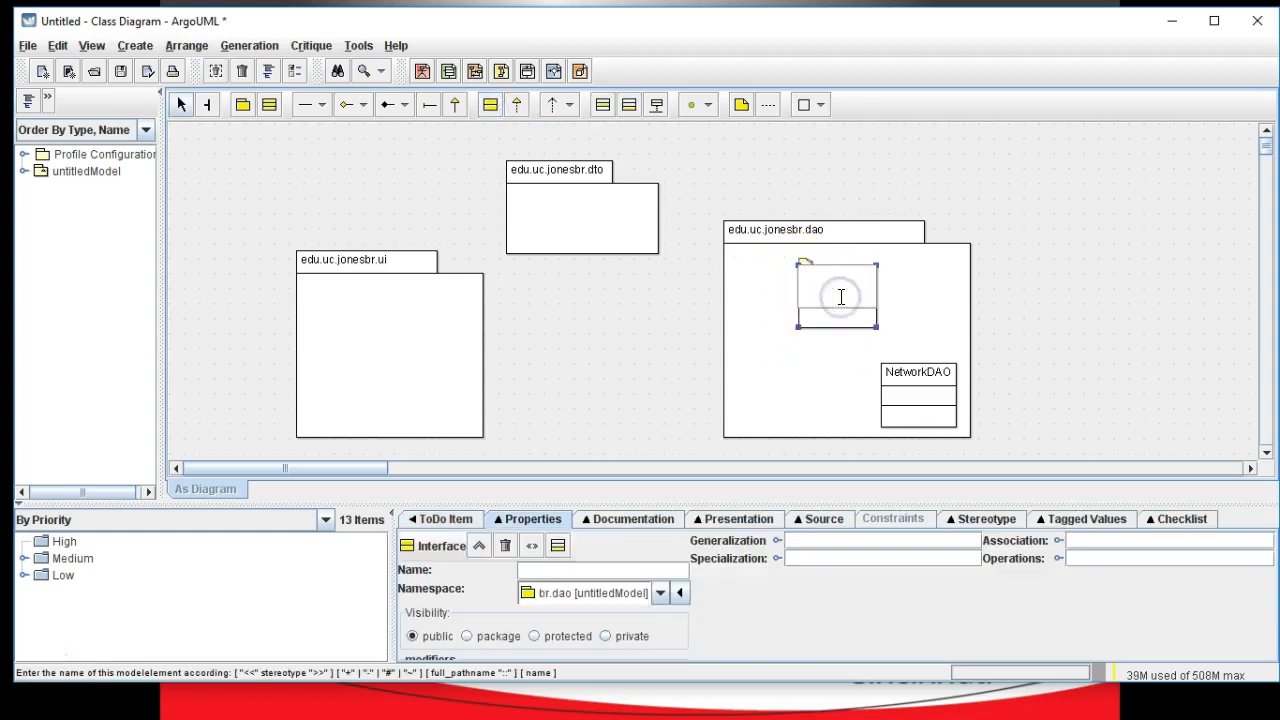
Step: Name the new interface in the dao package IPlantDAO
type("IPlantDAO")
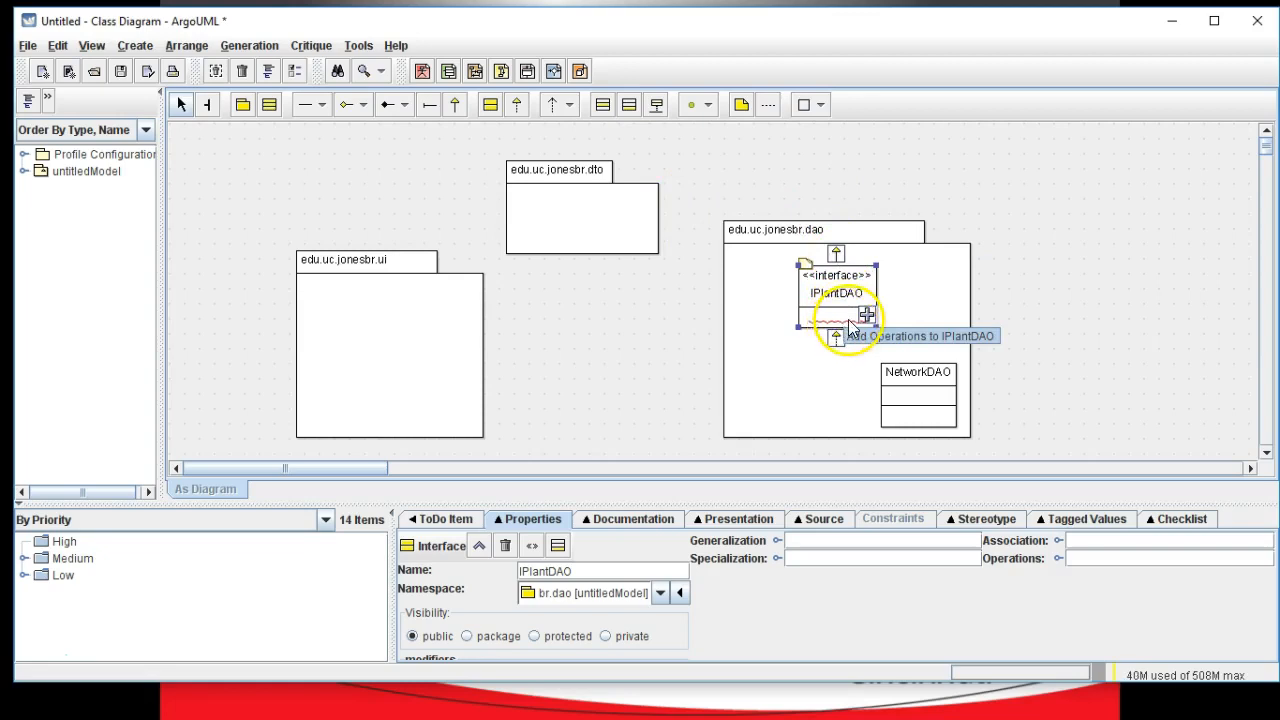
mouse_move(808, 283)
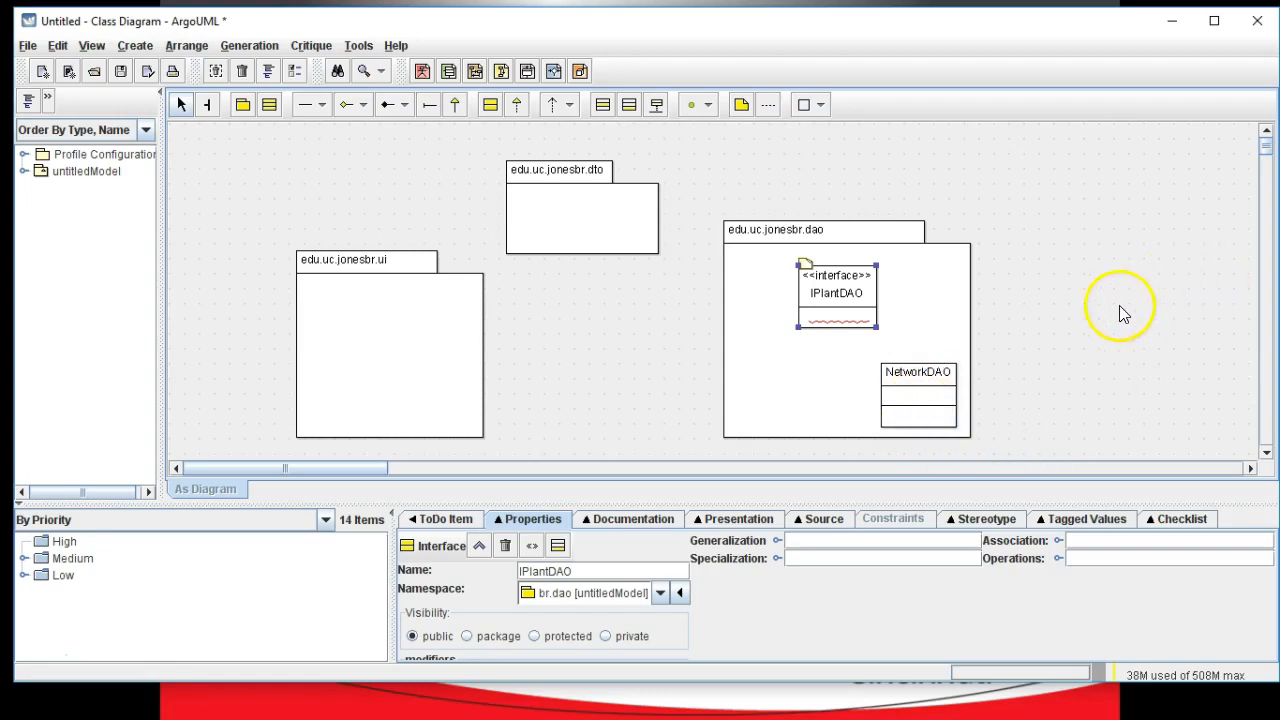
mouse_move(935, 307)
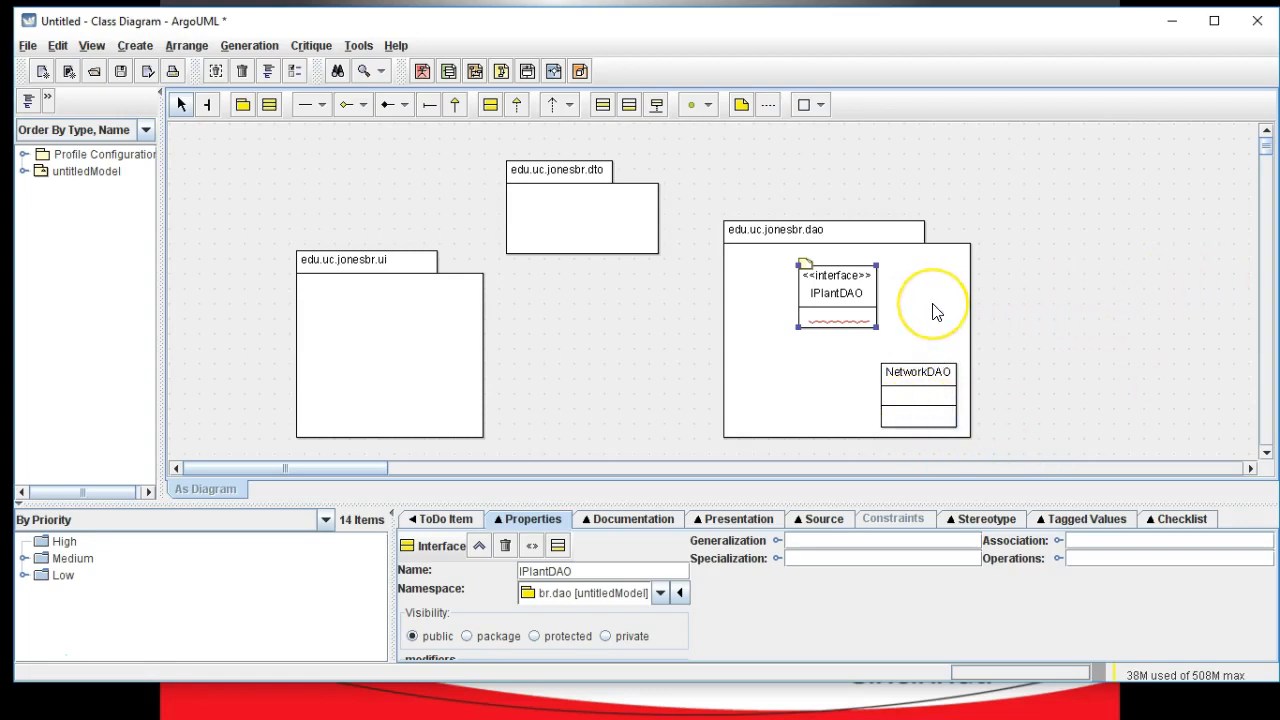
mouse_move(935, 307)
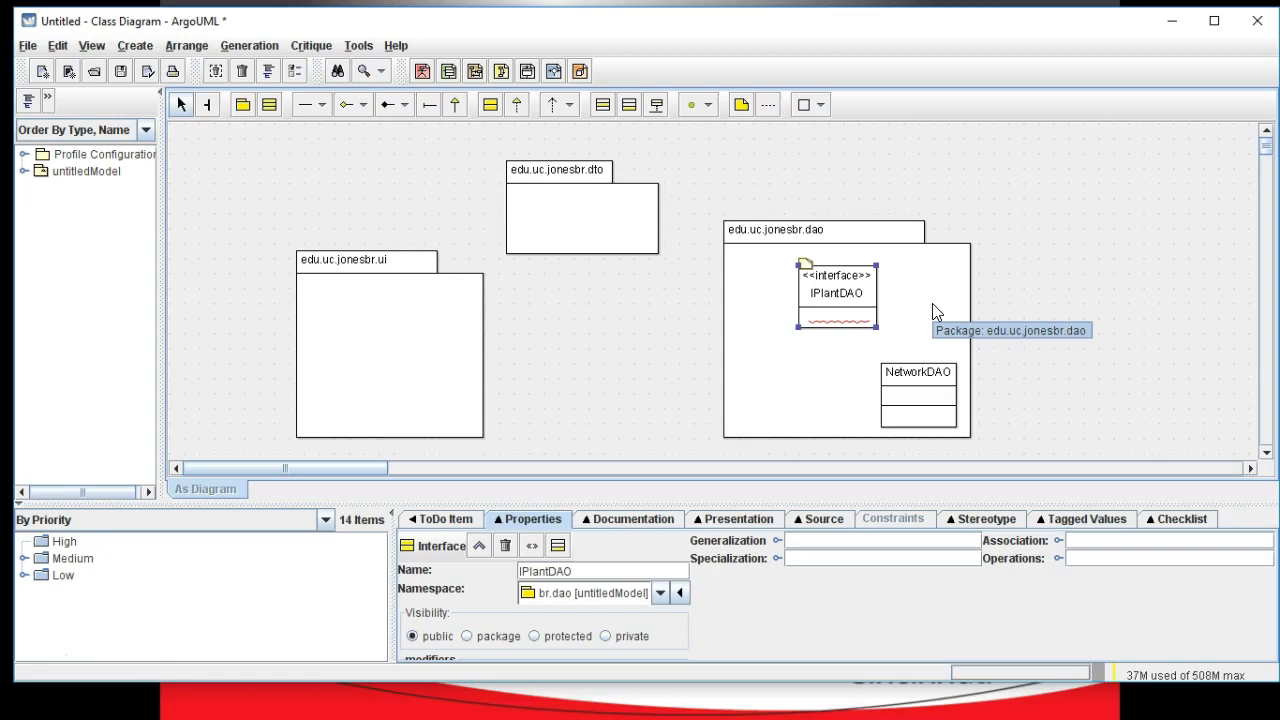
mouse_move(932, 390)
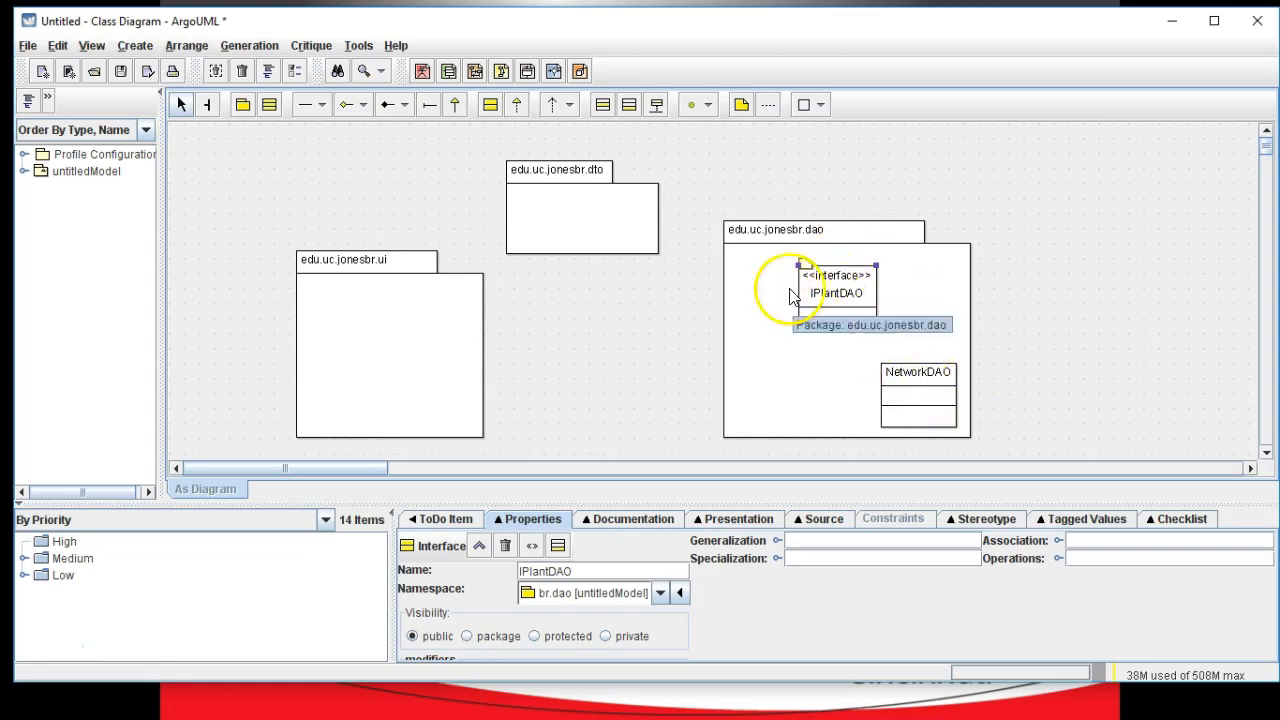
left_click(837, 293)
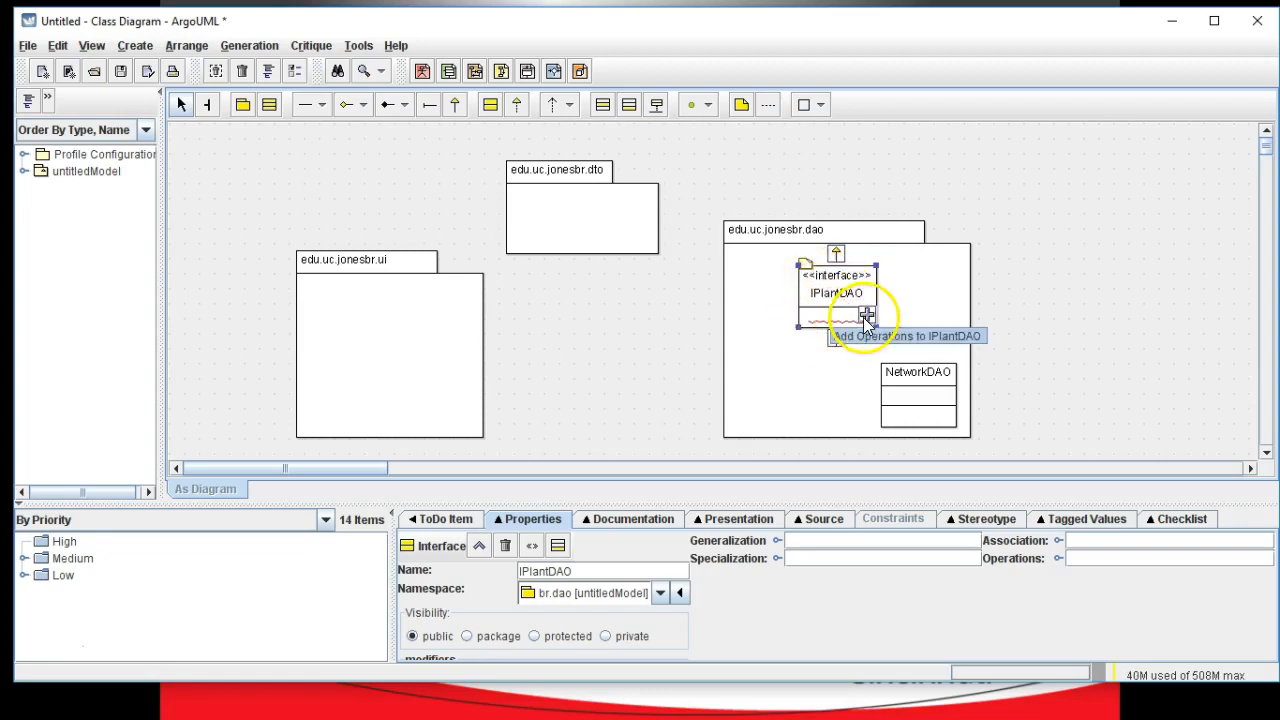
mouse_move(850, 330)
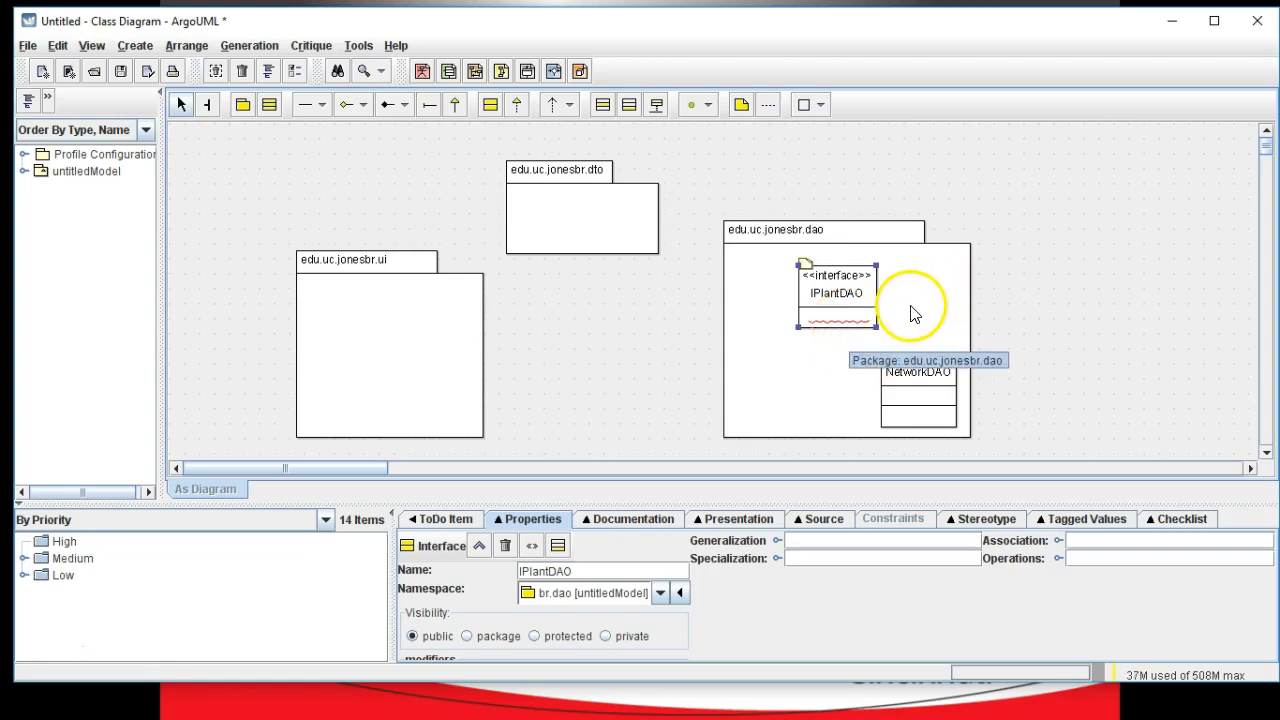
left_click(835, 292)
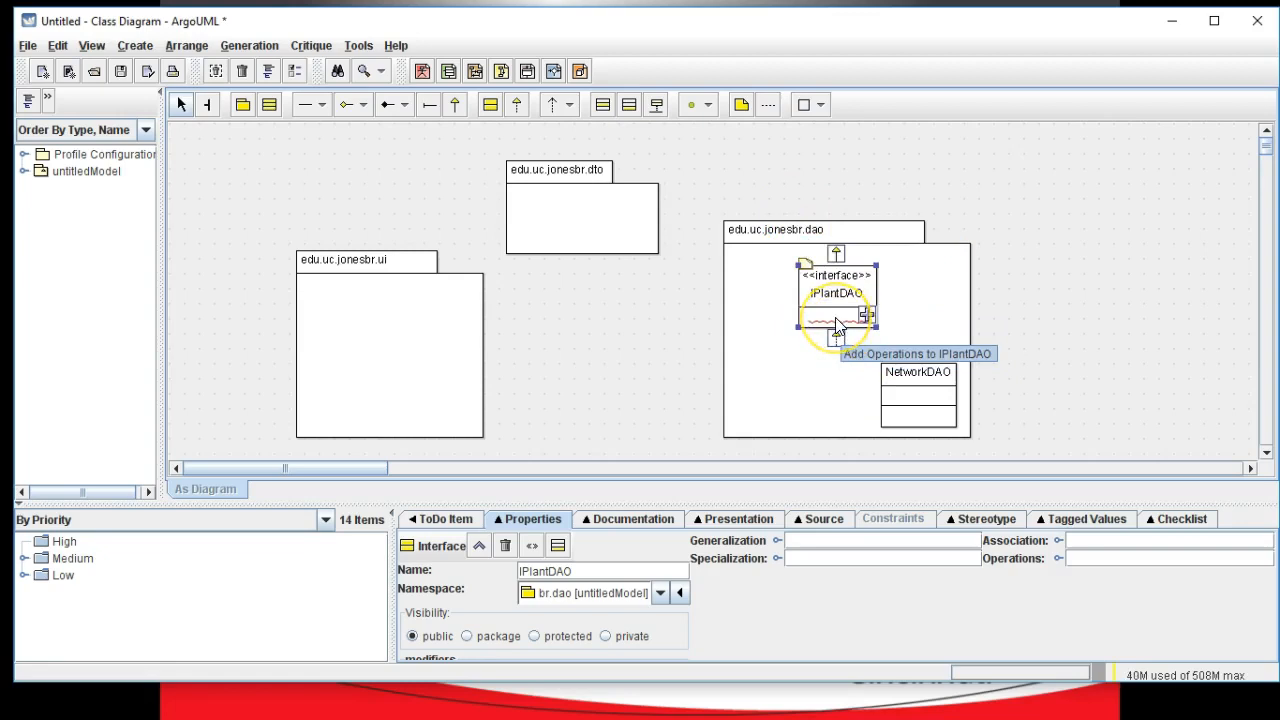
Step: Add the operation fetchPlants(search : String) to IPlantDAO
left_click(864, 315)
type("fetchPlants(")
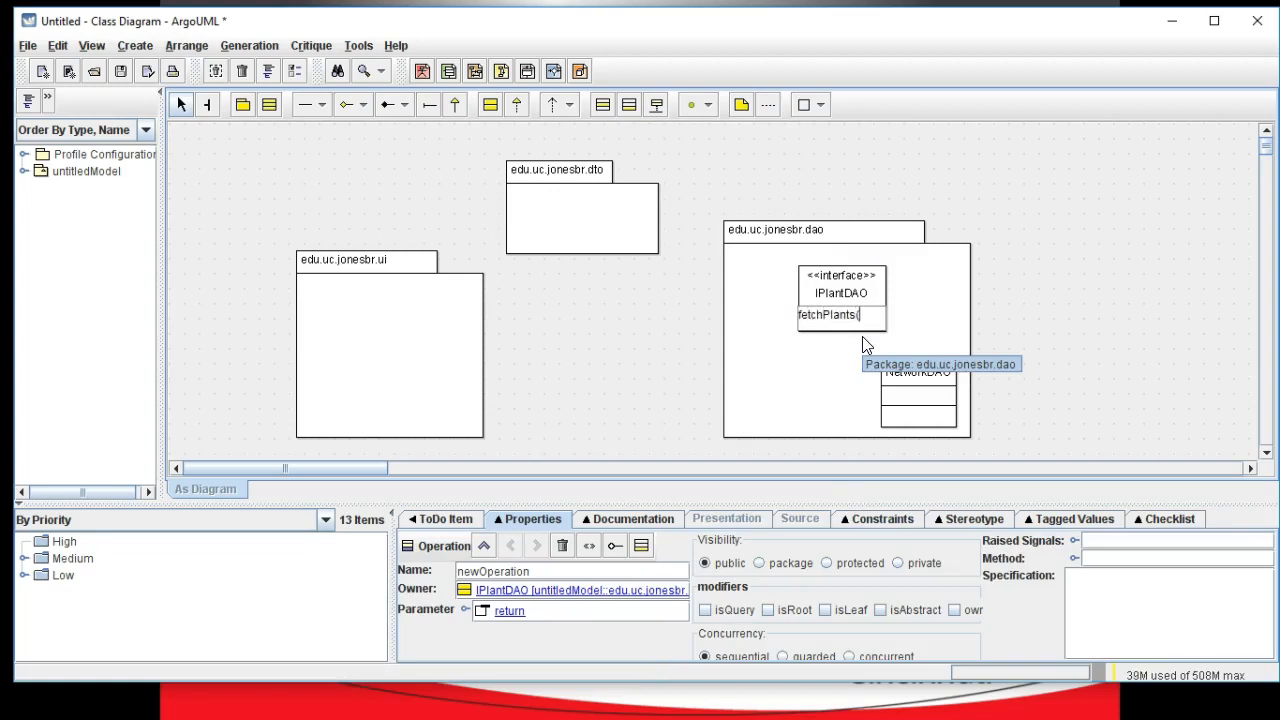
type("s")
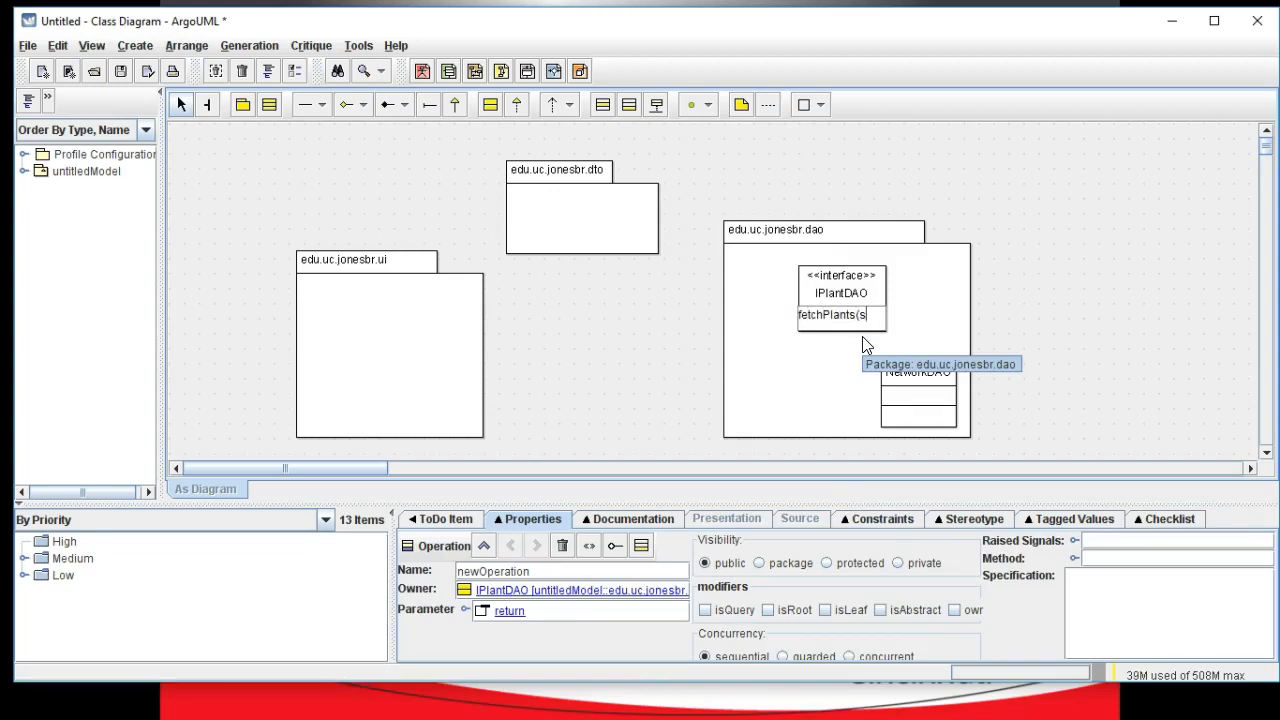
type("earch :String)")
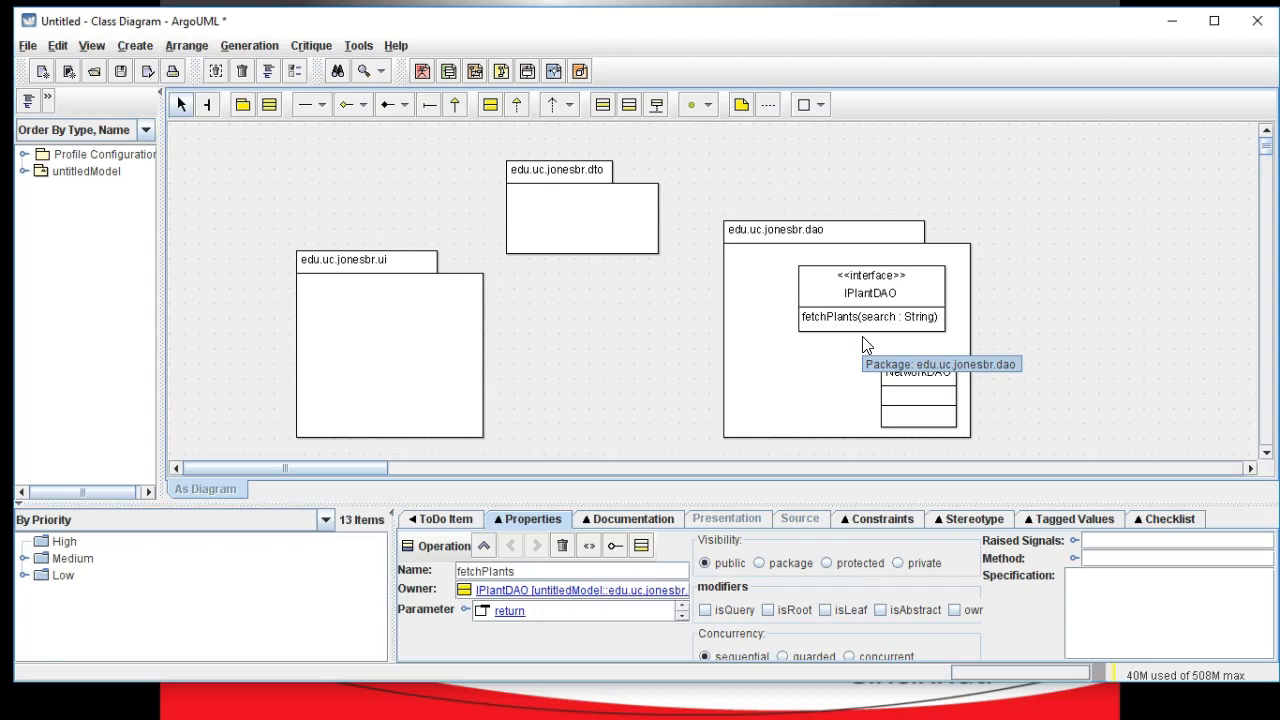
Step: Set fetchPlants' return type in Properties, then edit it to List<PlantDTO>
left_click(510, 611)
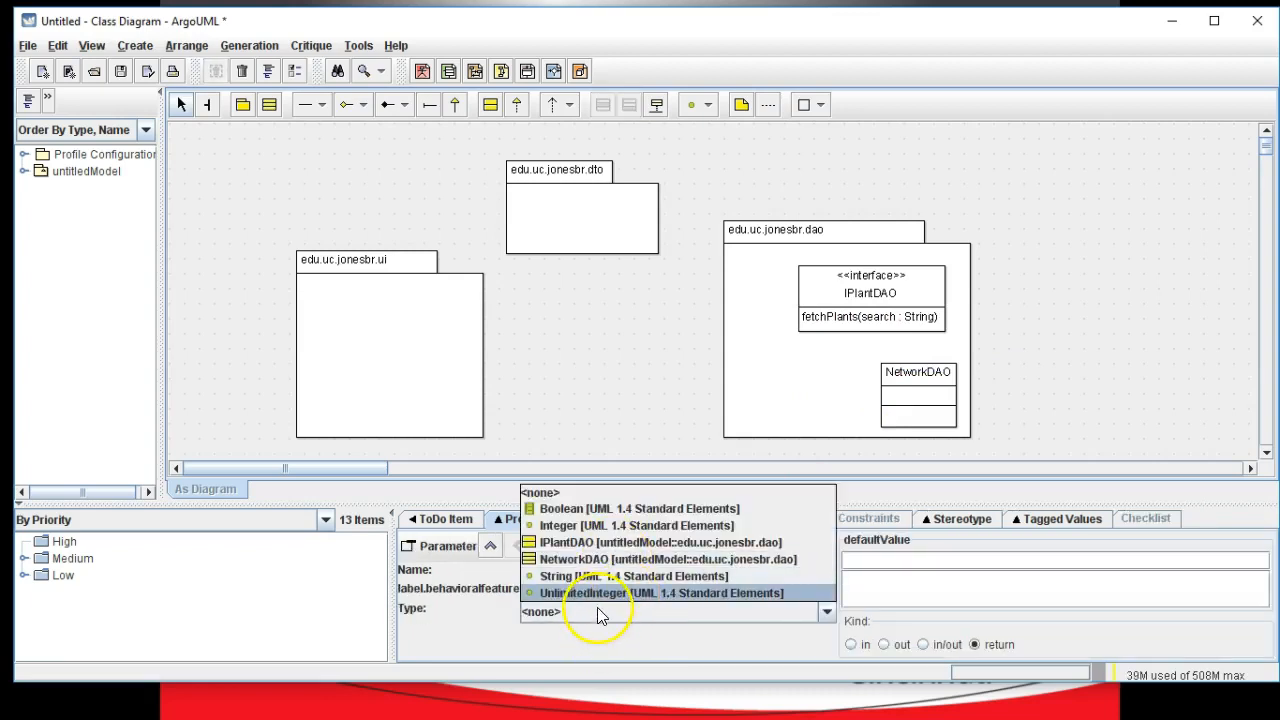
left_click(560, 612)
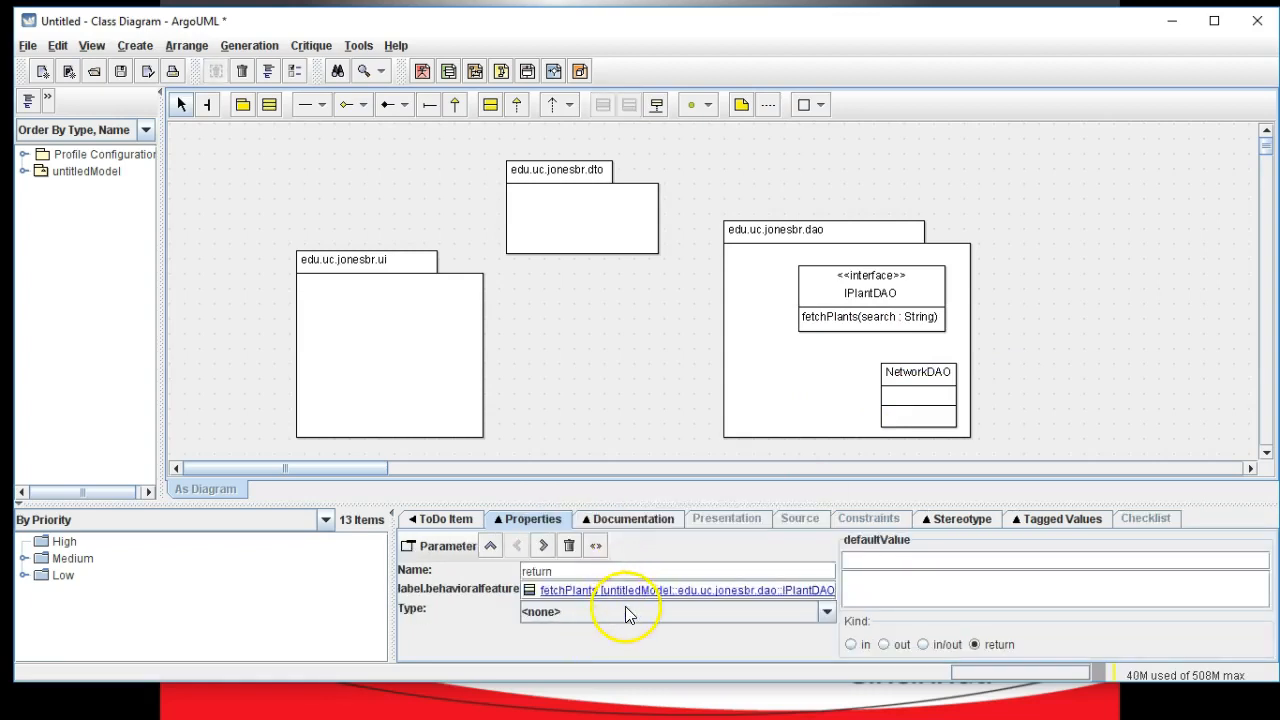
left_click(826, 611)
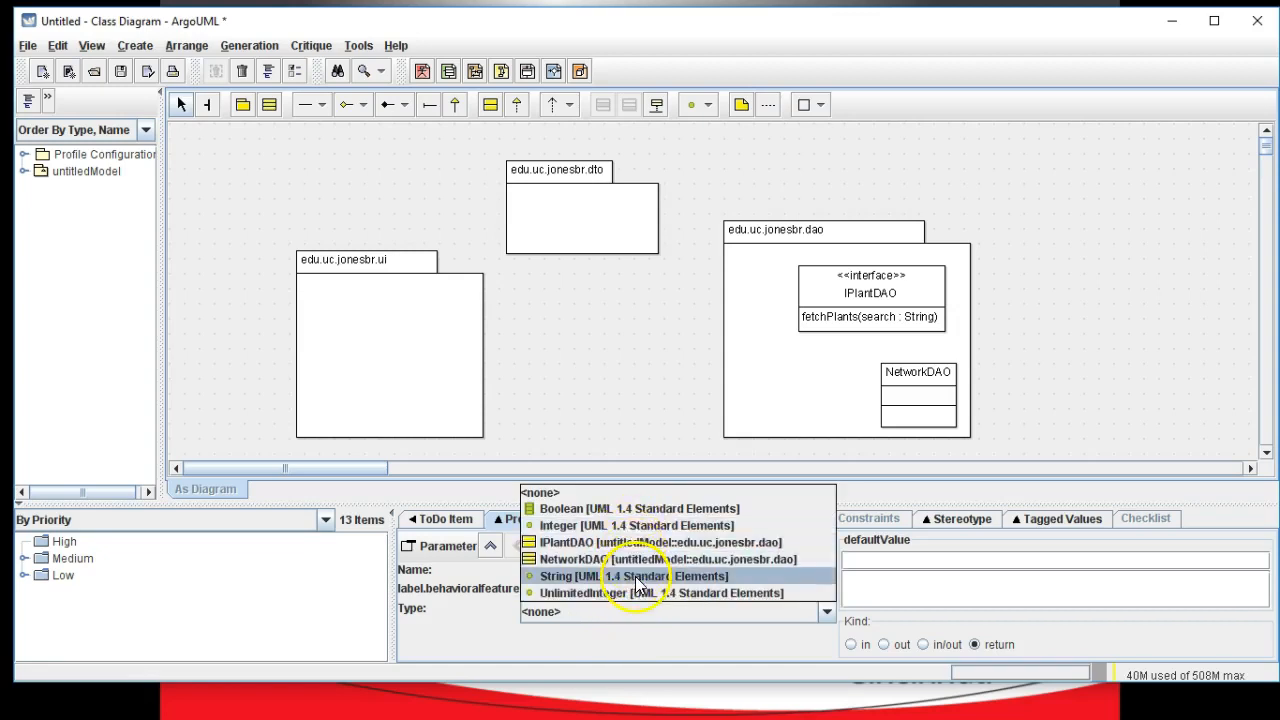
left_click(604, 576)
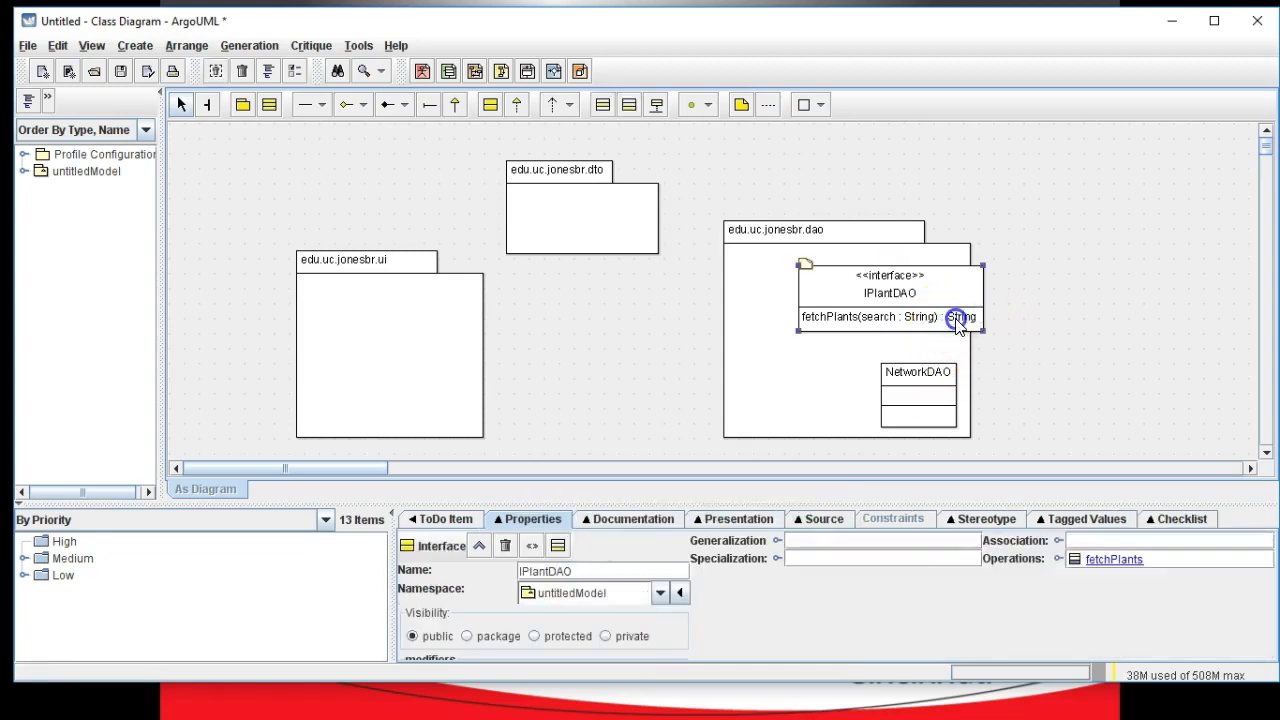
left_click(870, 316)
type("List<PlantDT")
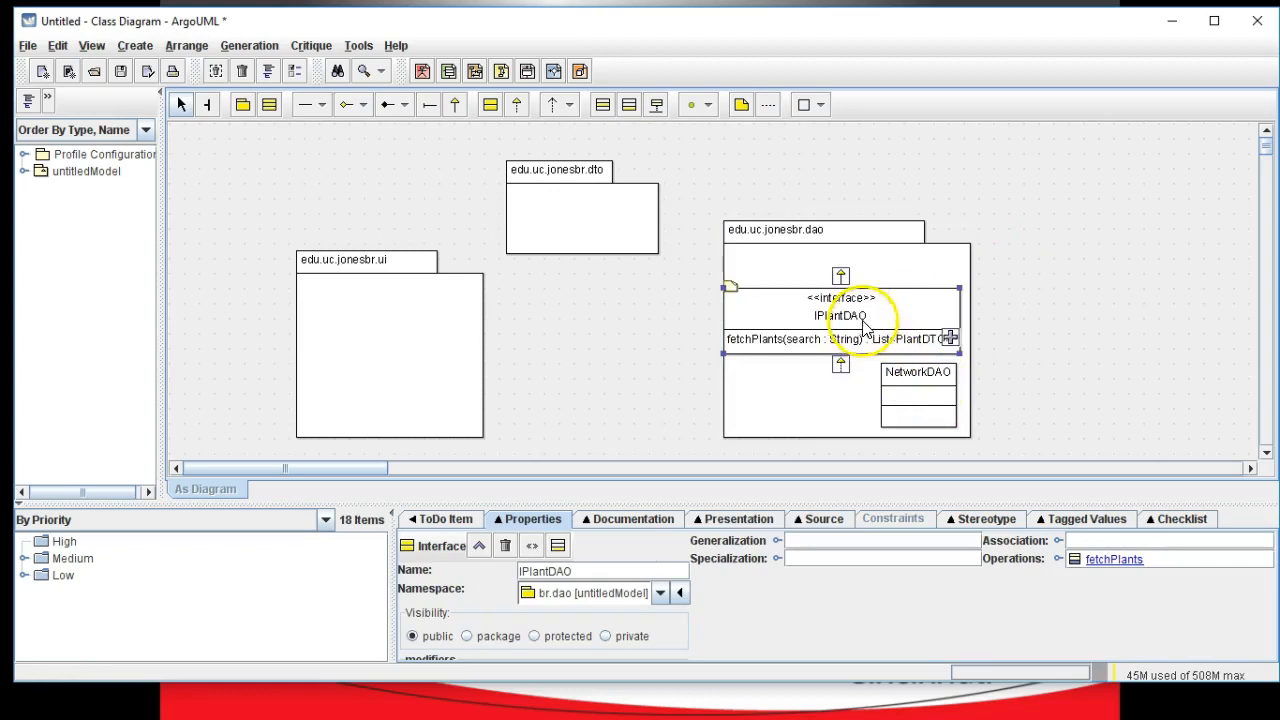
left_click(918, 371)
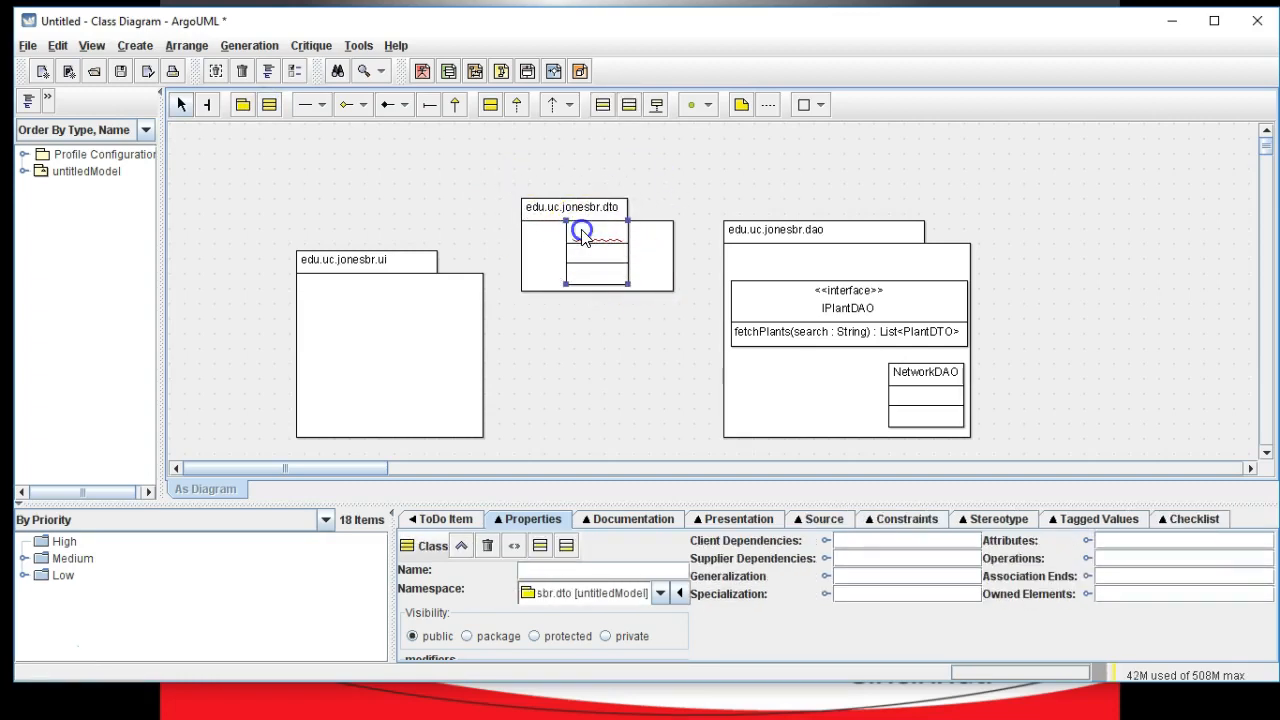
Step: Name the dto class PlantDTO and give it genus and species String attributes
type("PlantDTO")
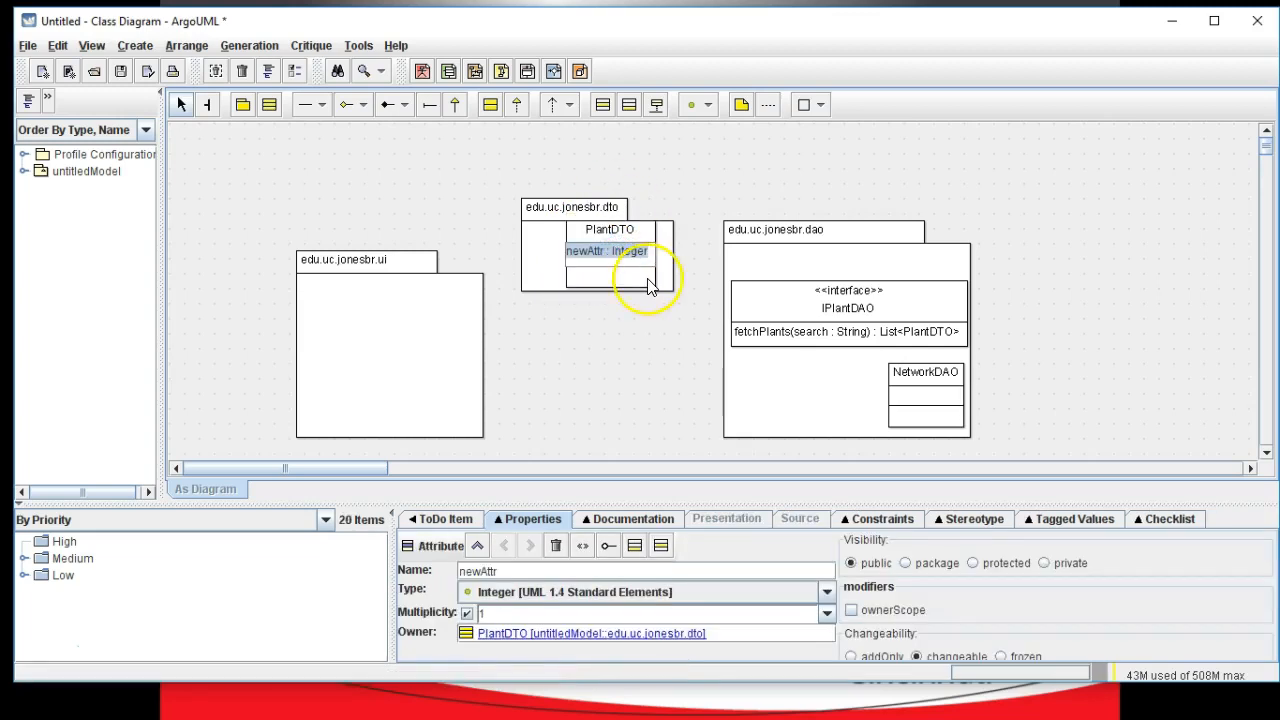
type("genus:")
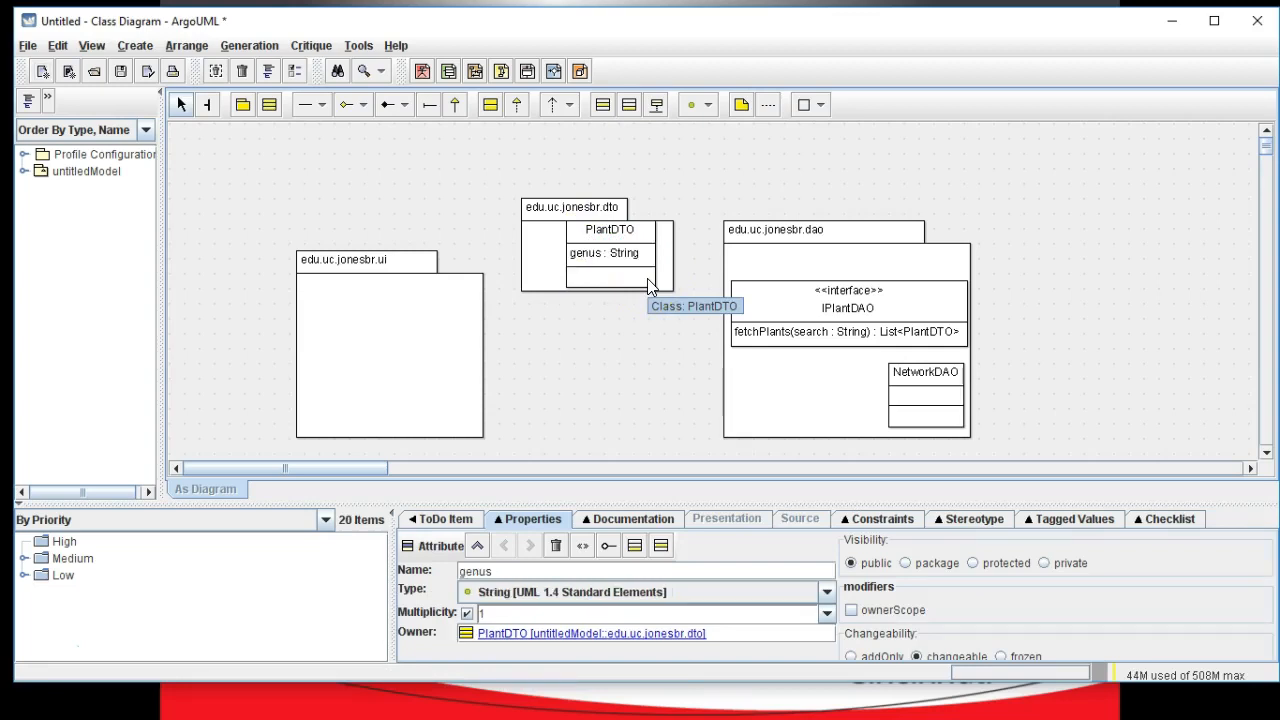
left_click(604, 253)
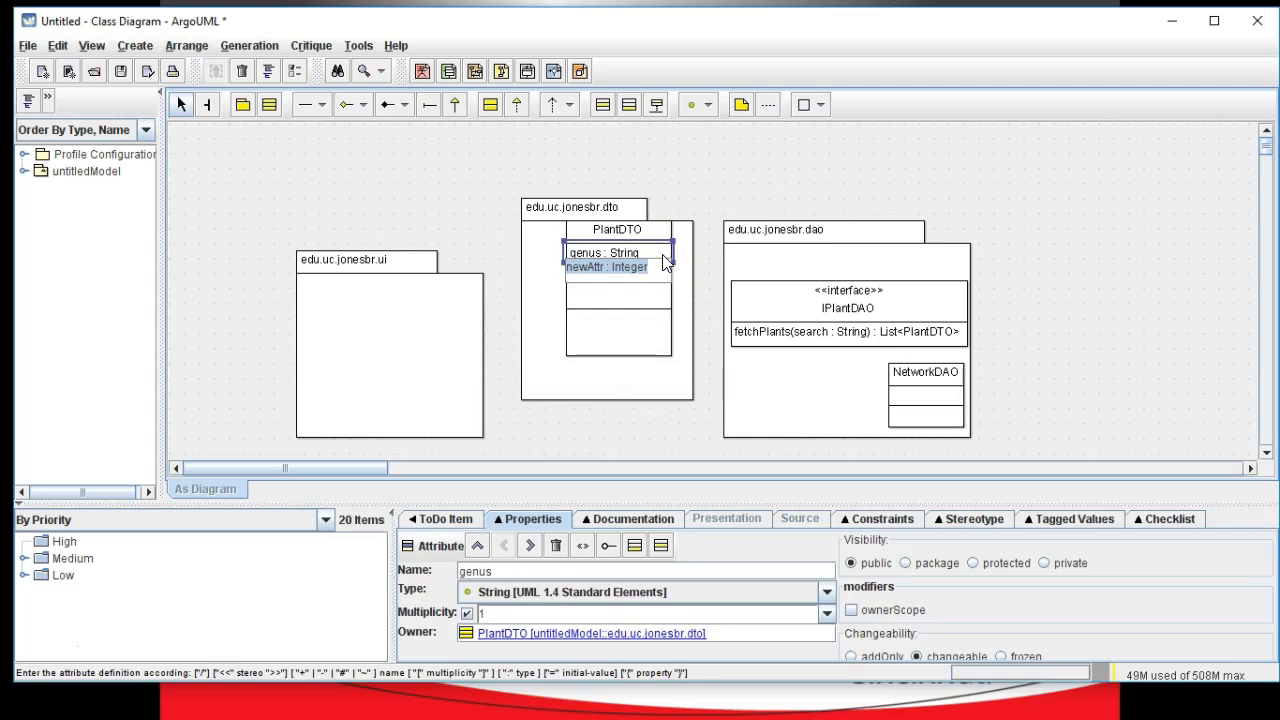
type("species : String")
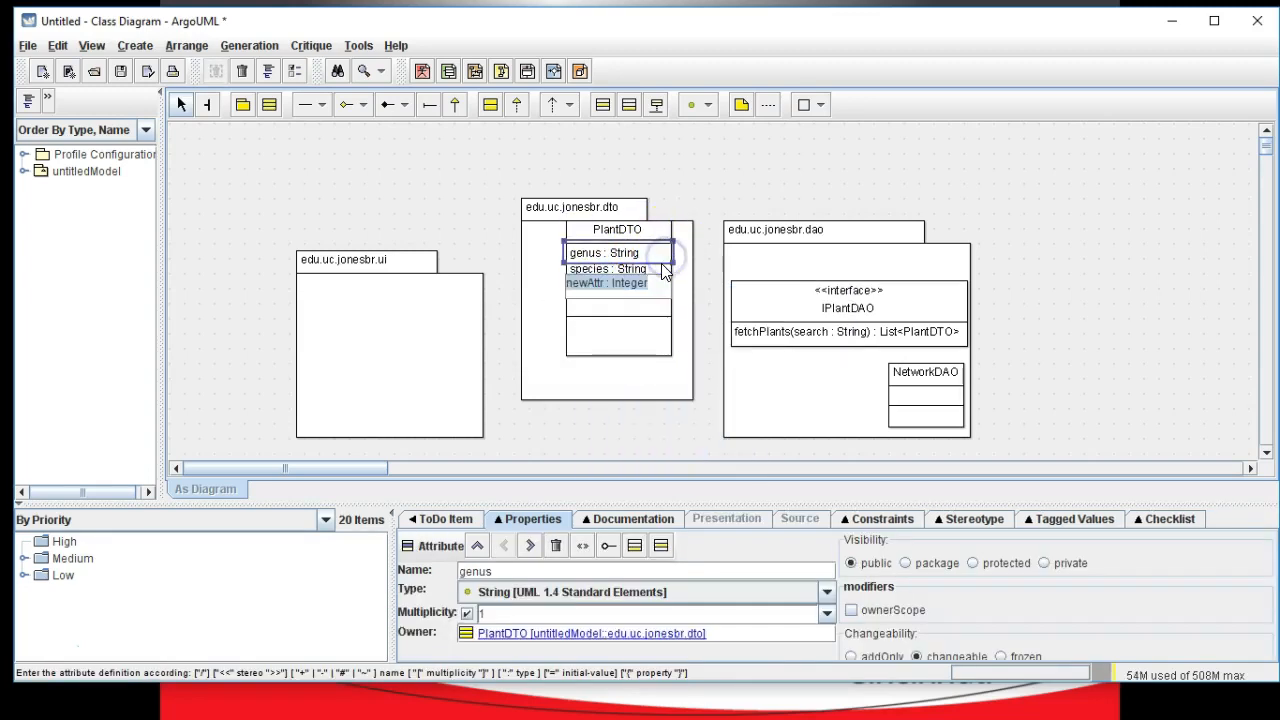
Step: Add attributes cultivar : String, commonName : String and guid : Integer to PlantDTO
type("cultivart :S")
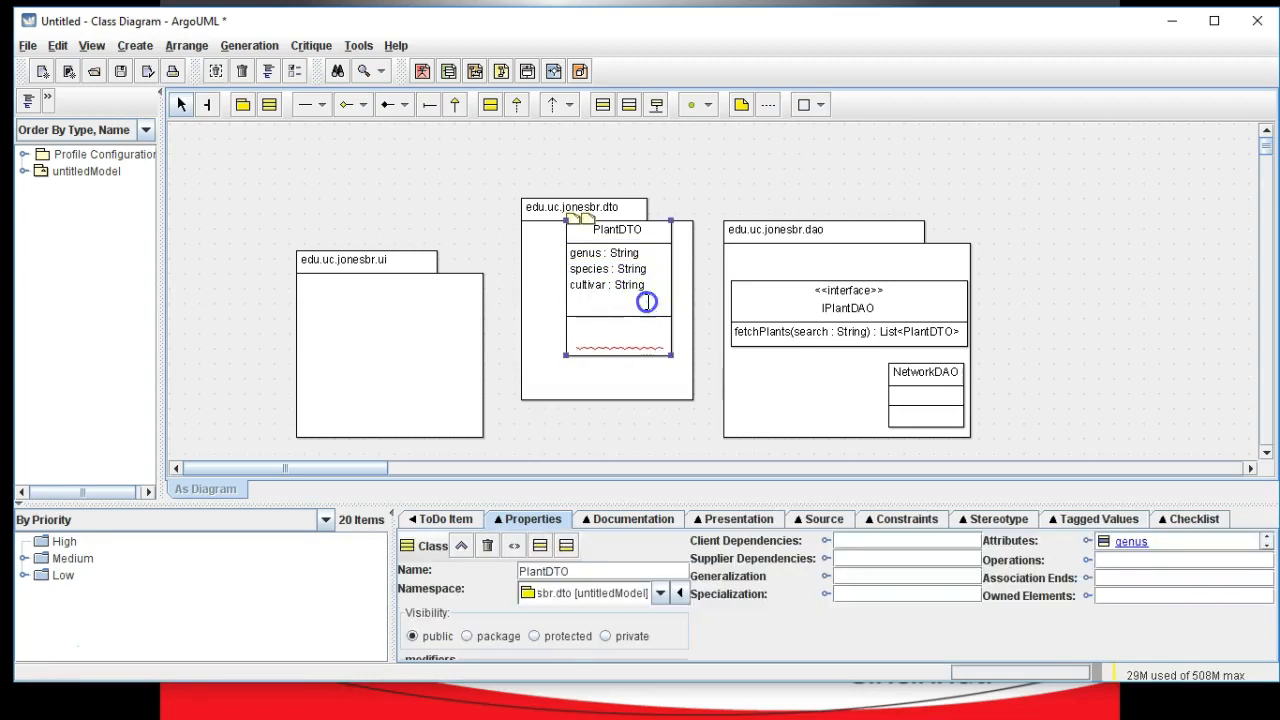
type("commonName : String")
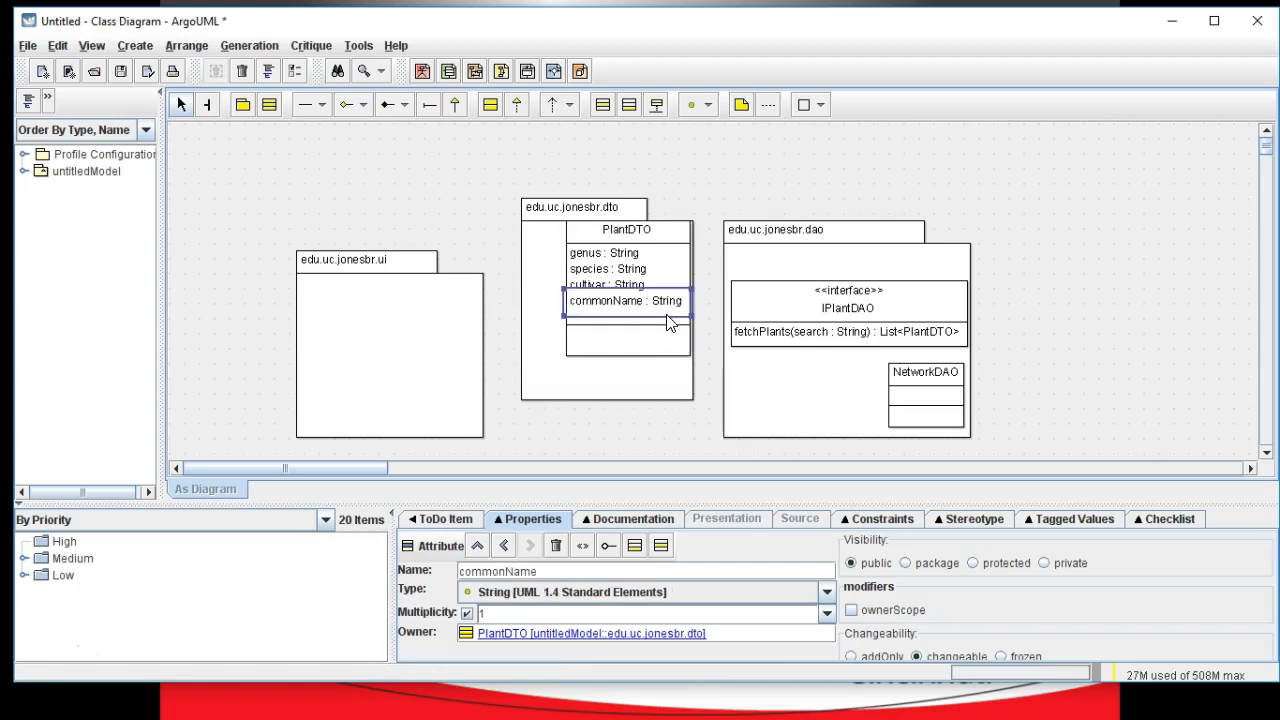
double_click(625, 300)
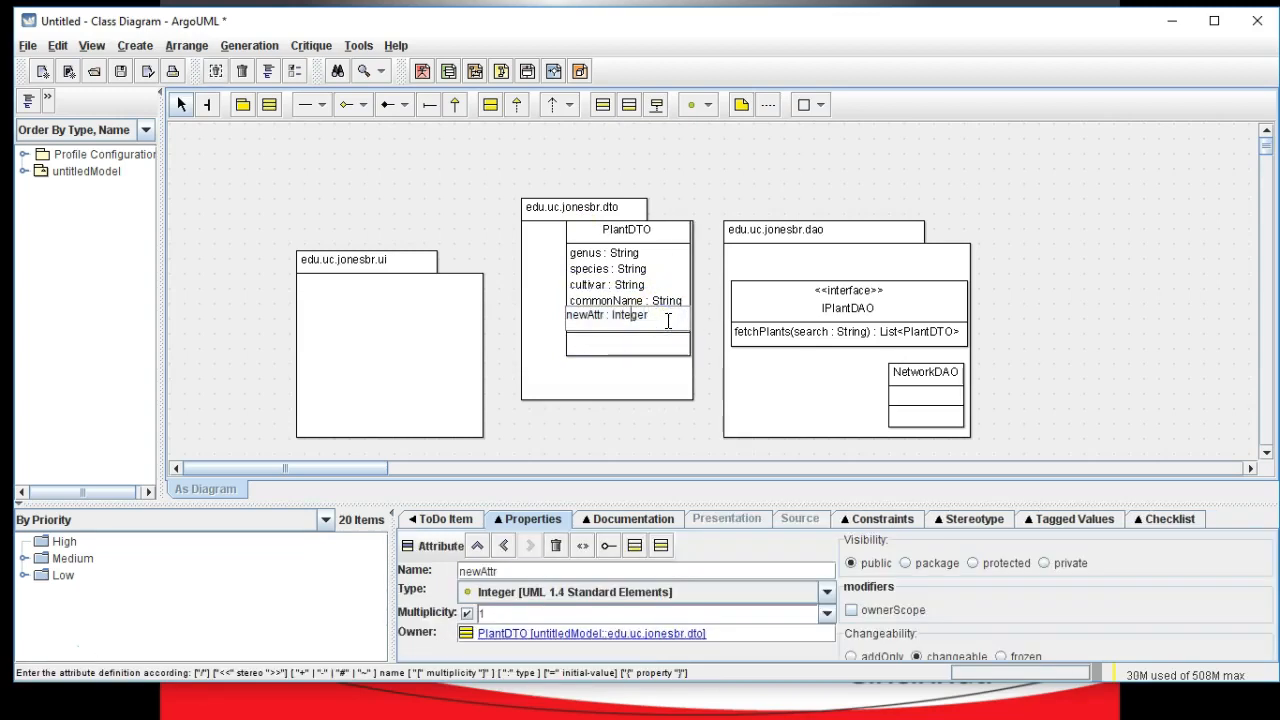
type("guid")
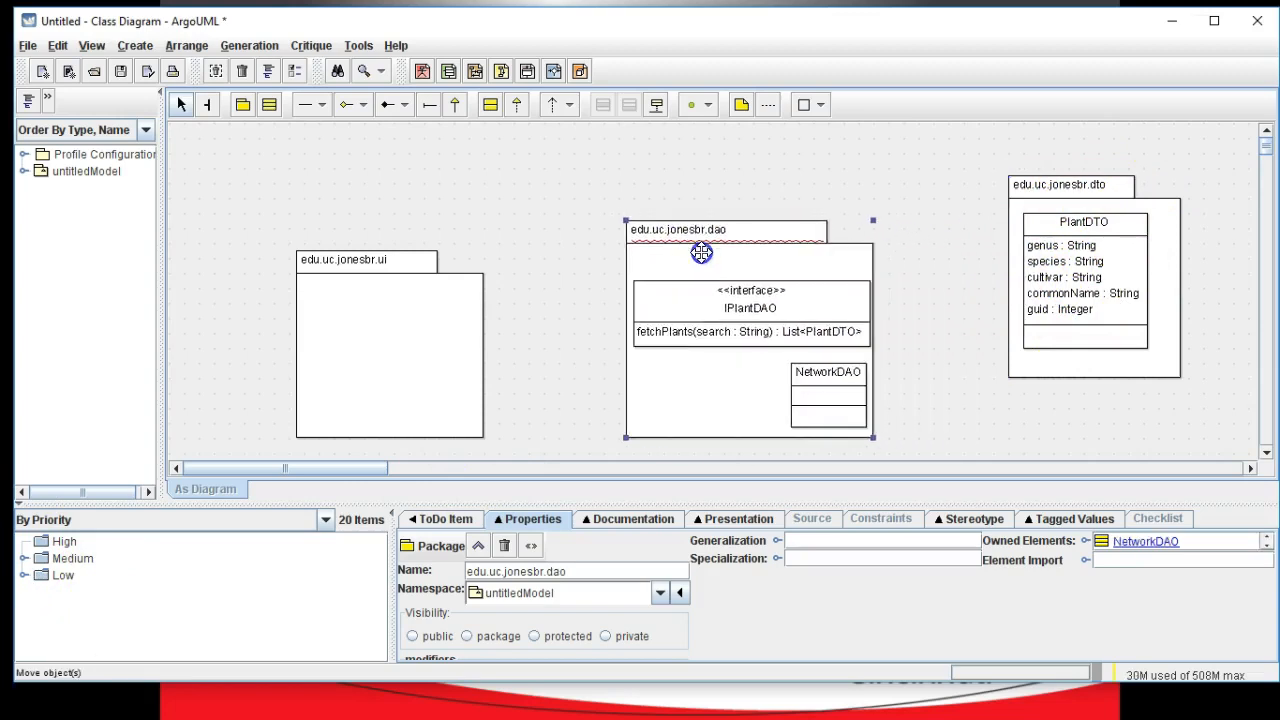
Step: Move the dao package to the diagram's centre and the ui package to its left
left_click_drag(700, 252, 740, 190)
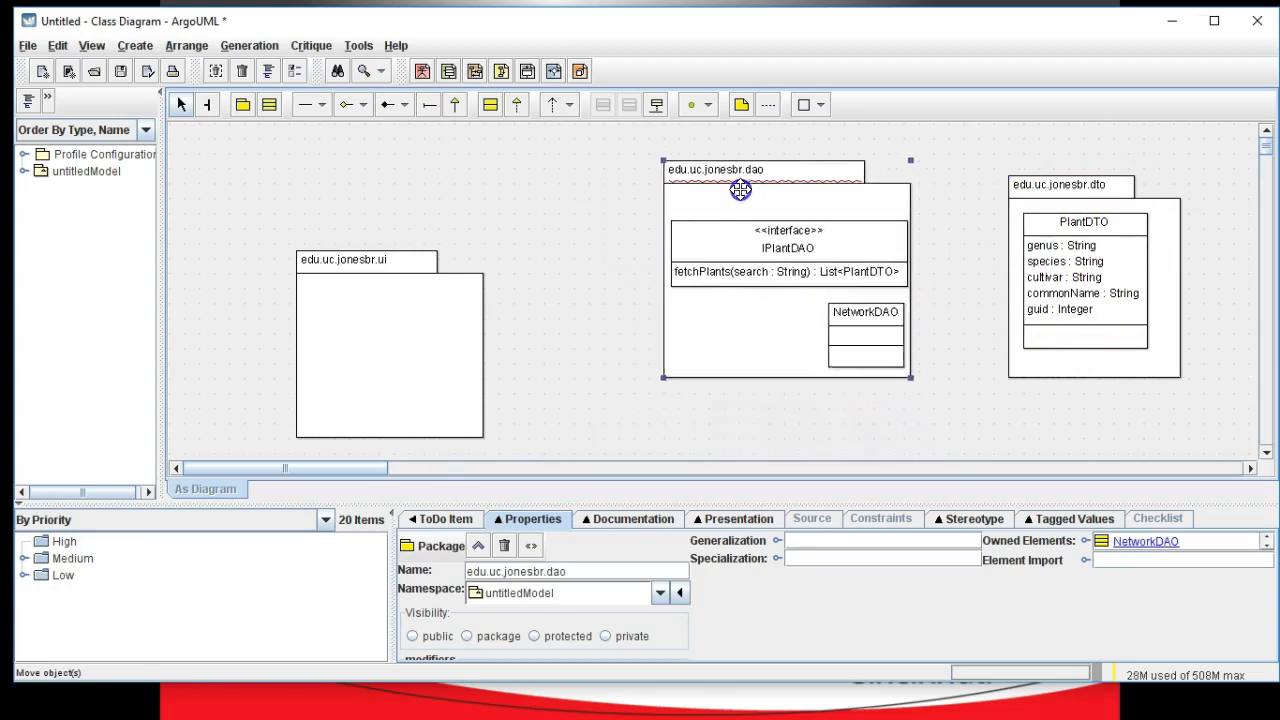
left_click_drag(740, 190, 745, 228)
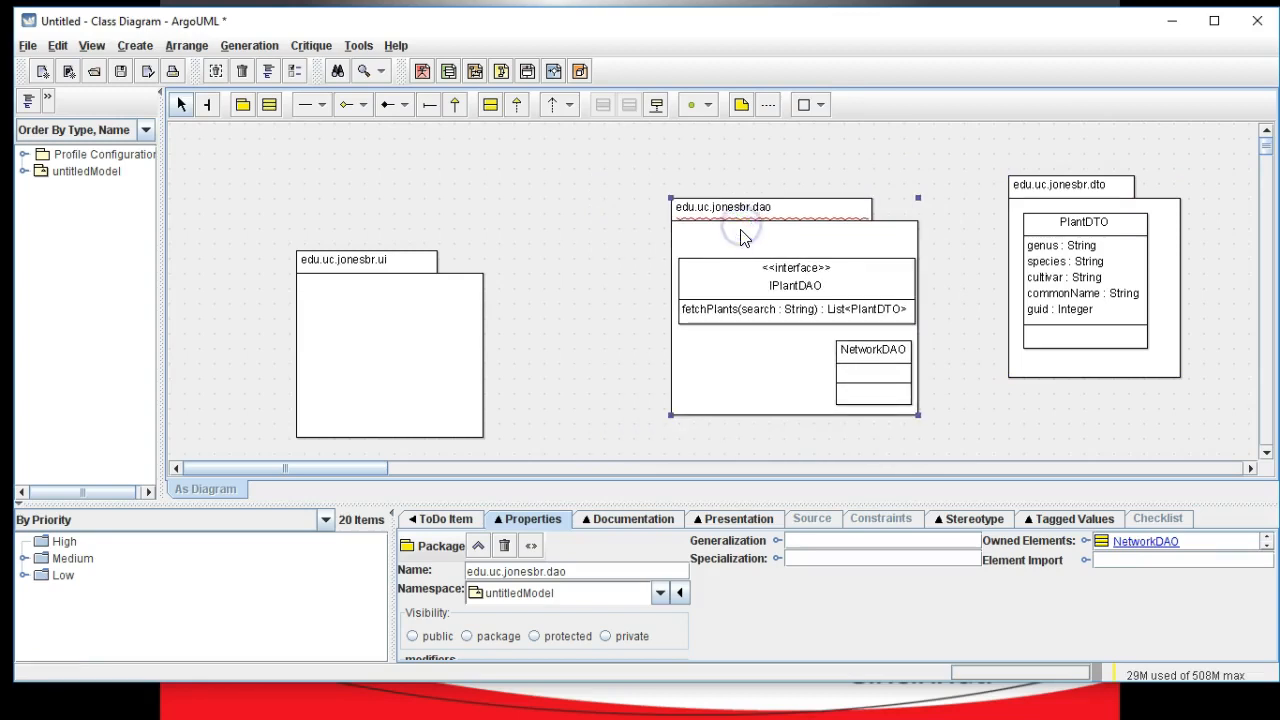
mouse_move(737, 252)
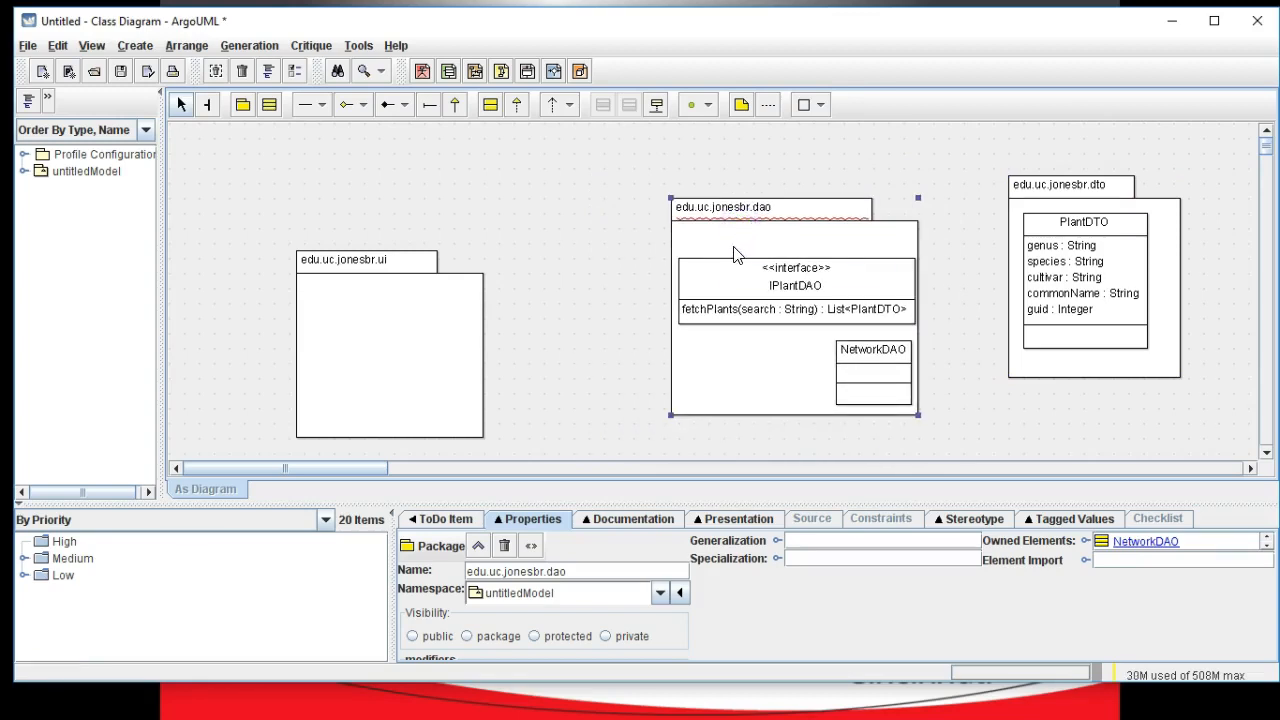
mouse_move(735, 252)
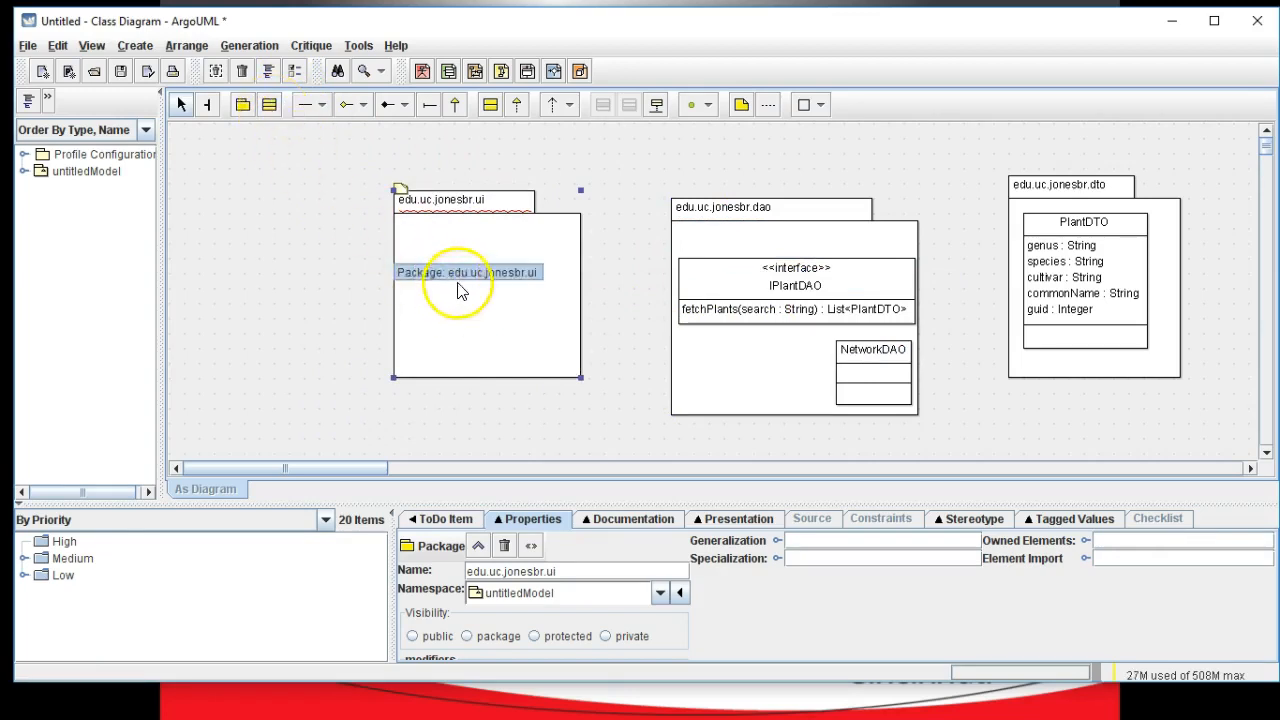
left_click_drag(487, 290, 435, 350)
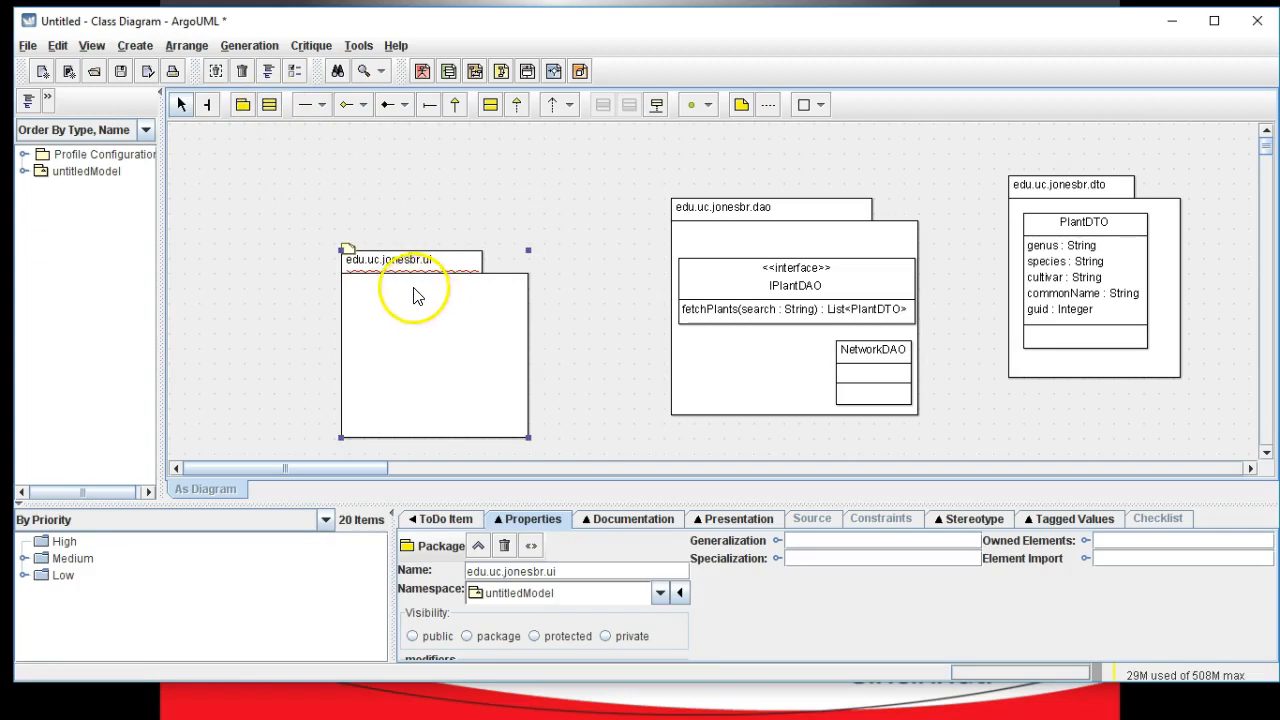
mouse_move(268, 104)
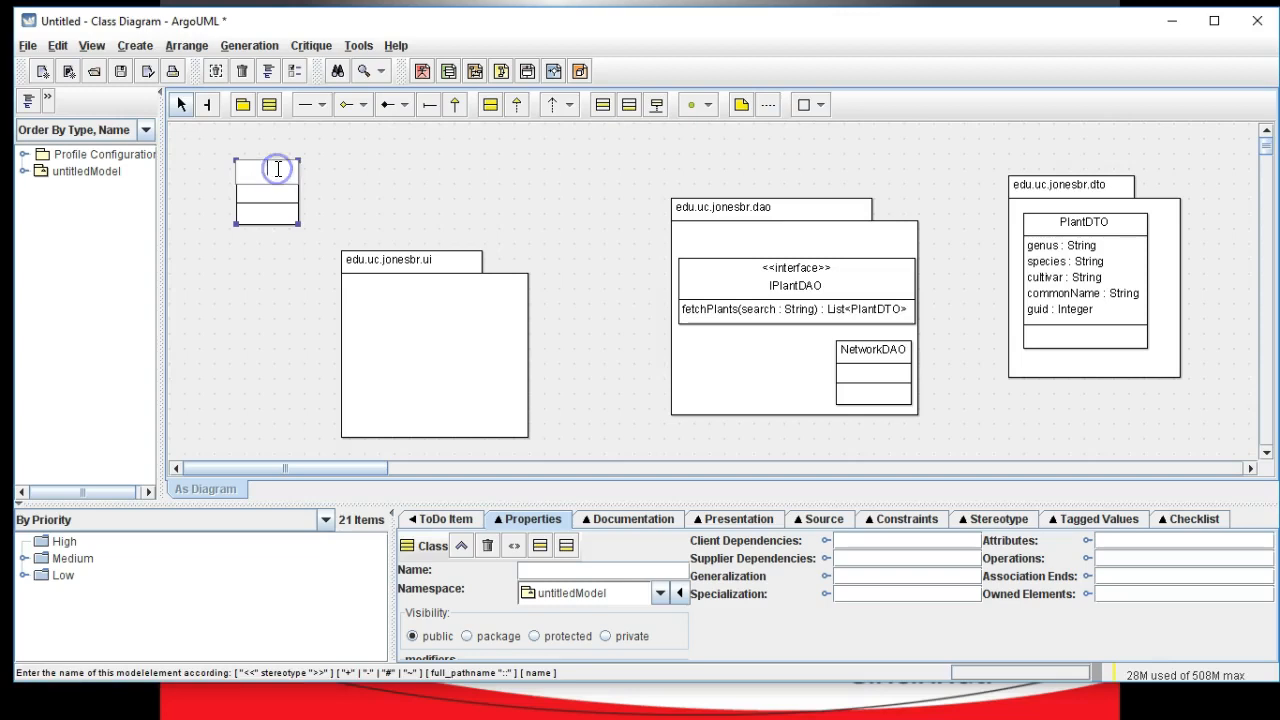
Step: Name the new top-left class 'Activity'
type("Activity")
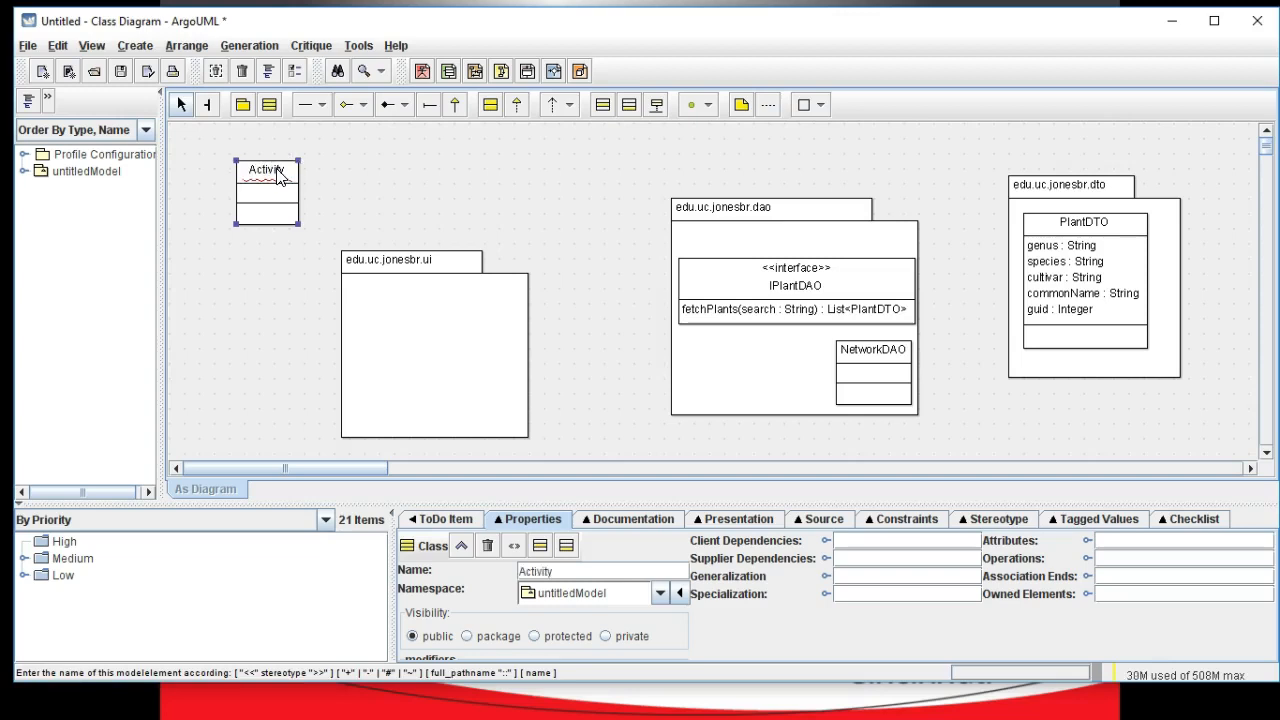
left_click(267, 192)
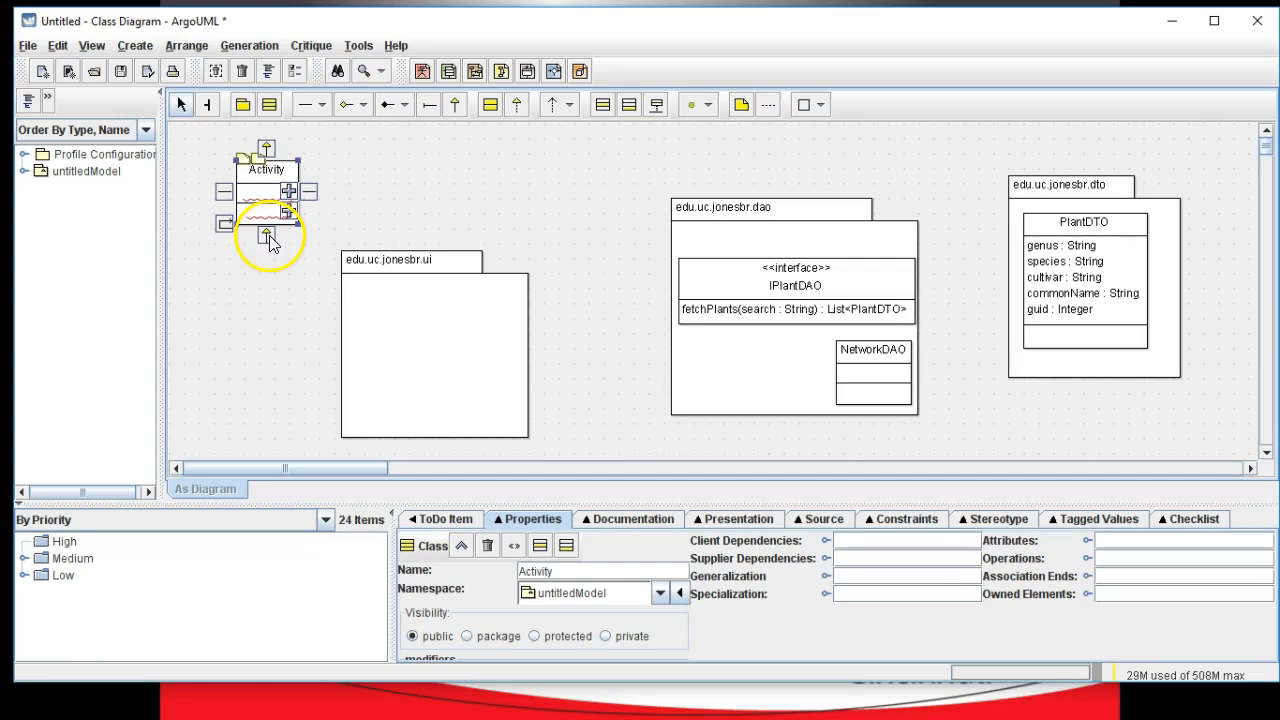
Step: Create a subclass of Activity below it and name it GPSAPlantActivity
left_click_drag(268, 225, 282, 350)
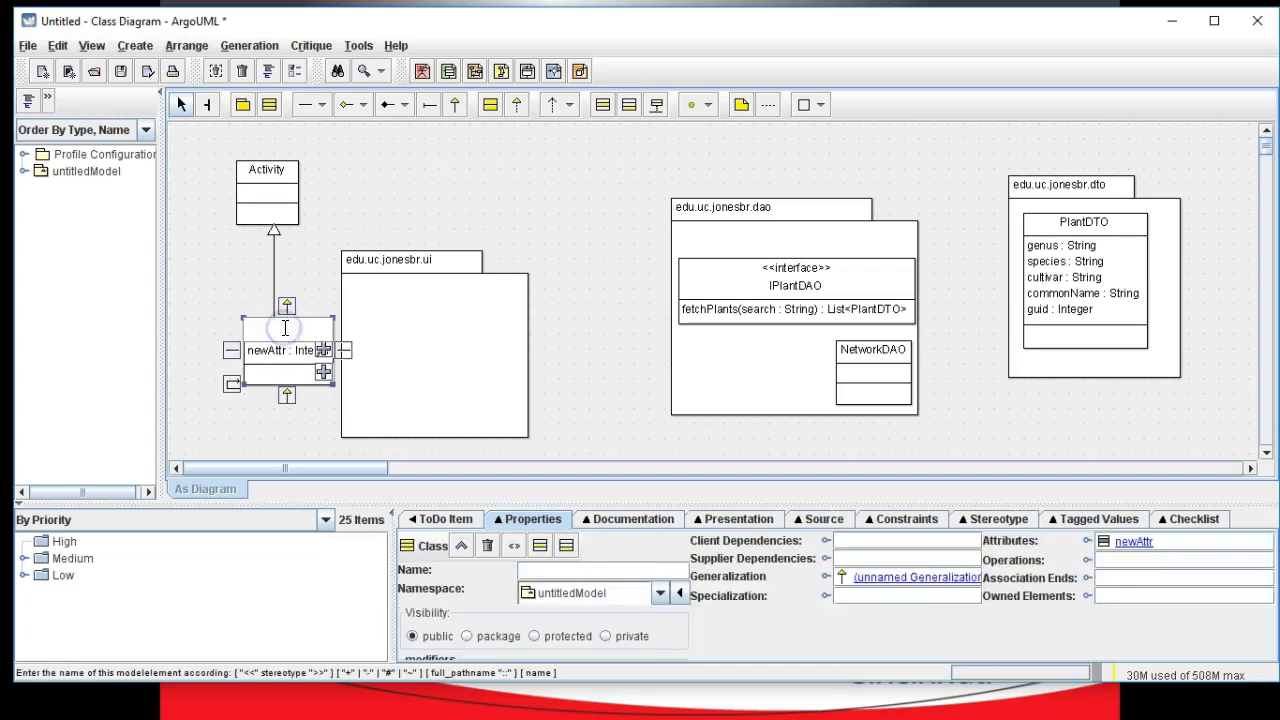
type("GPSAPlantActivity")
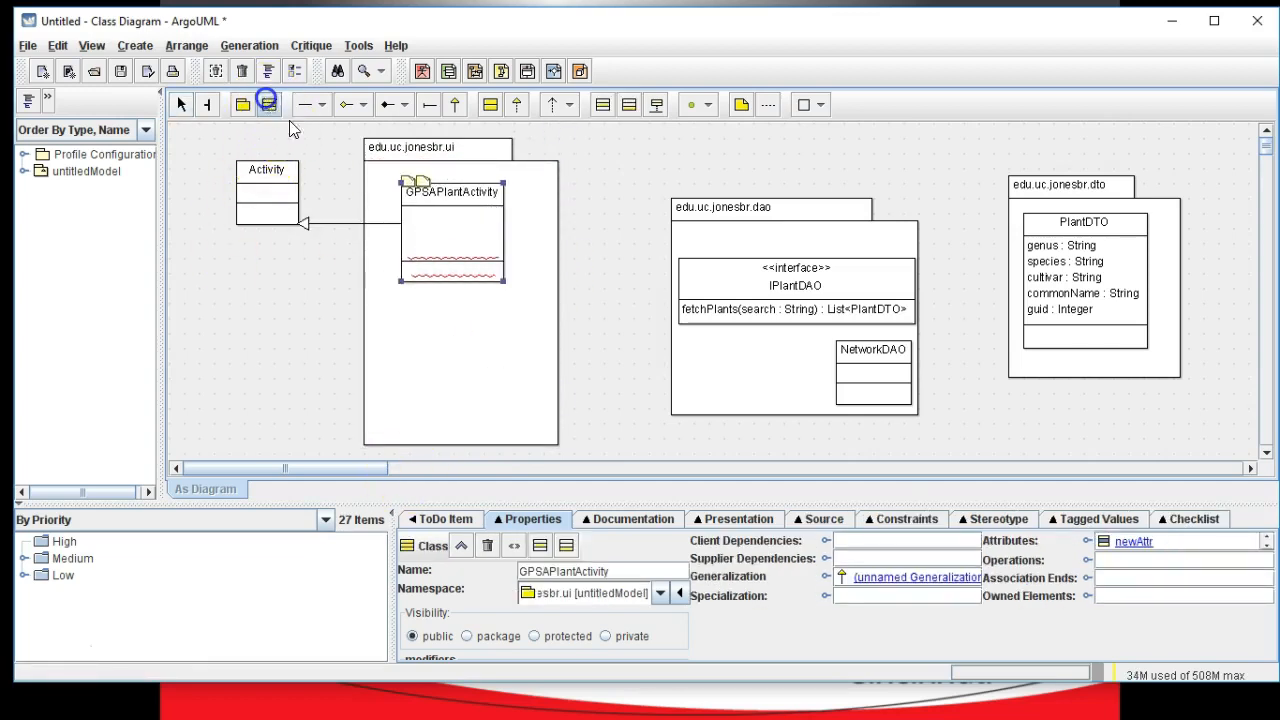
Step: Place a SearchByColor class in the ui package and generalize it from Activity
left_click(405, 350)
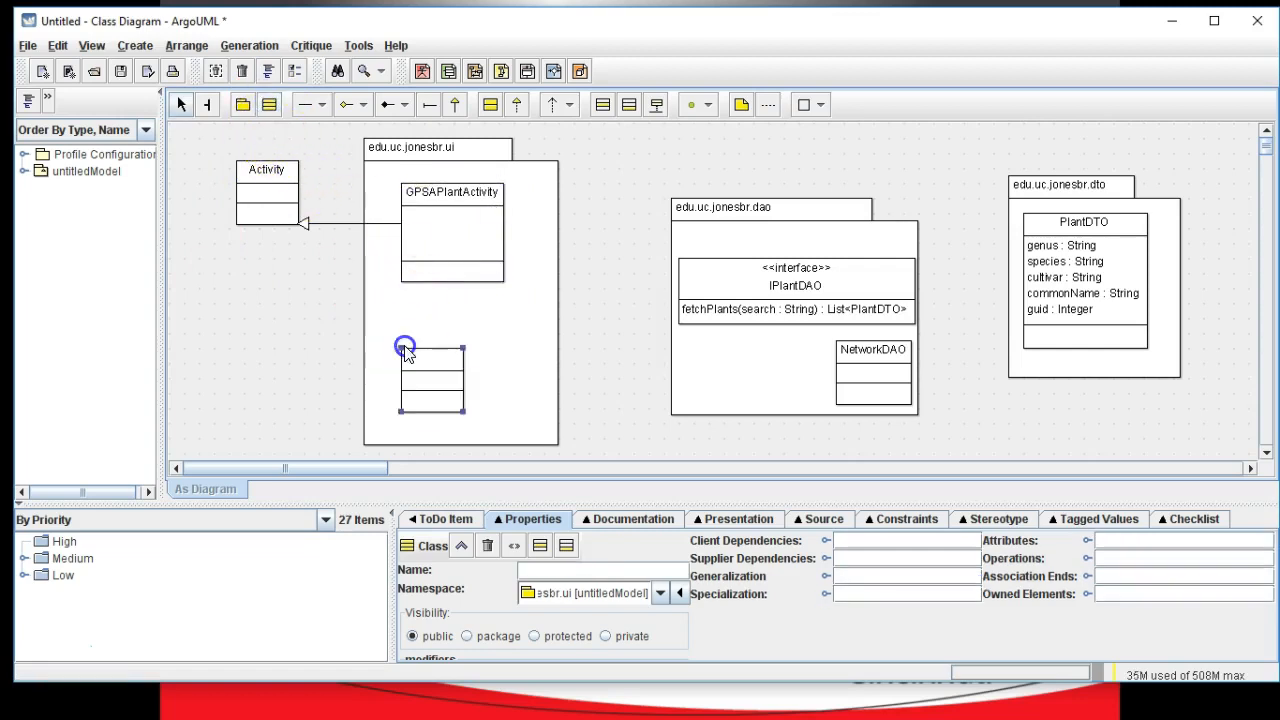
type("SearchByColor")
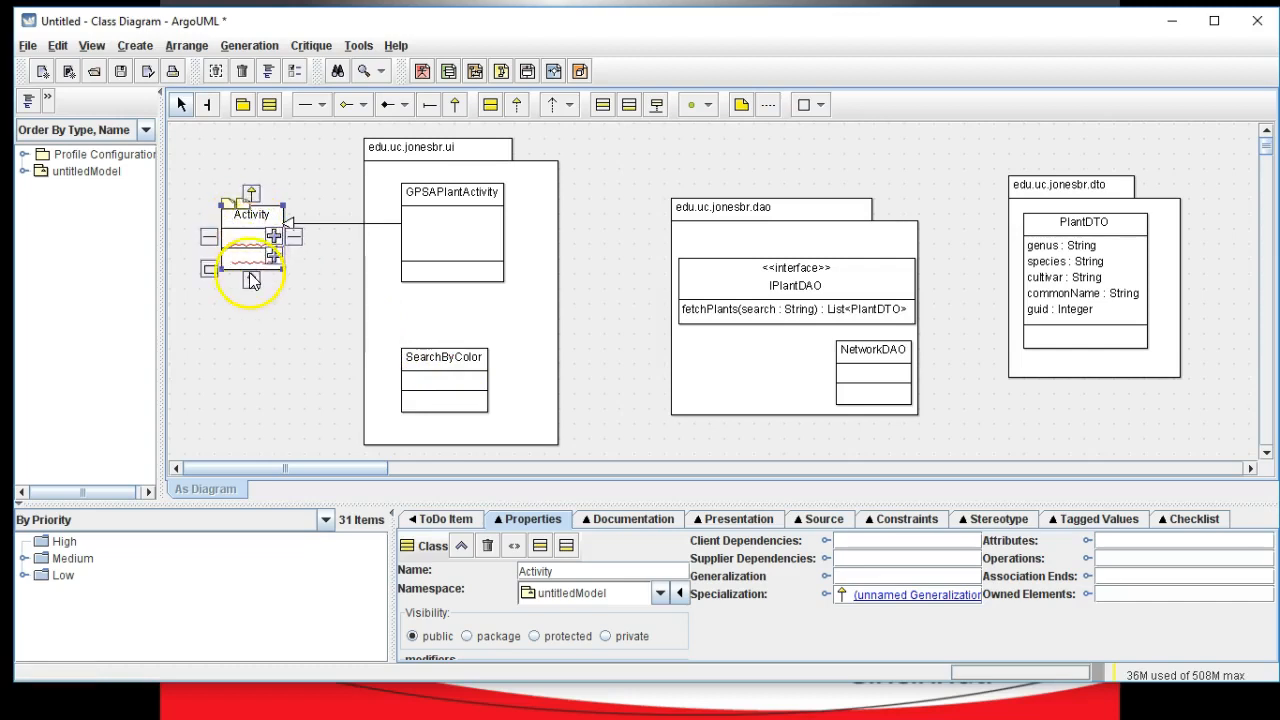
left_click_drag(252, 248, 366, 356)
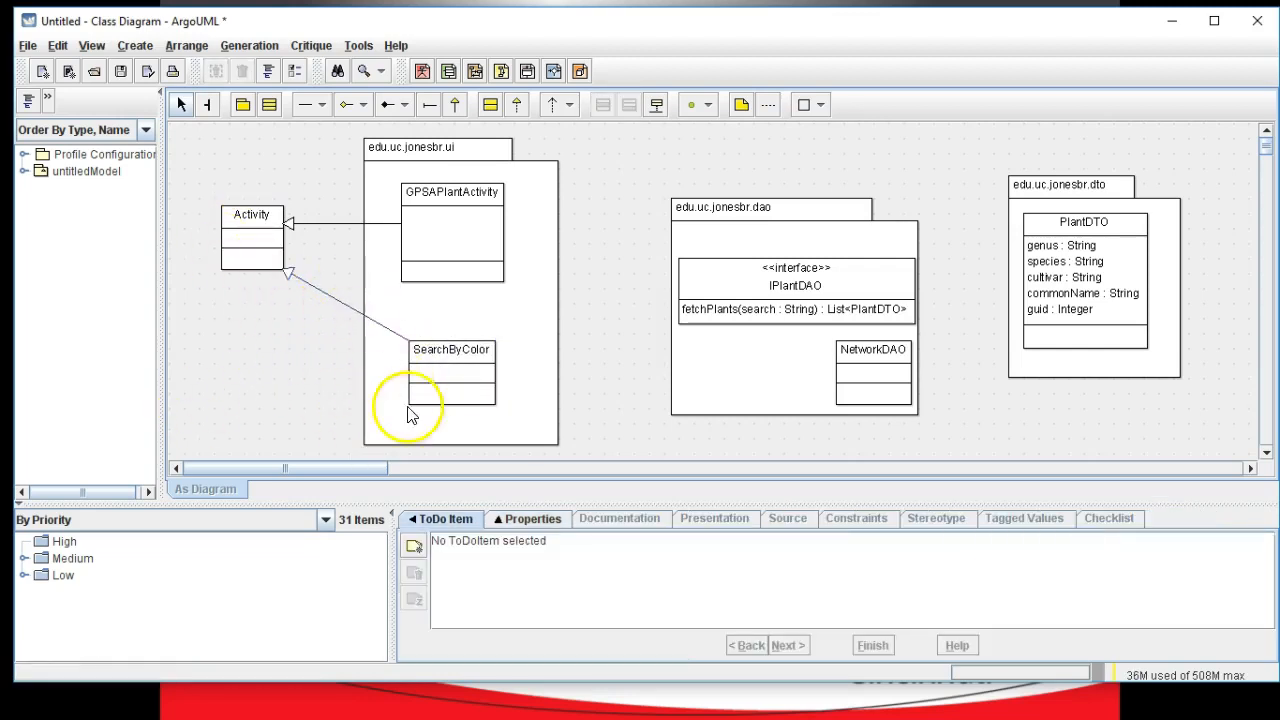
mouse_move(415, 425)
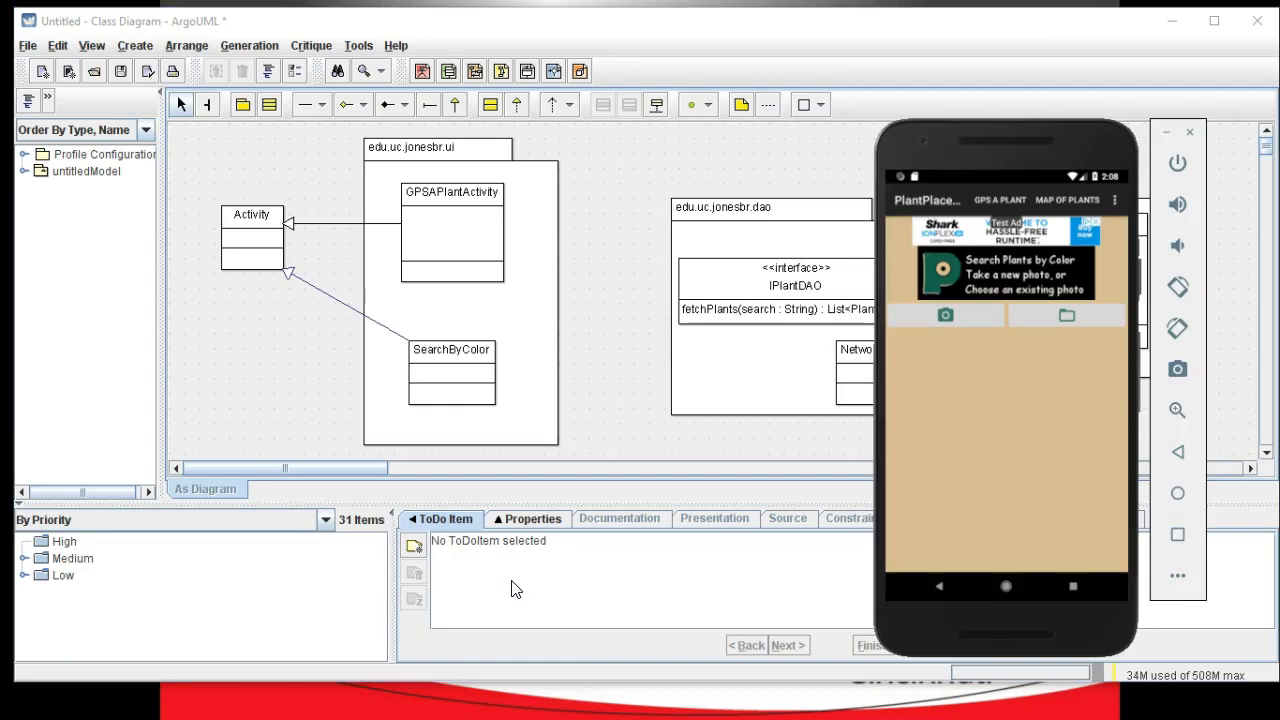
mouse_move(1020, 278)
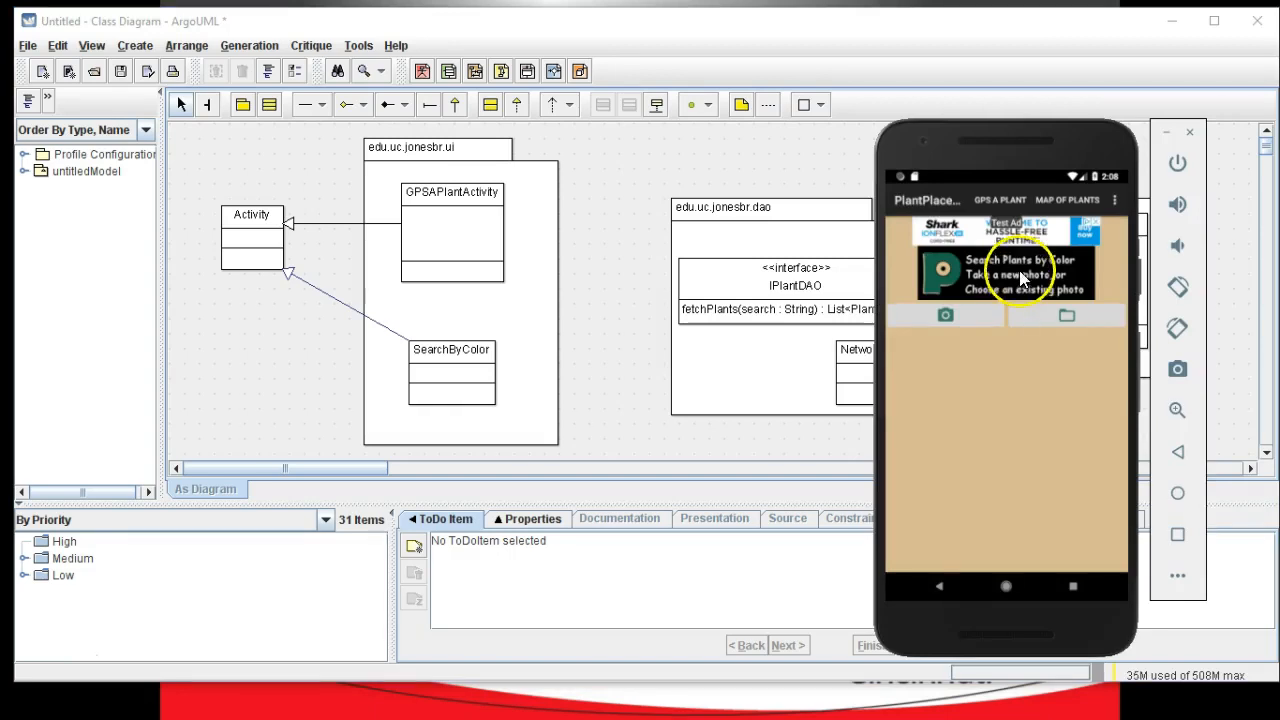
mouse_move(1020, 345)
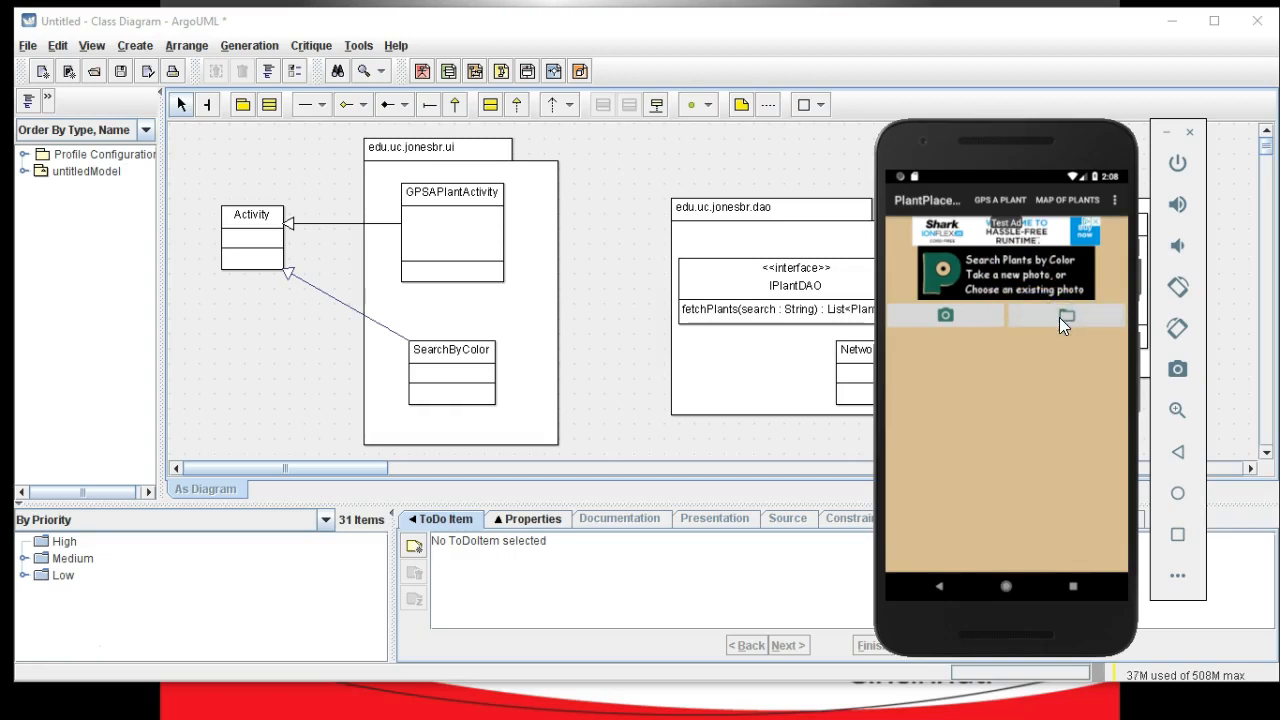
Step: Search plants by color using an existing photo and scroll the returned plant list
left_click(1065, 315)
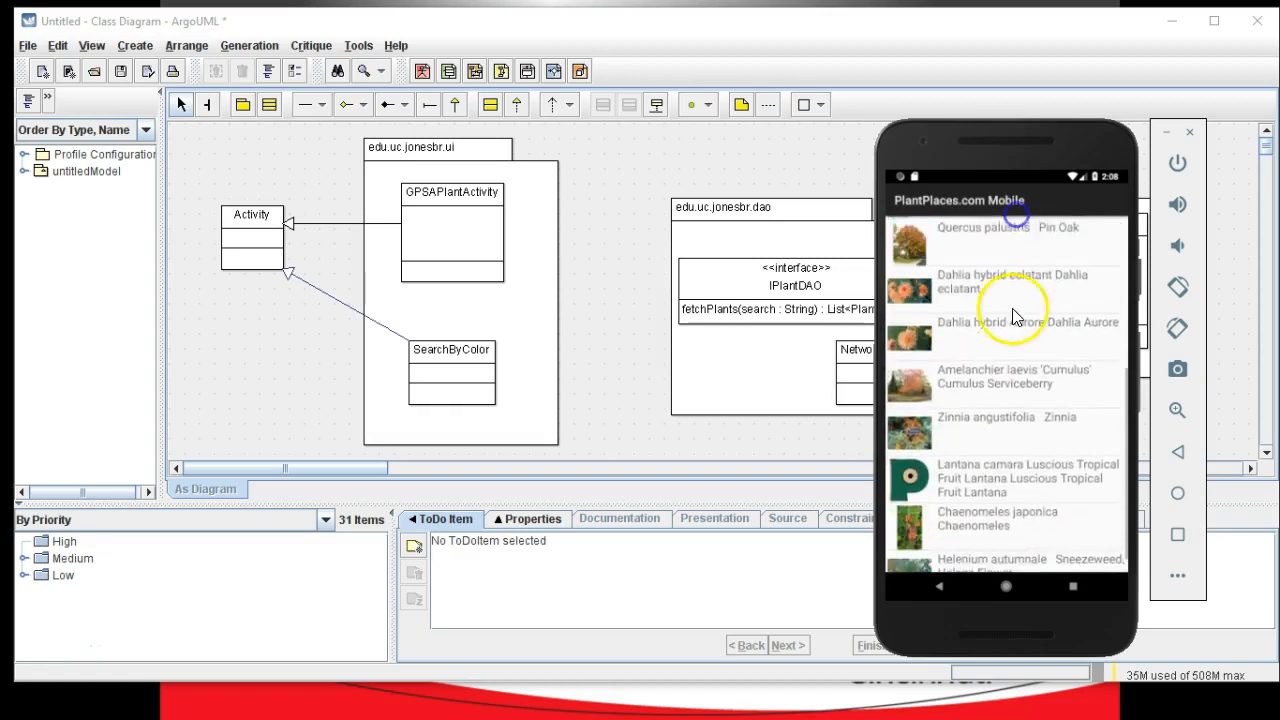
scroll("down", 3)
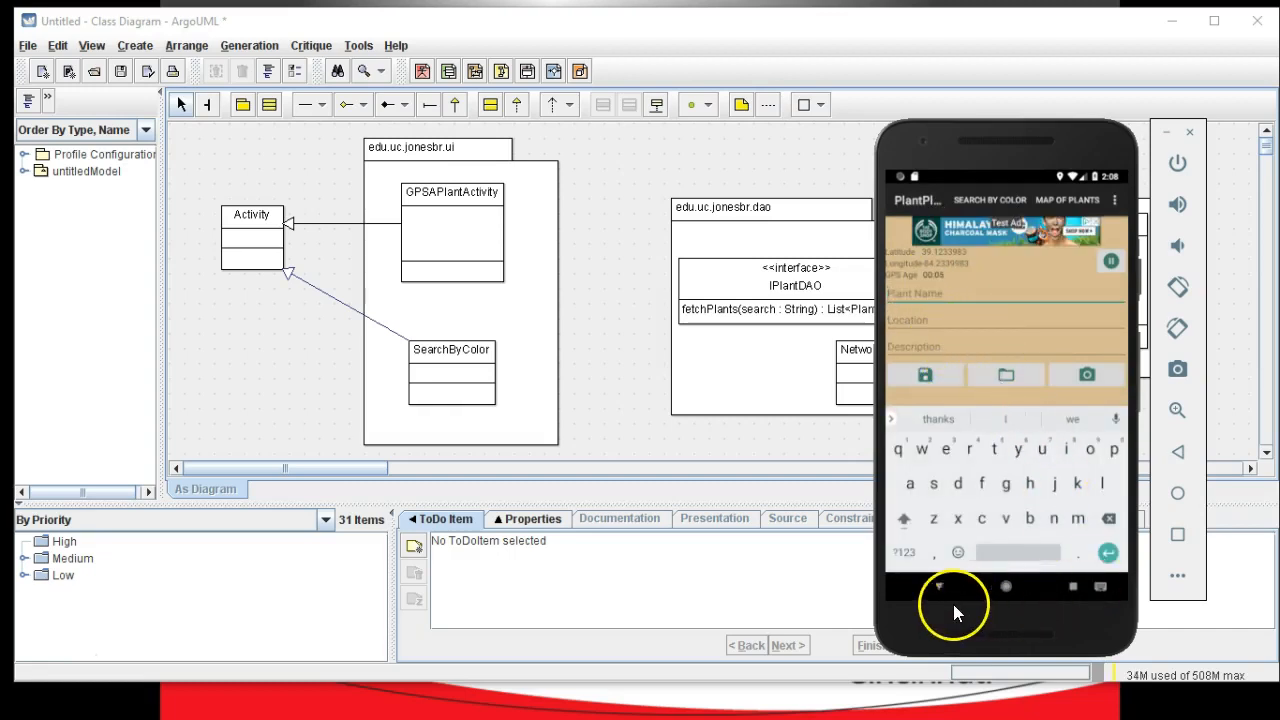
Step: Dismiss the keyboard and start typing 'Eas' into the Plant Name field
left_click(938, 587)
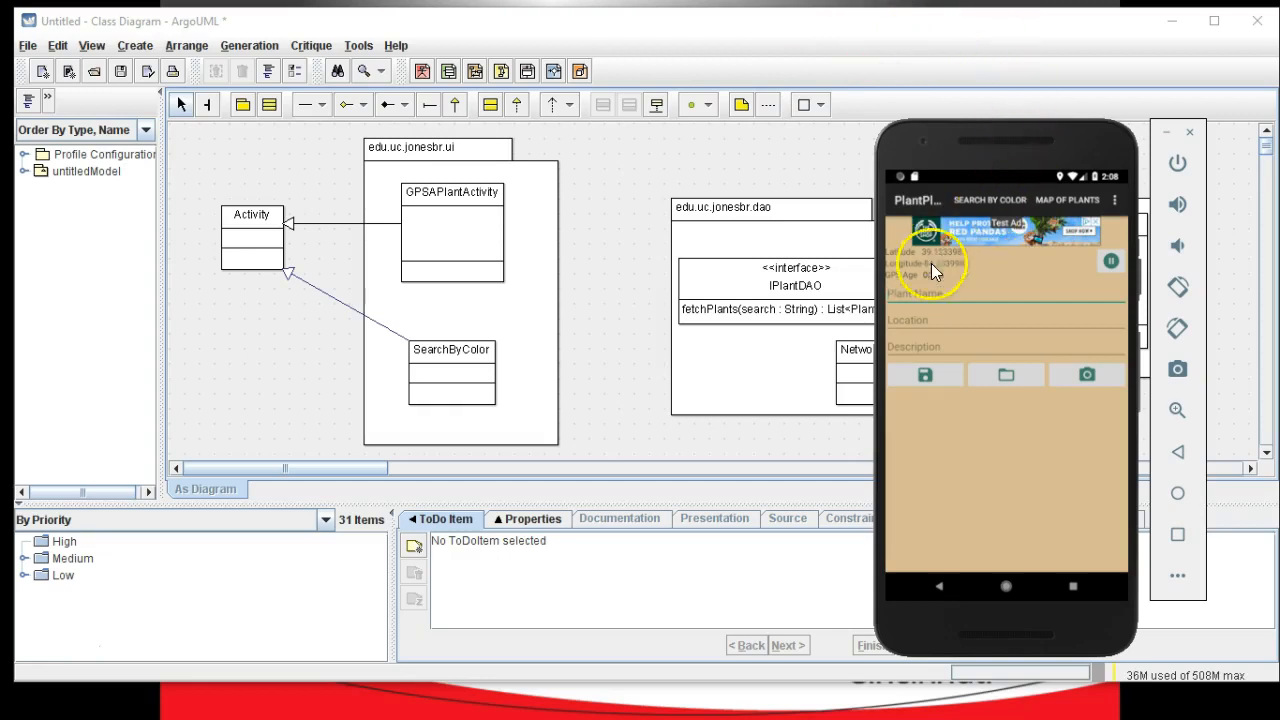
left_click(950, 293)
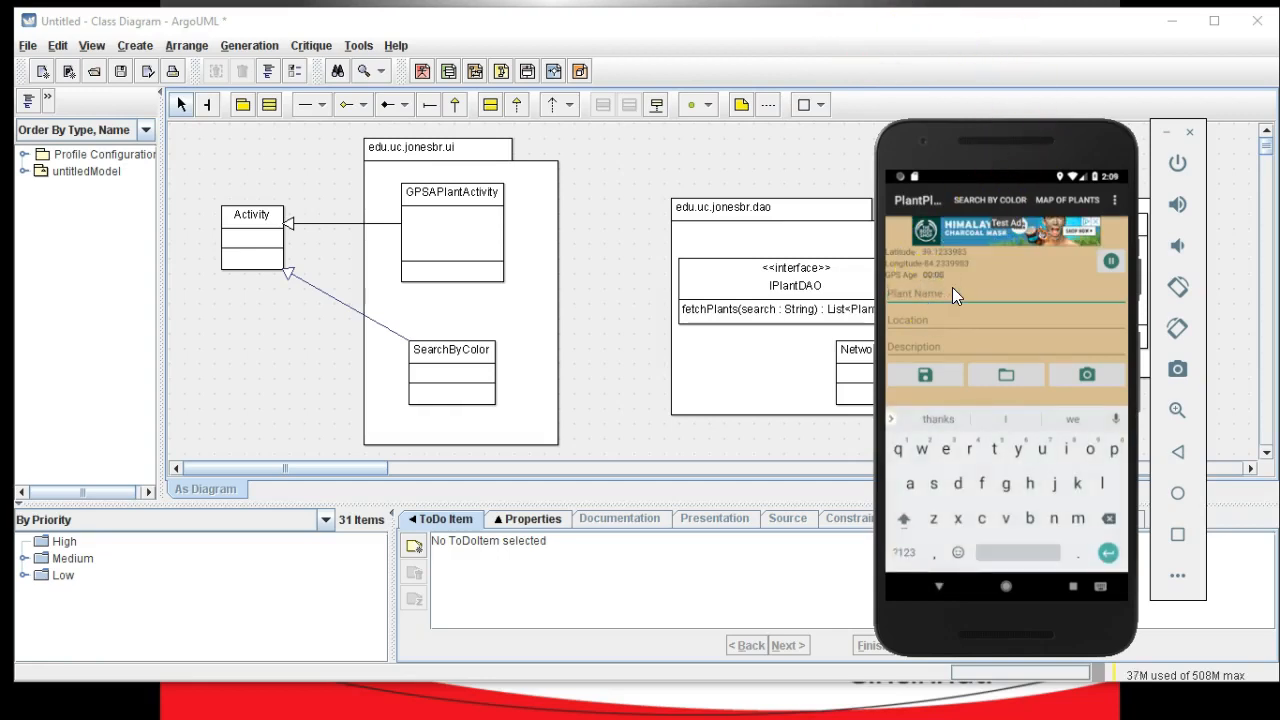
type("Eas")
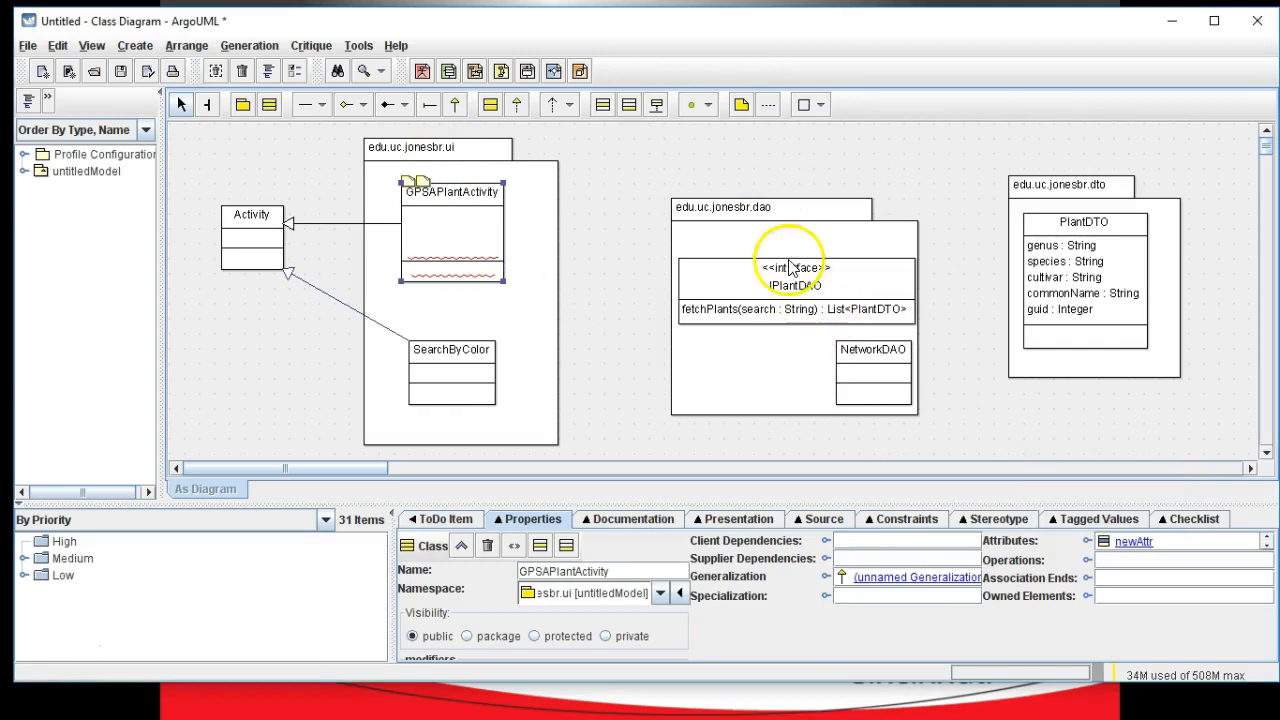
mouse_move(690, 285)
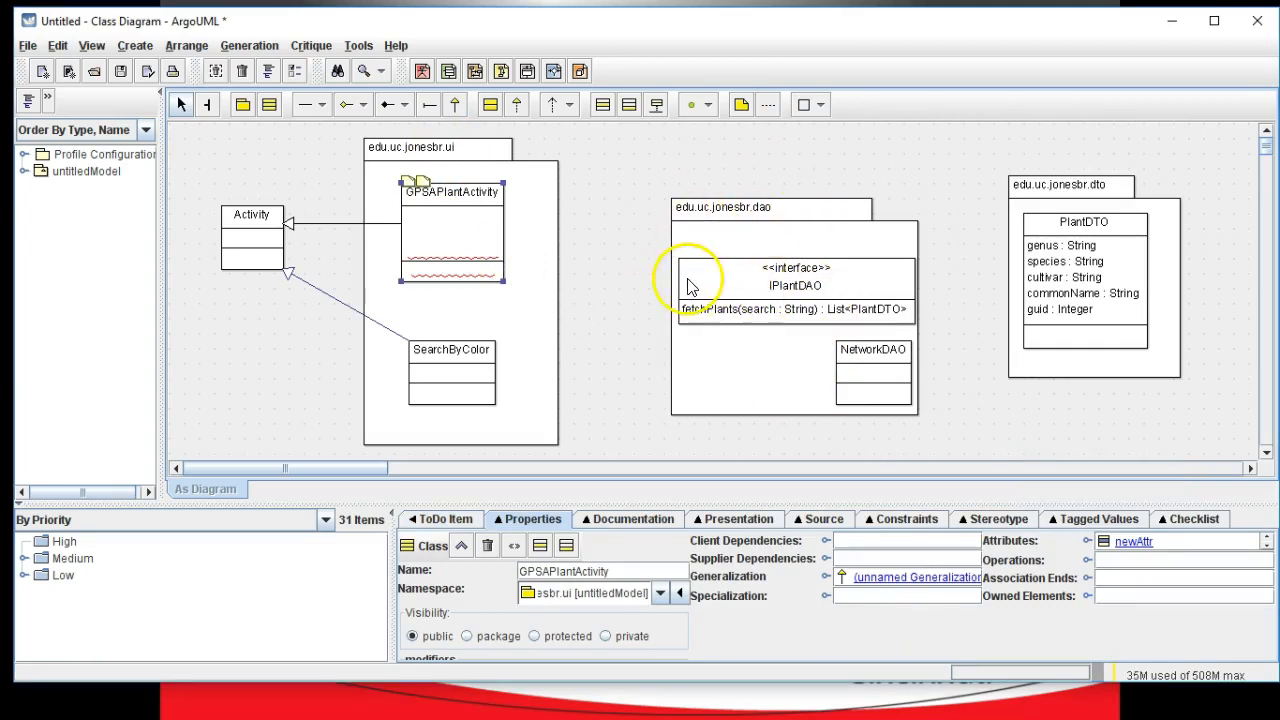
mouse_move(665, 300)
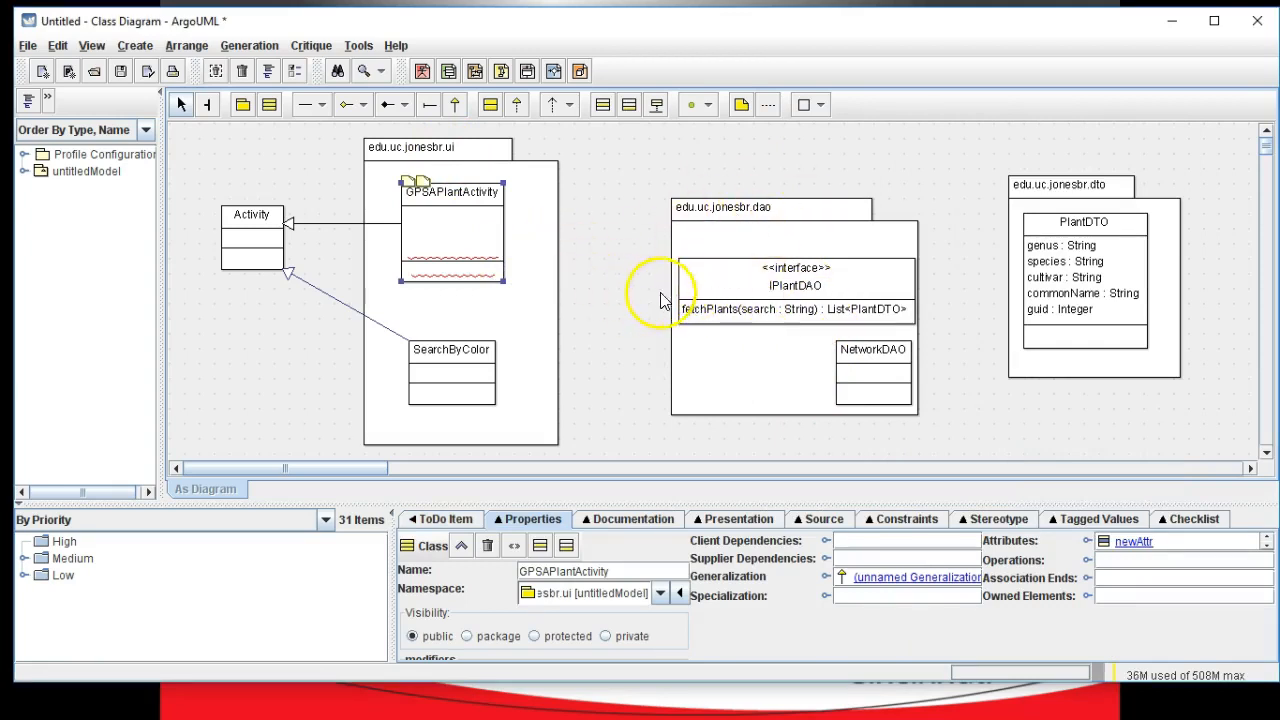
left_click(795, 278)
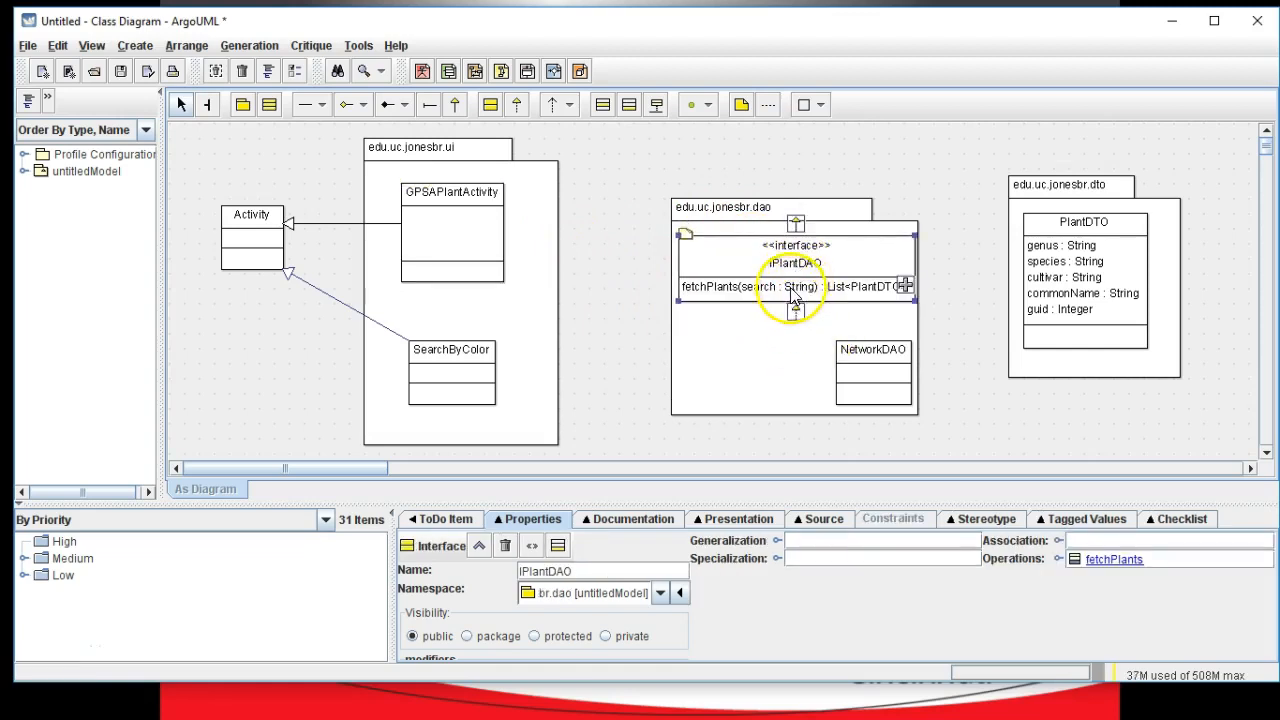
mouse_move(755, 335)
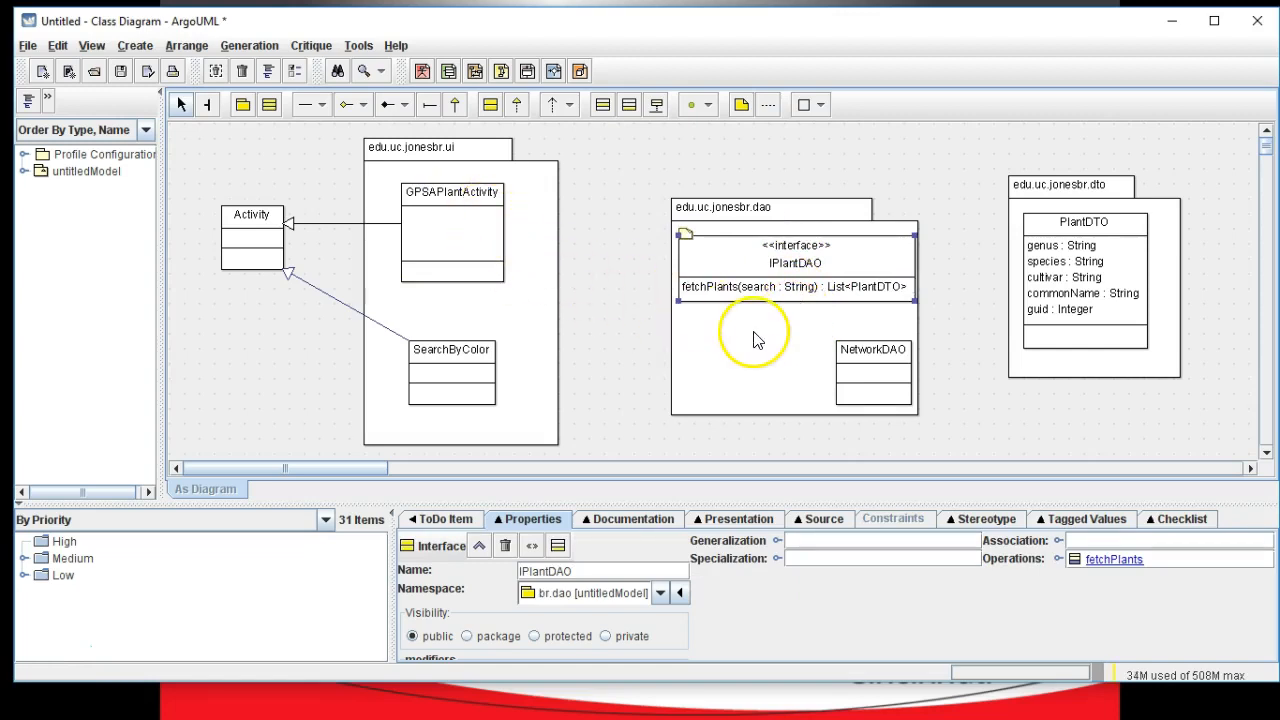
mouse_move(758, 340)
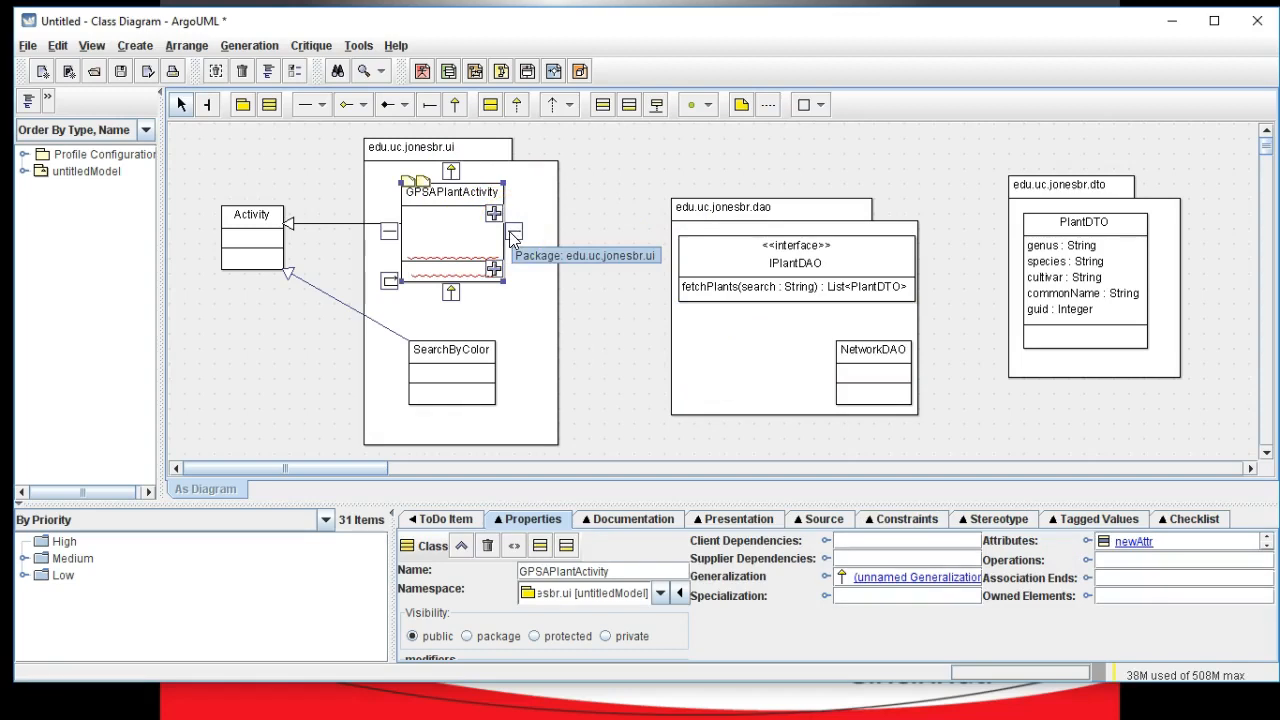
left_click_drag(510, 235, 693, 270)
type("PlantDAOStub")
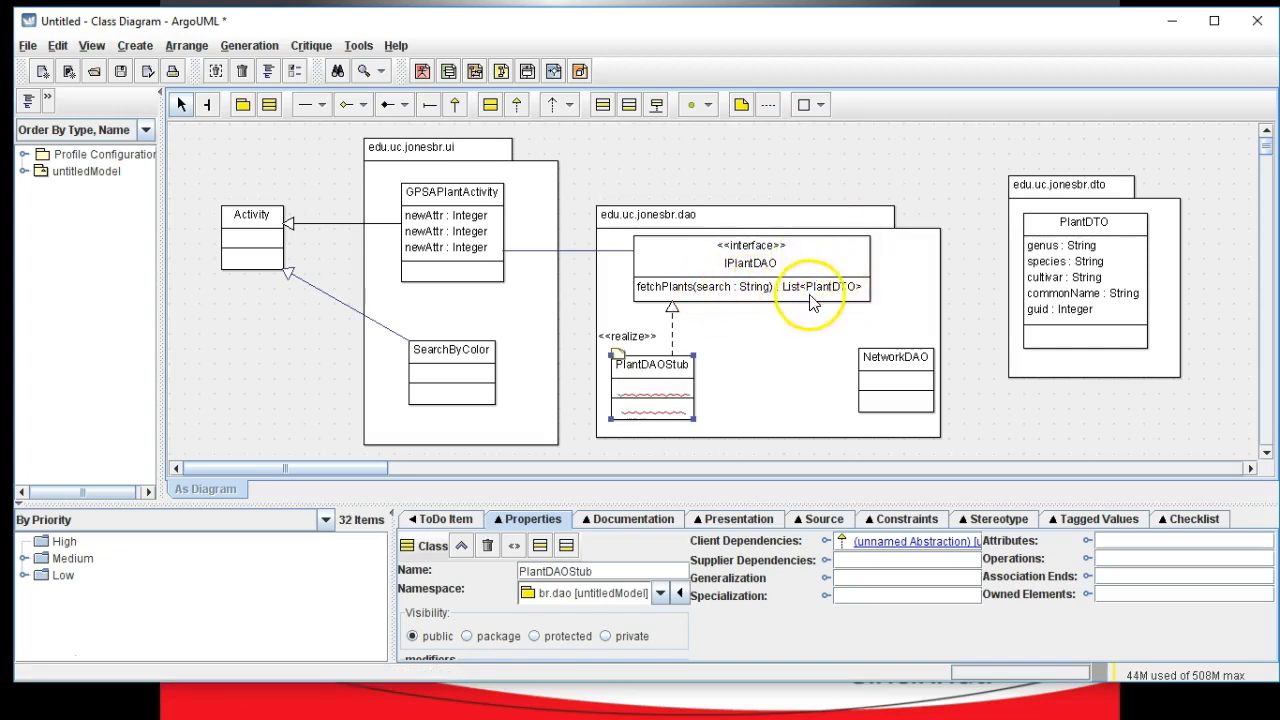
mouse_move(805, 266)
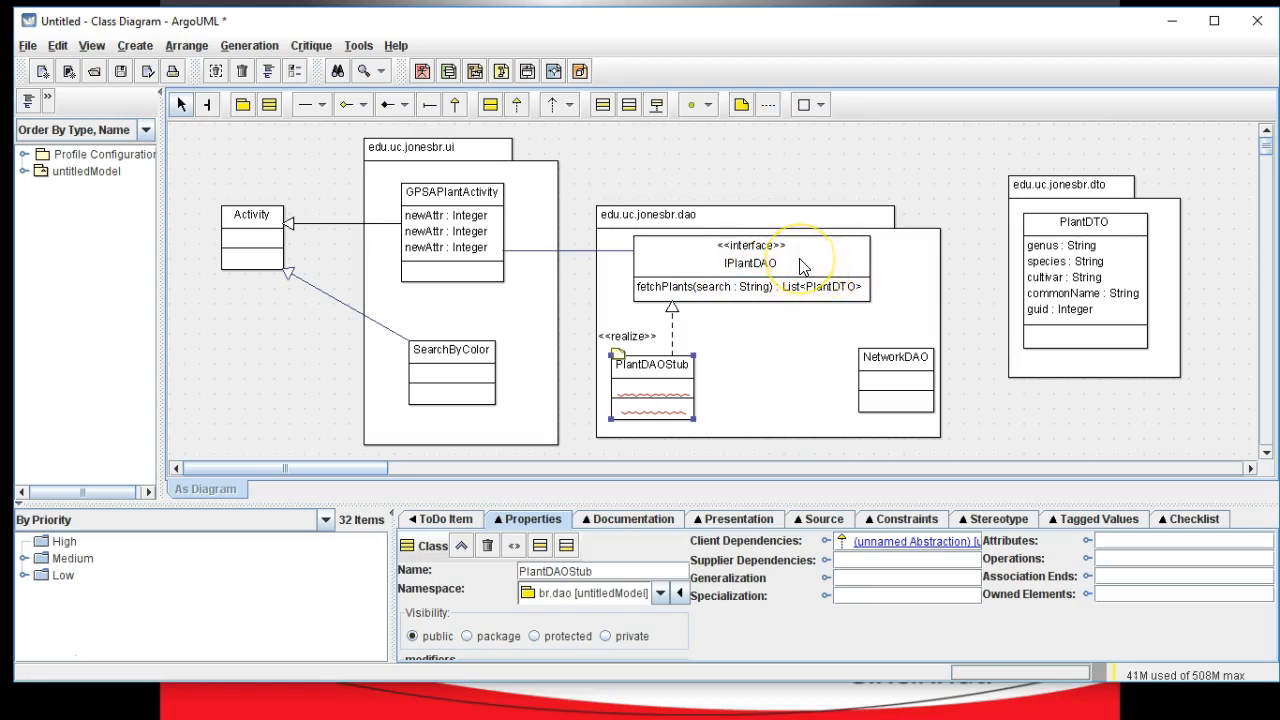
mouse_move(800, 267)
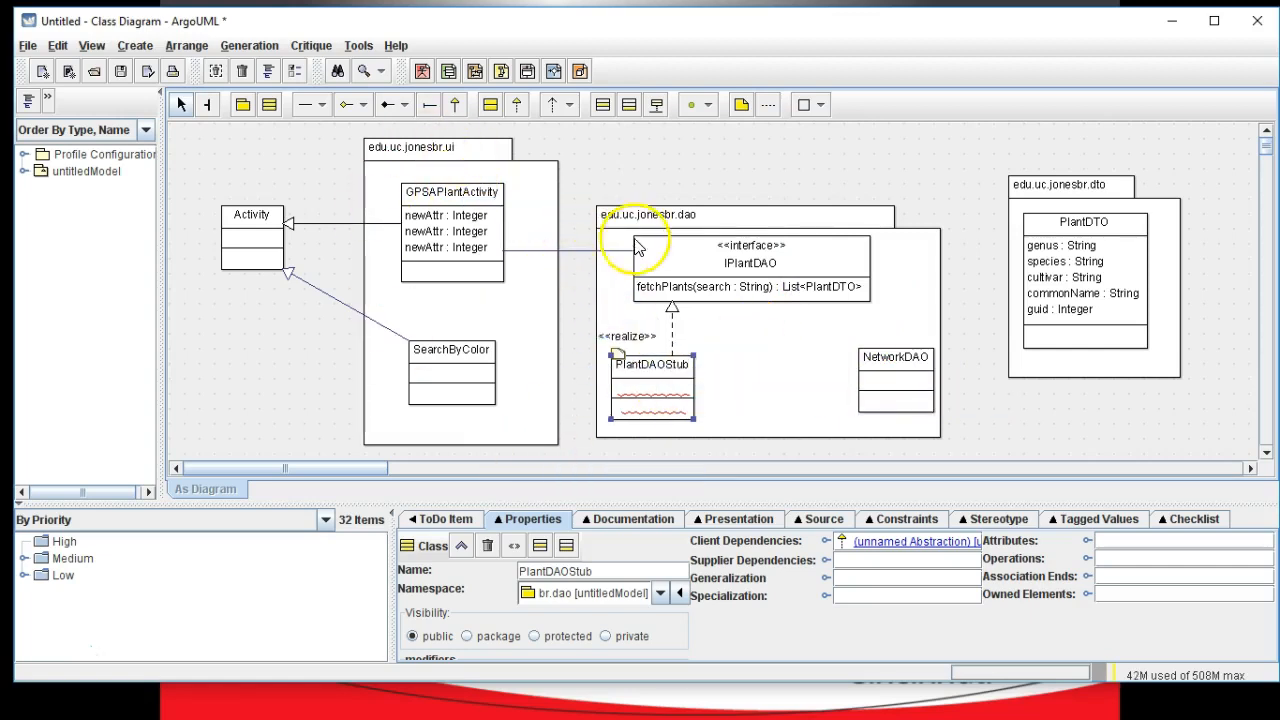
mouse_move(733, 273)
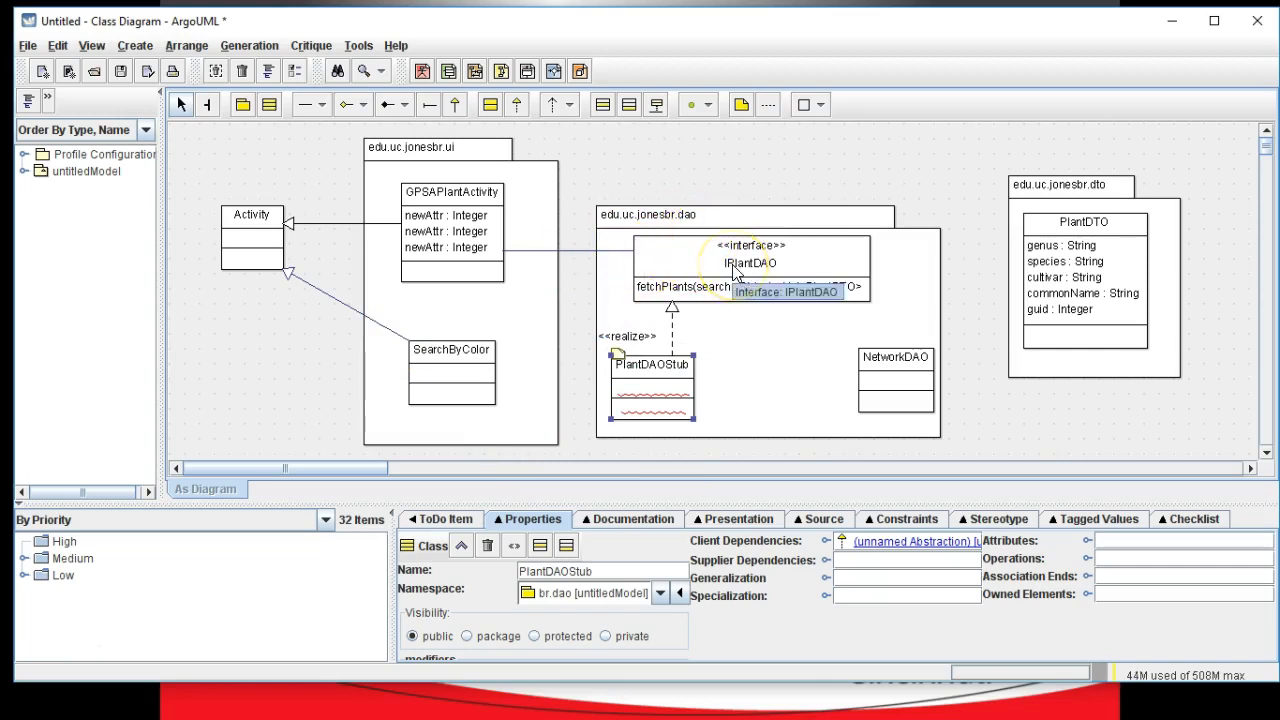
mouse_move(793, 345)
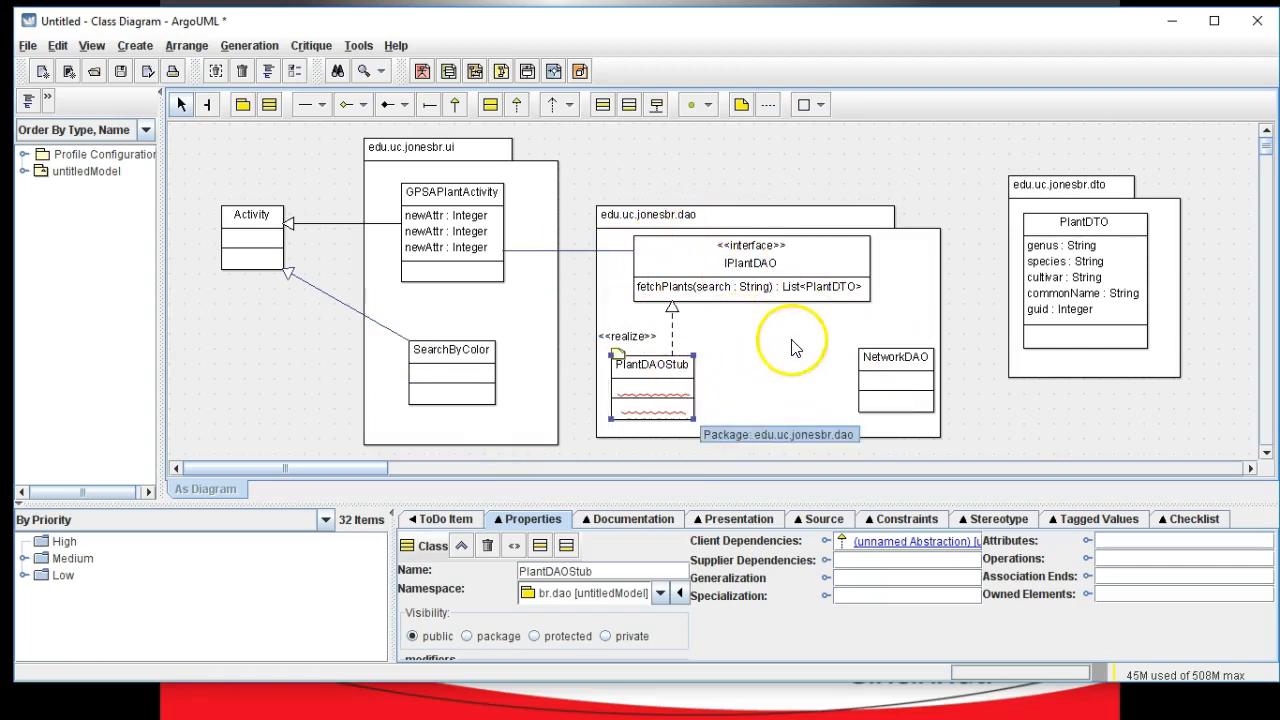
mouse_move(763, 373)
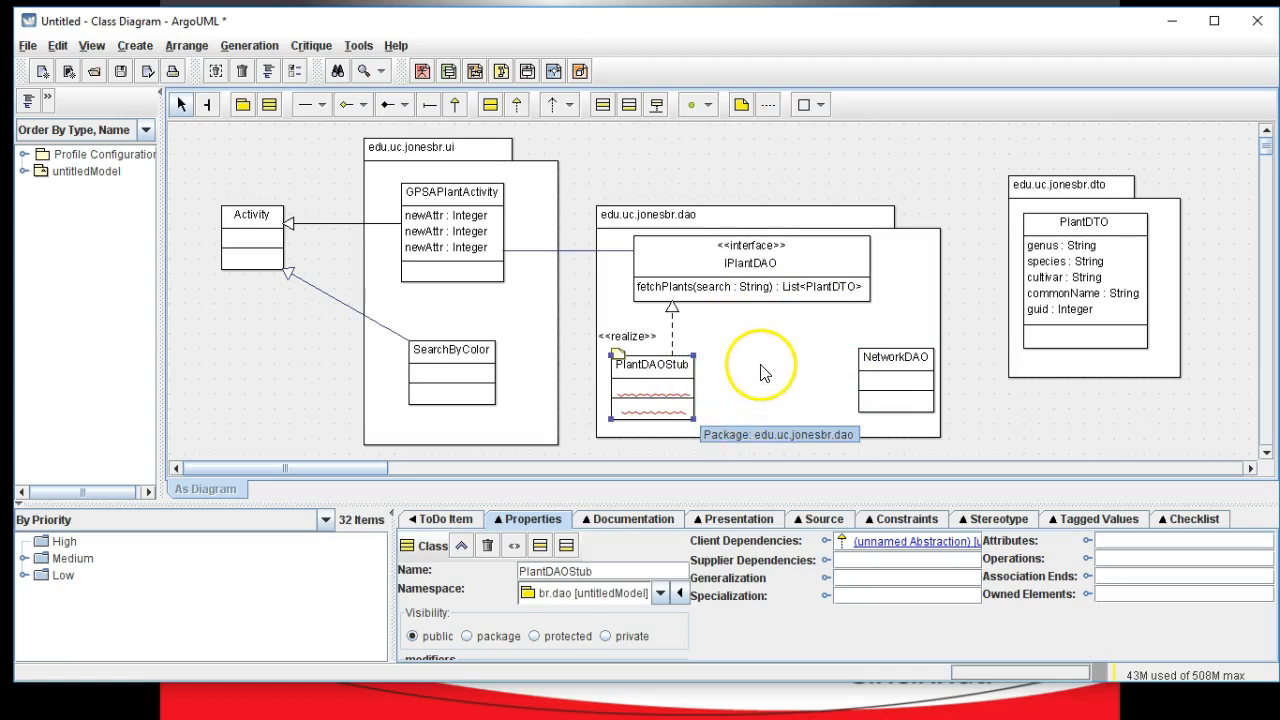
mouse_move(787, 388)
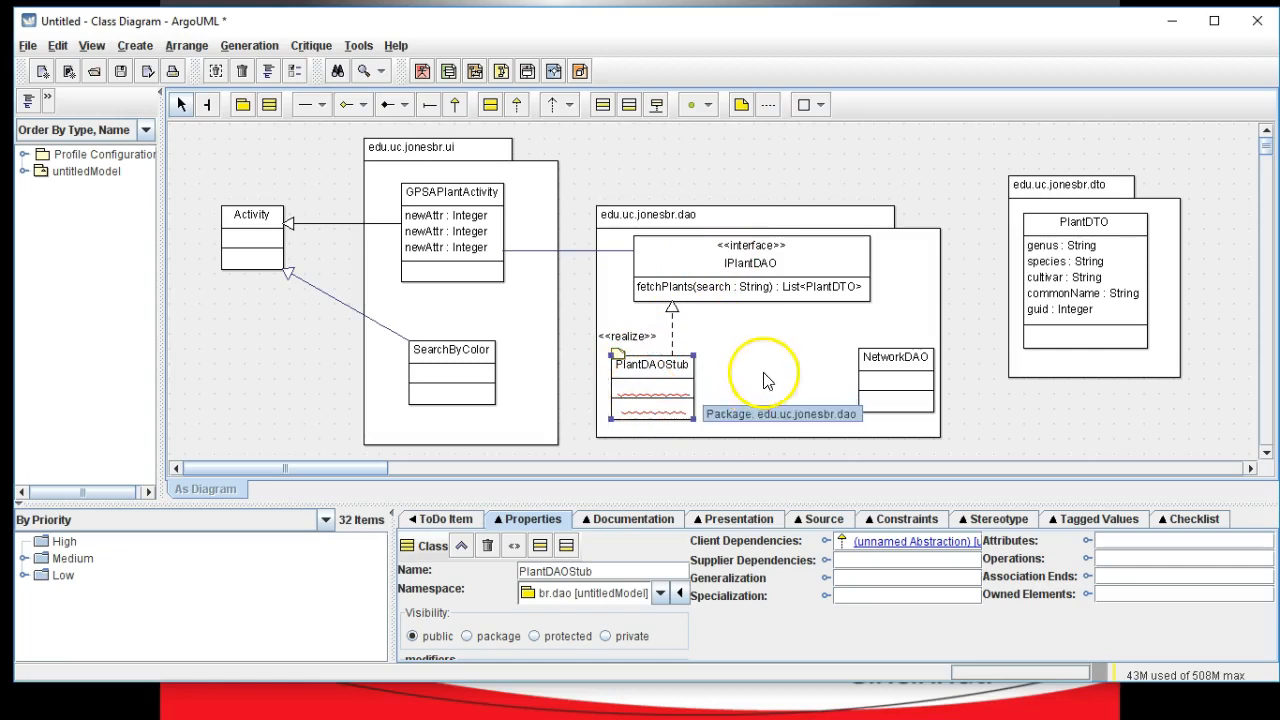
Step: Place the PlantJSONDAO class in the dao package, then select PlantDTO
left_click(750, 262)
type("PlantJSONDAO")
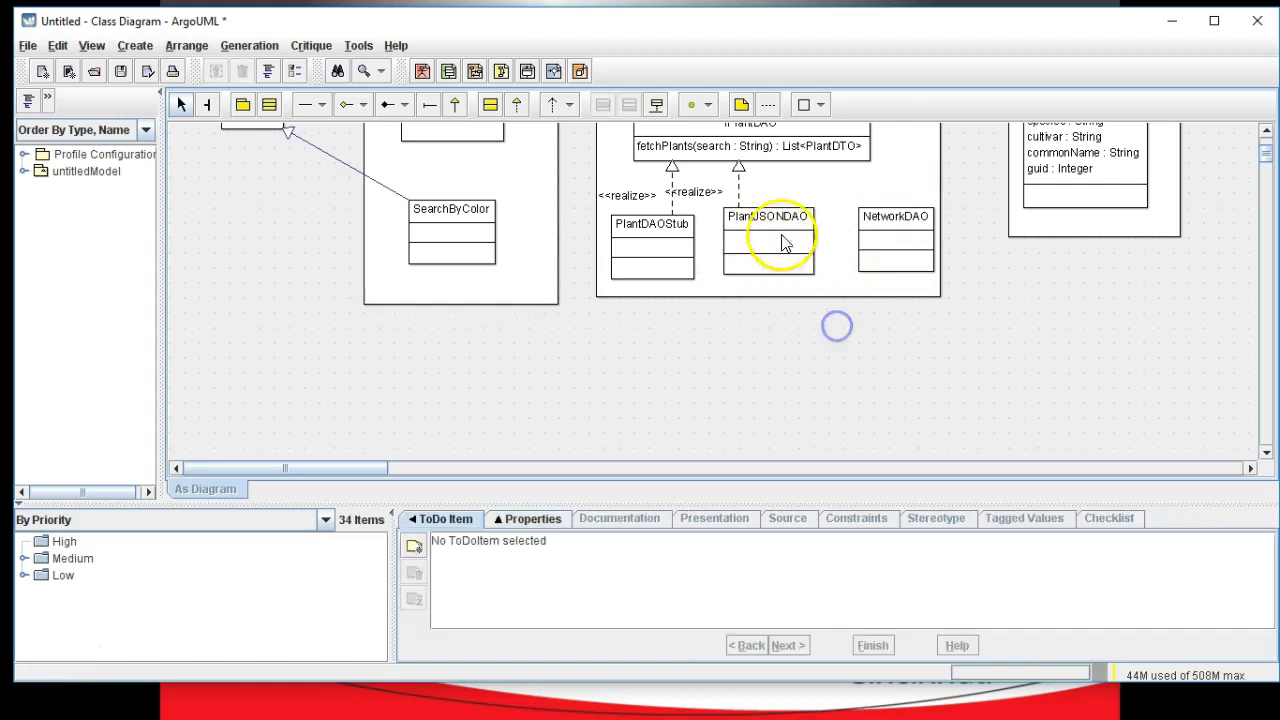
left_click(768, 240)
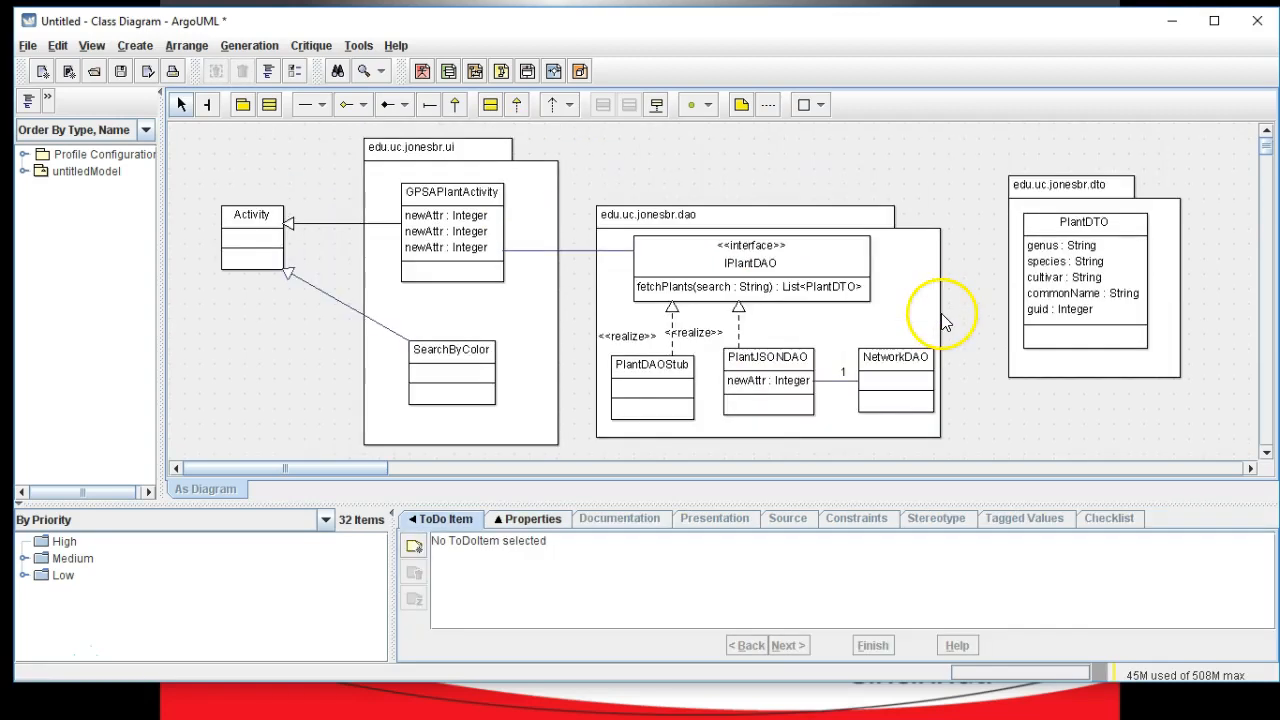
left_click(750, 263)
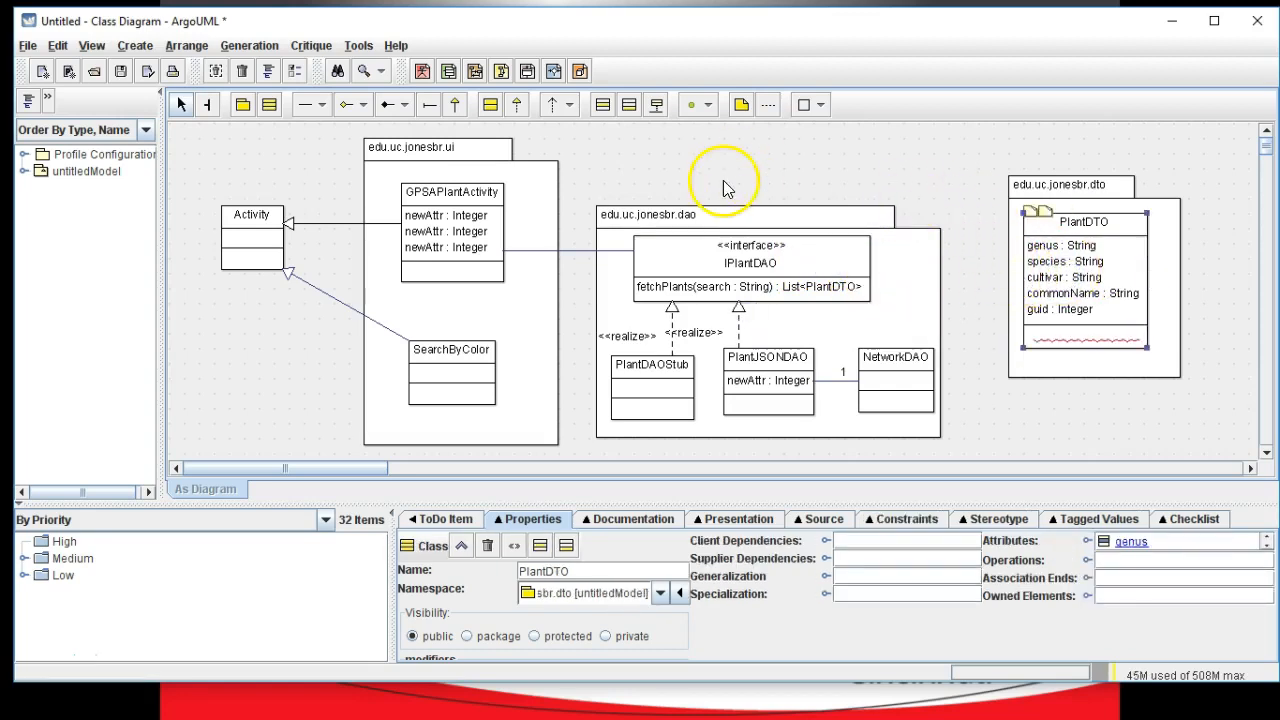
mouse_move(513, 140)
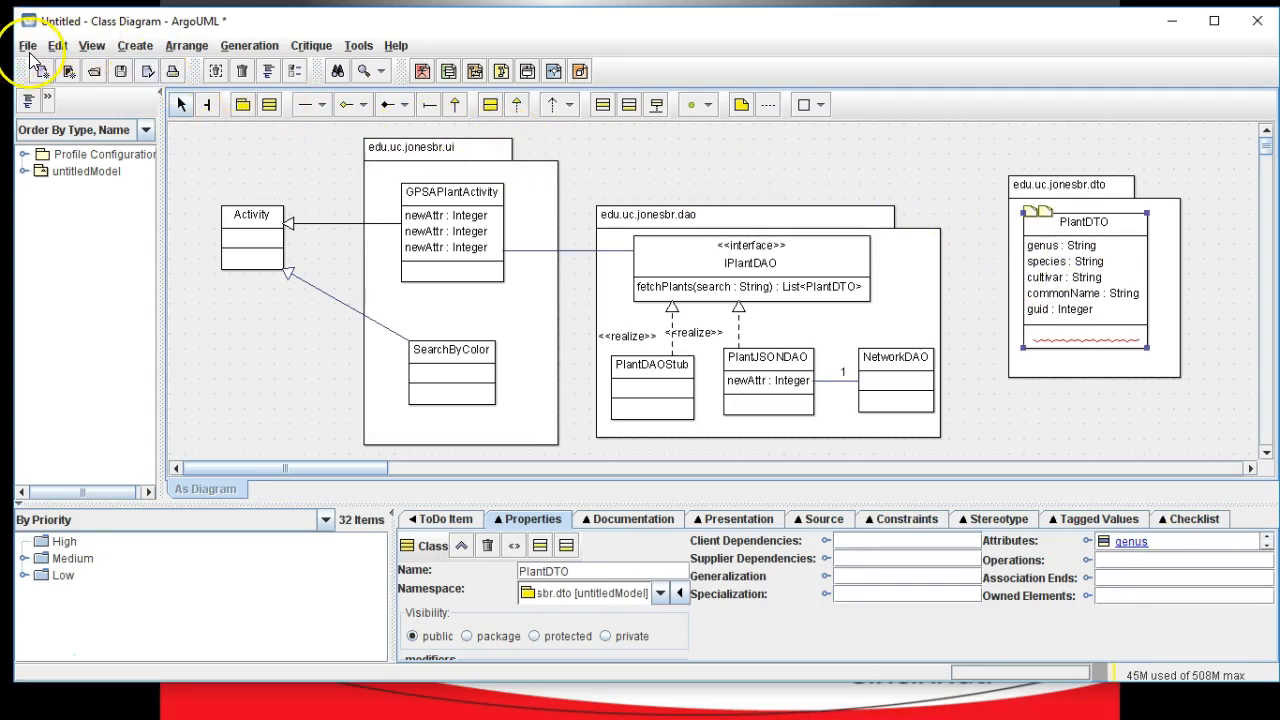
Step: Save the project as PlantPlacesClassDiagram.zargo via Save Project As
left_click(27, 45)
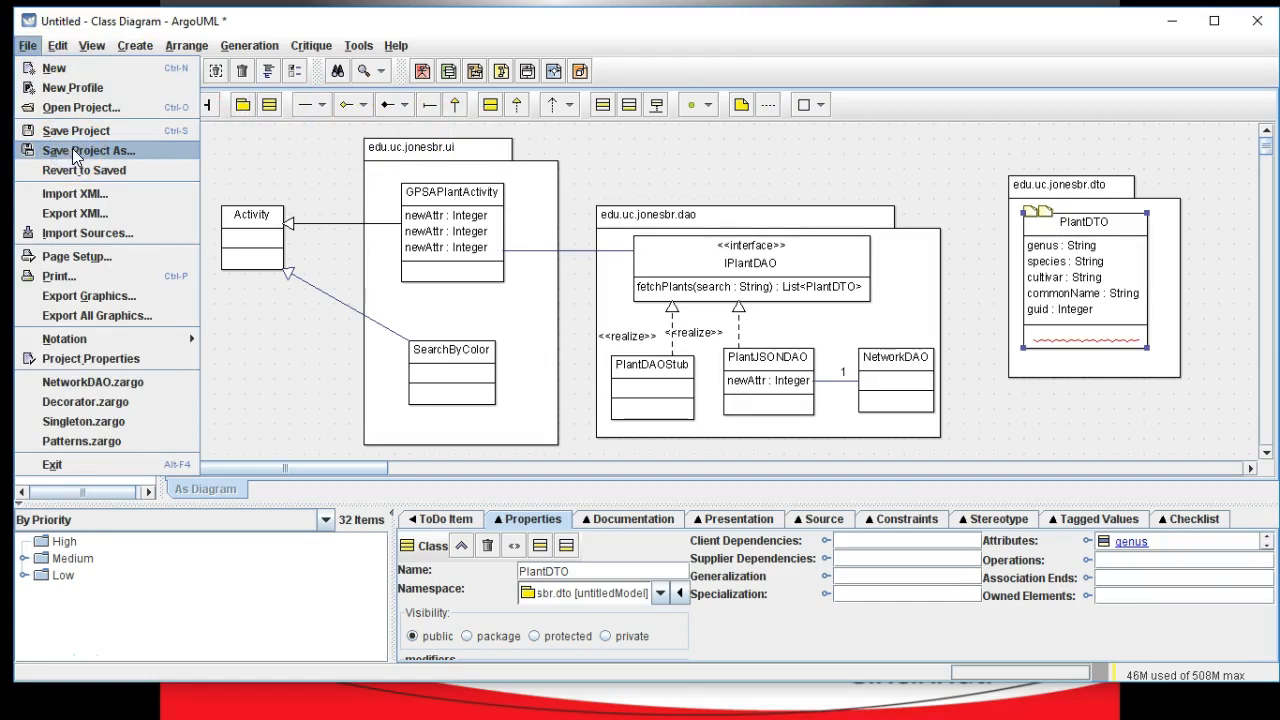
left_click(88, 150)
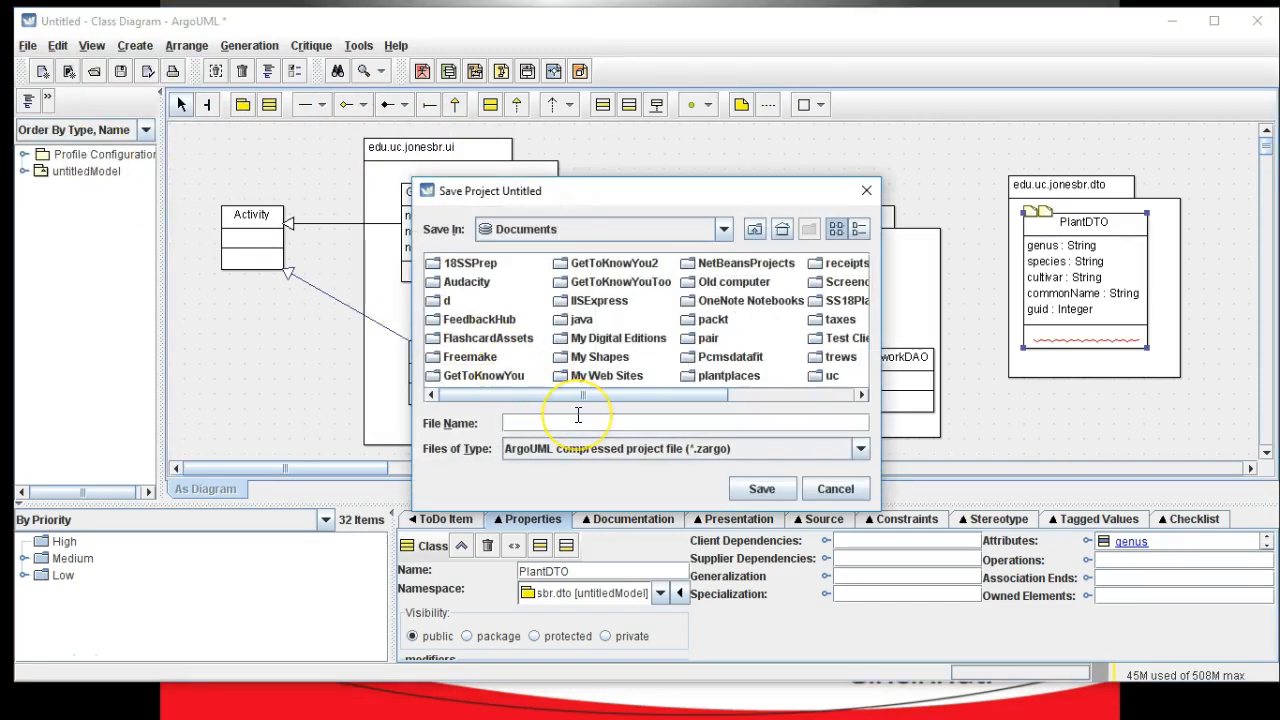
type("PlantPlacesClassDi")
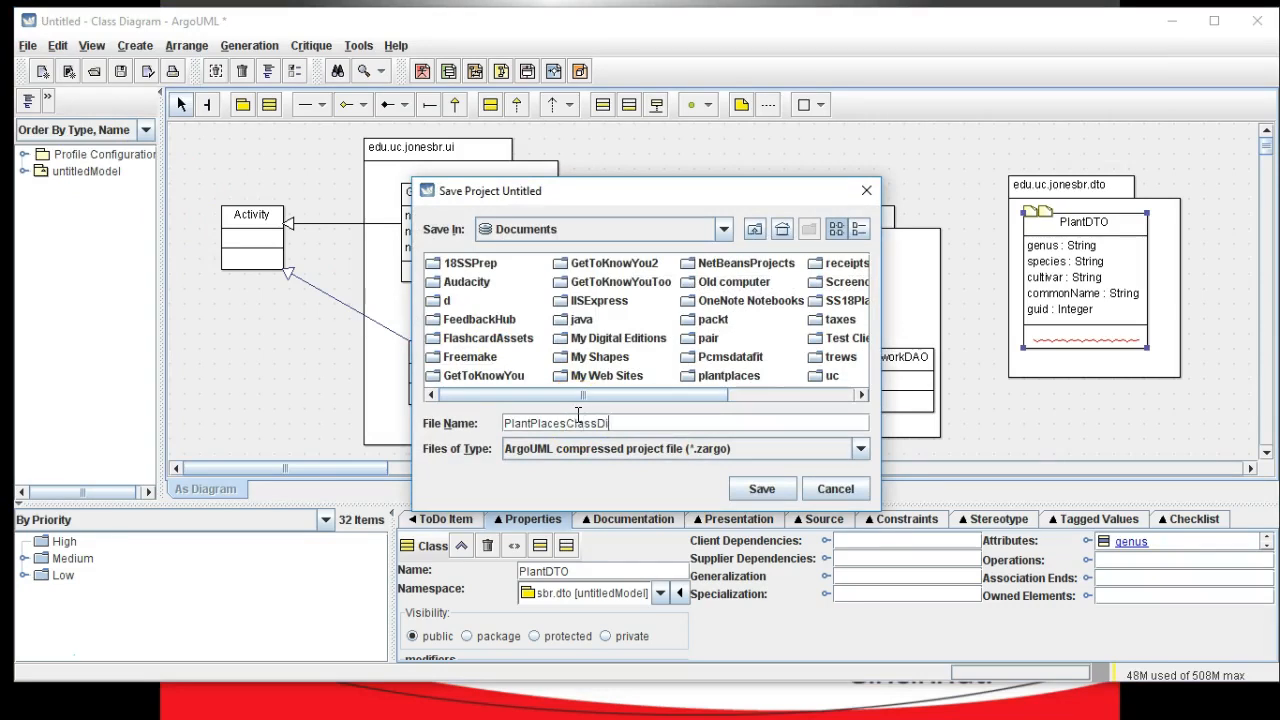
left_click(761, 488)
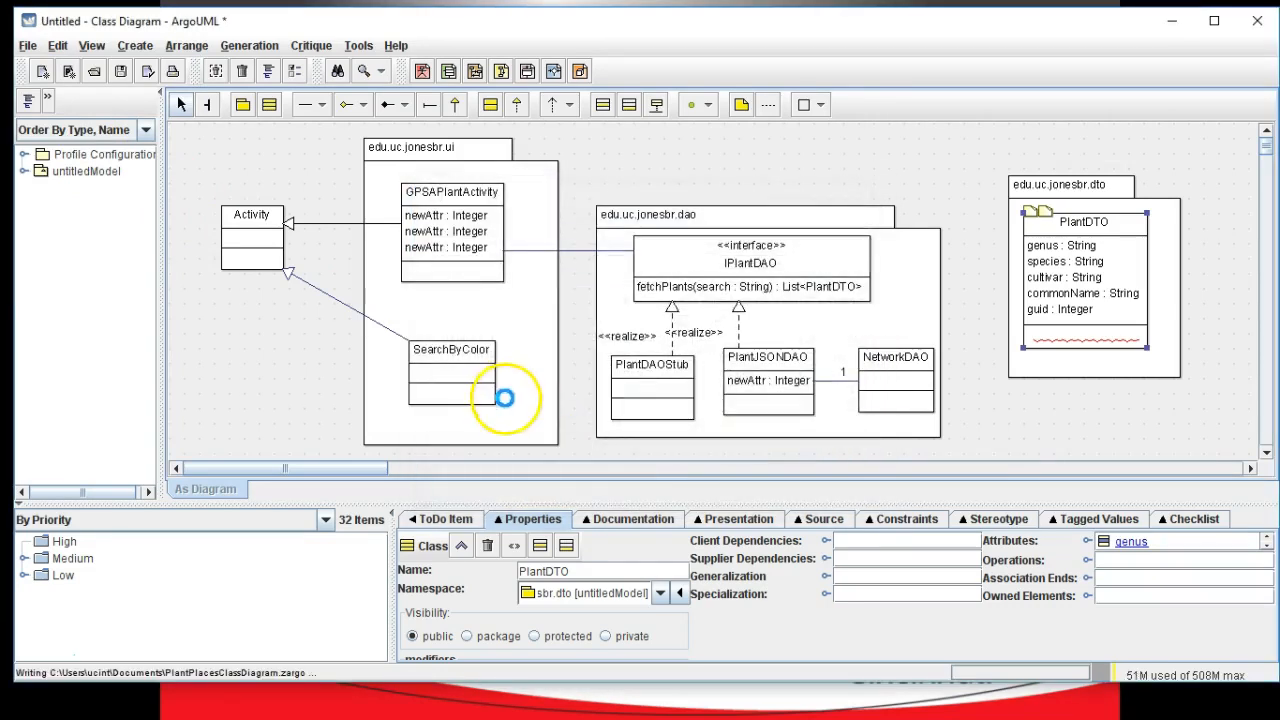
left_click(120, 71)
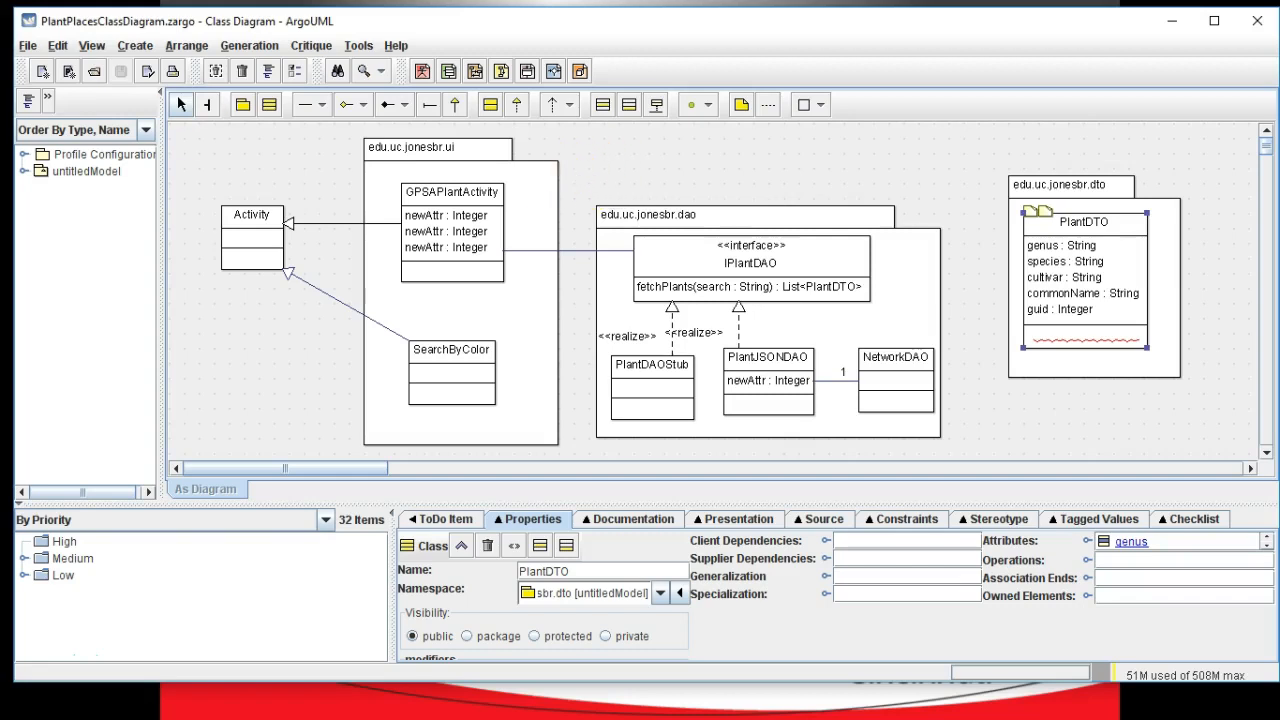
Step: Export the diagram as PNG, overwriting the existing PlantsClassDiagram.png
left_click(27, 45)
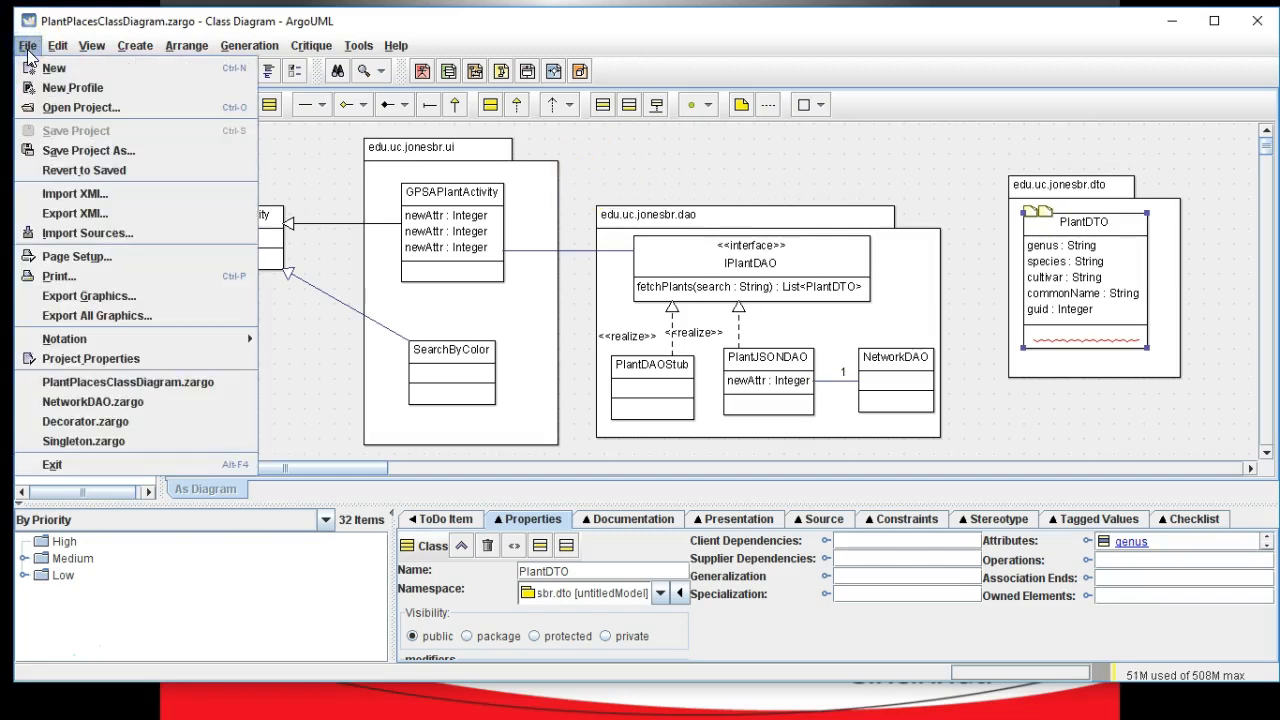
left_click(88, 295)
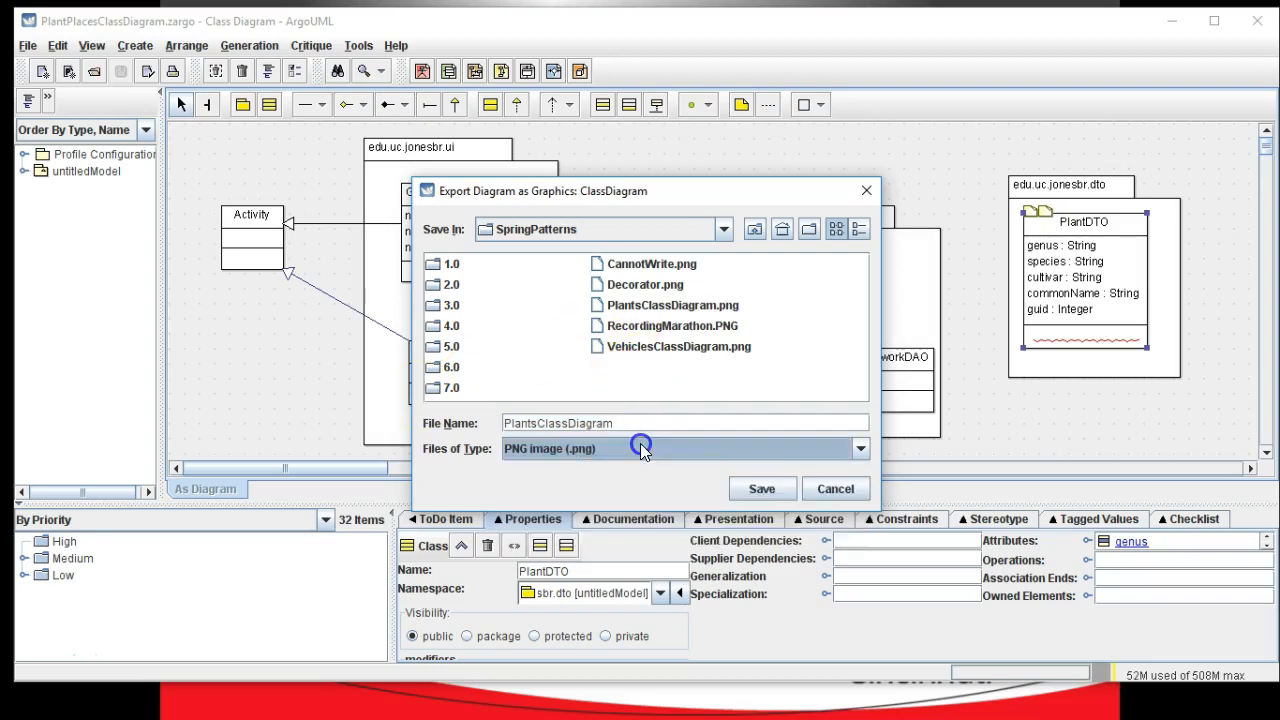
left_click(761, 488)
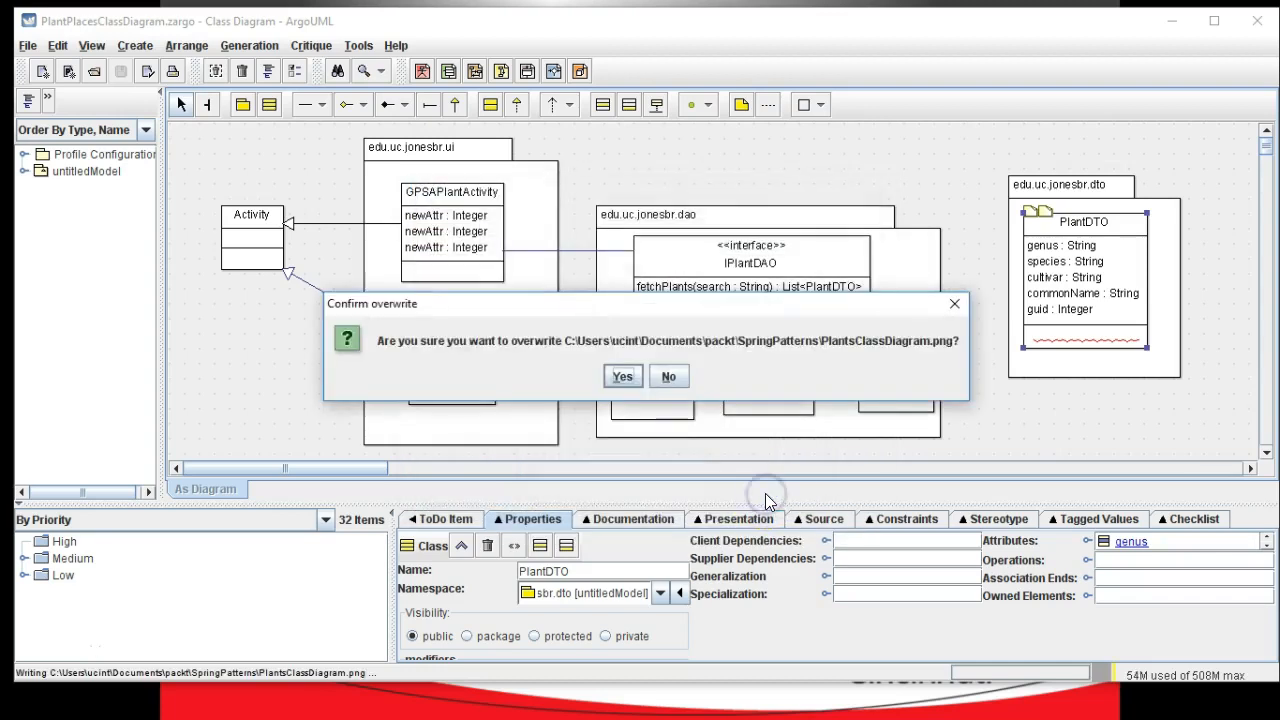
left_click(622, 376)
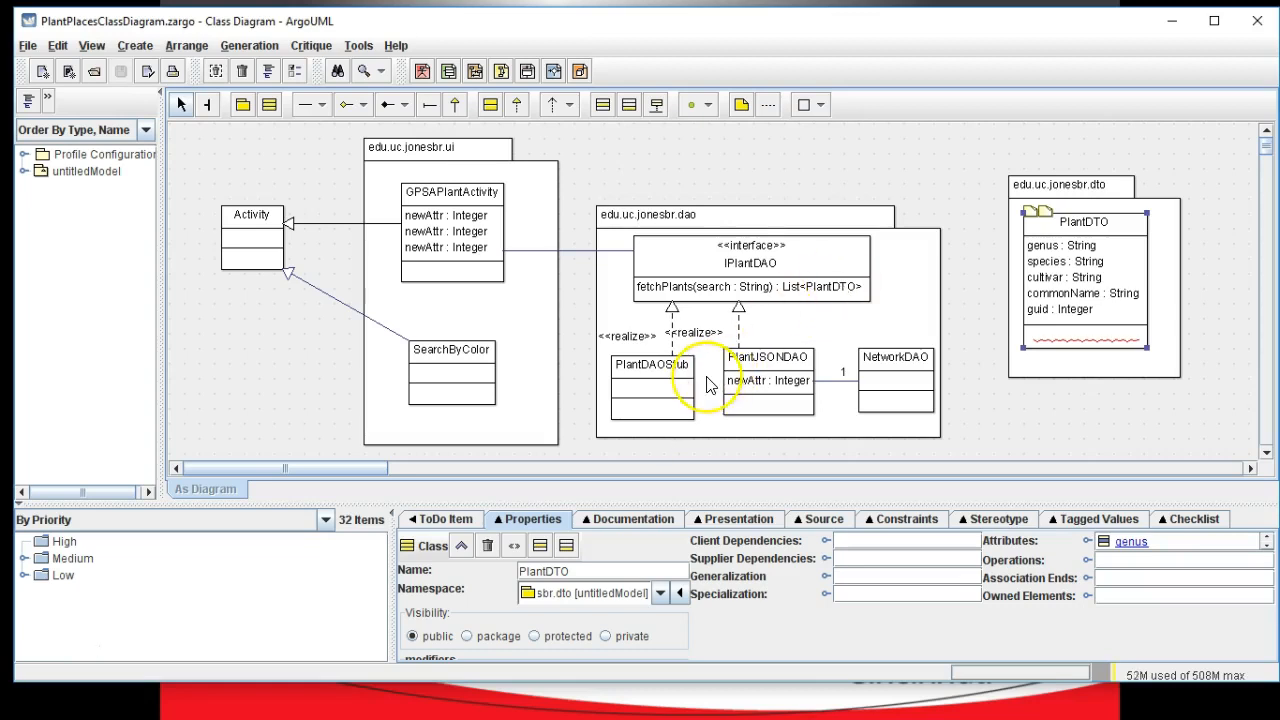
mouse_move(705, 383)
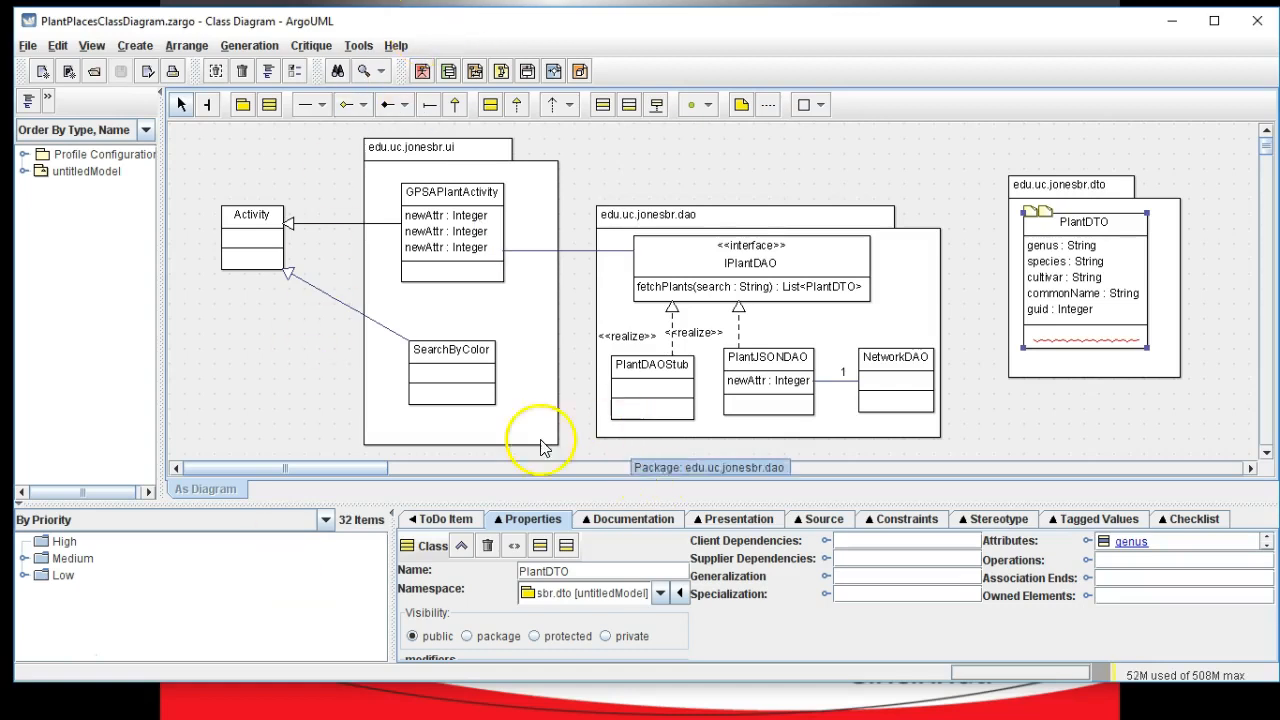
mouse_move(40, 658)
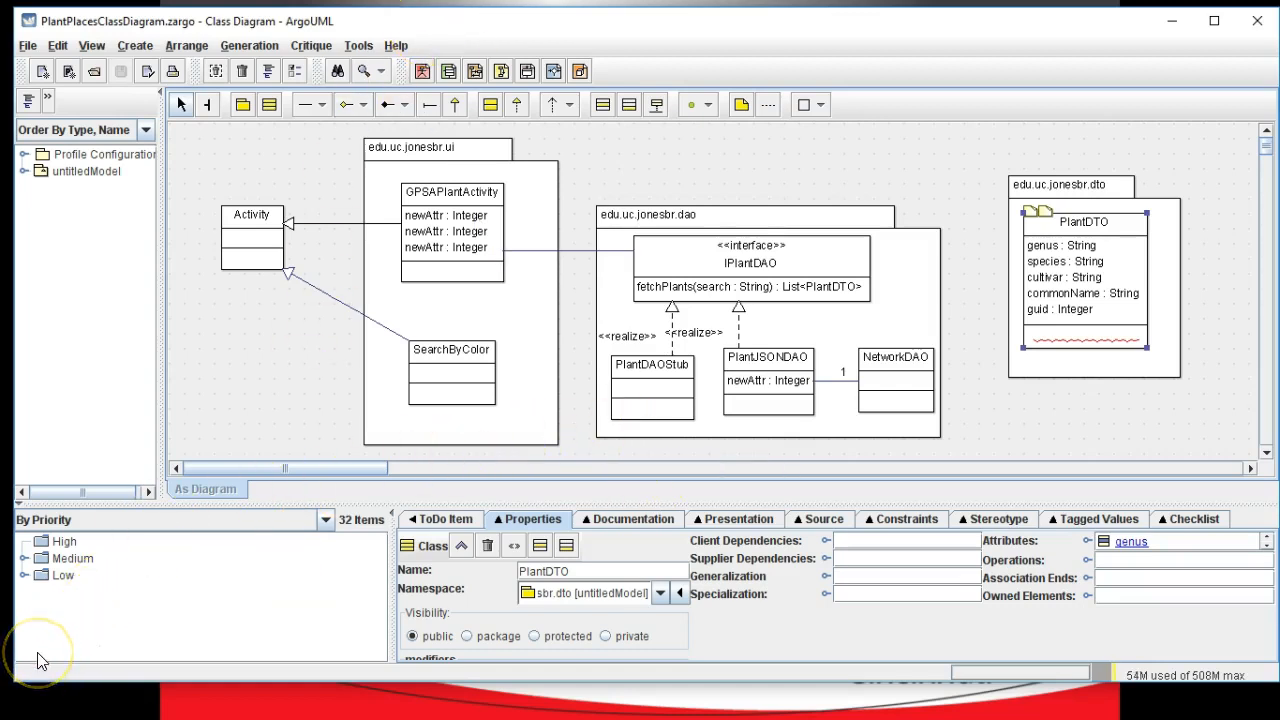